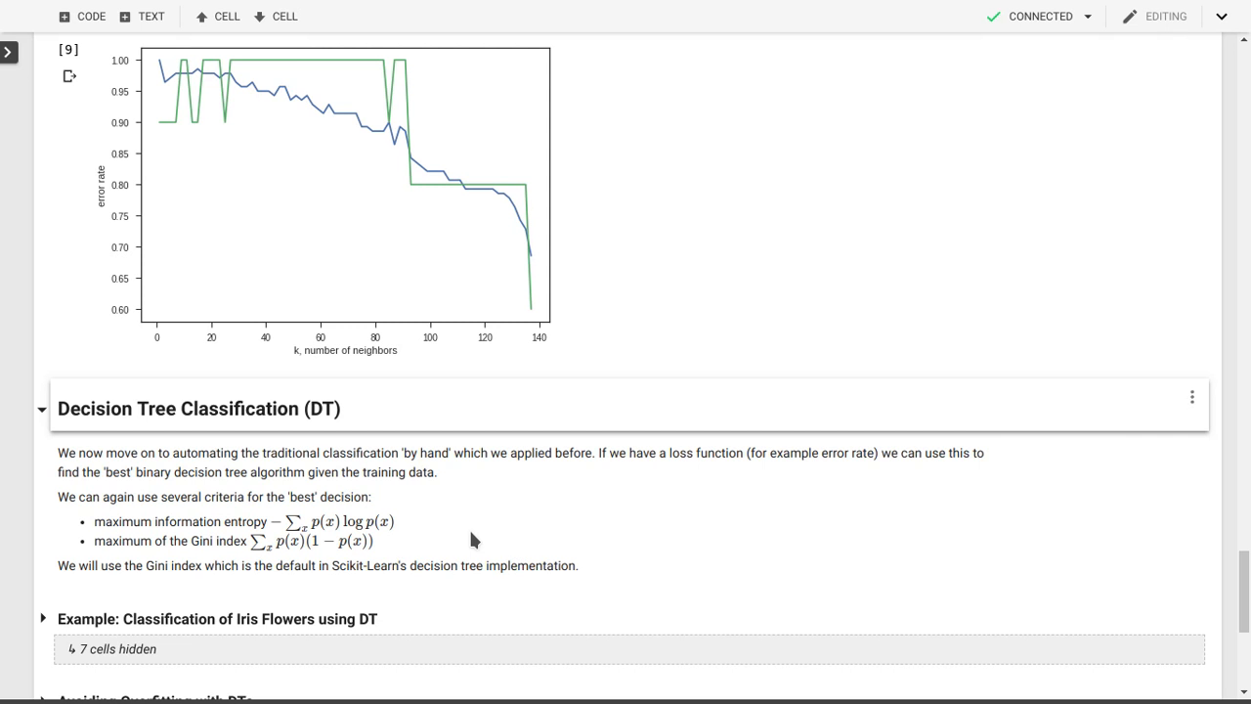
pyautogui.moveTo(36, 477)
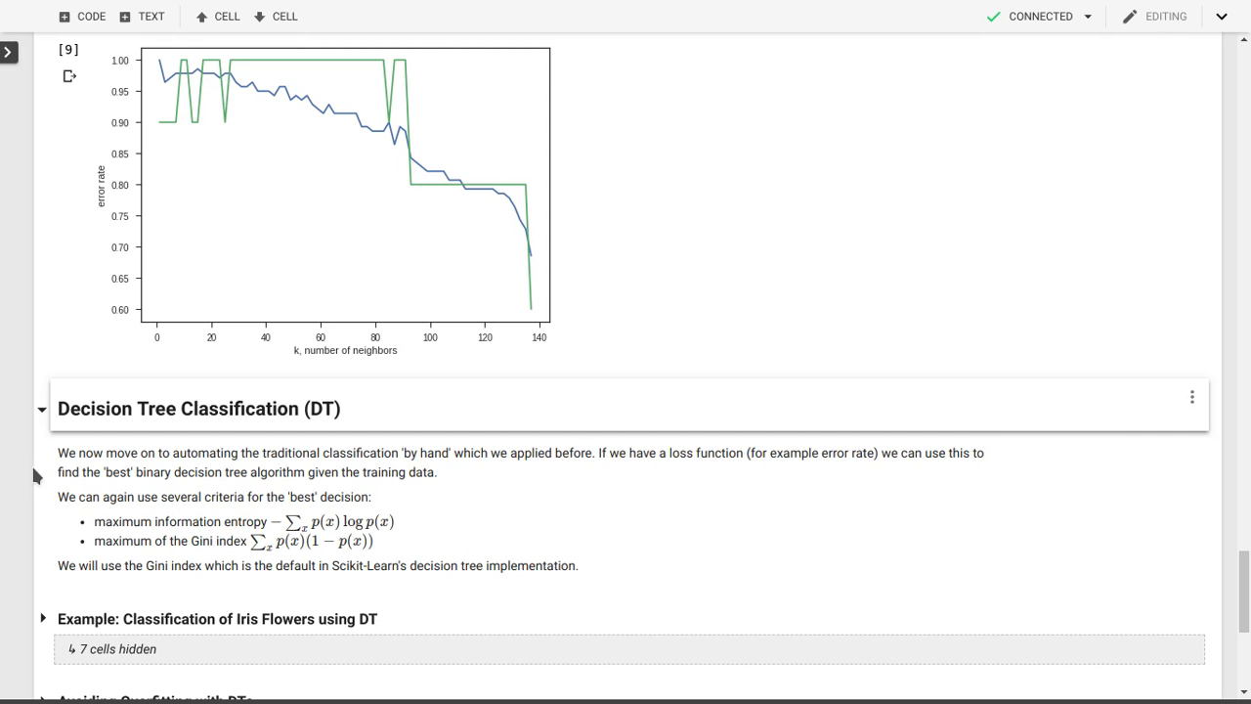
# - Expand the 'Example: Classification of Iris Flowers using DT' section to reveal its cells
pyautogui.doubleClick(118, 471)
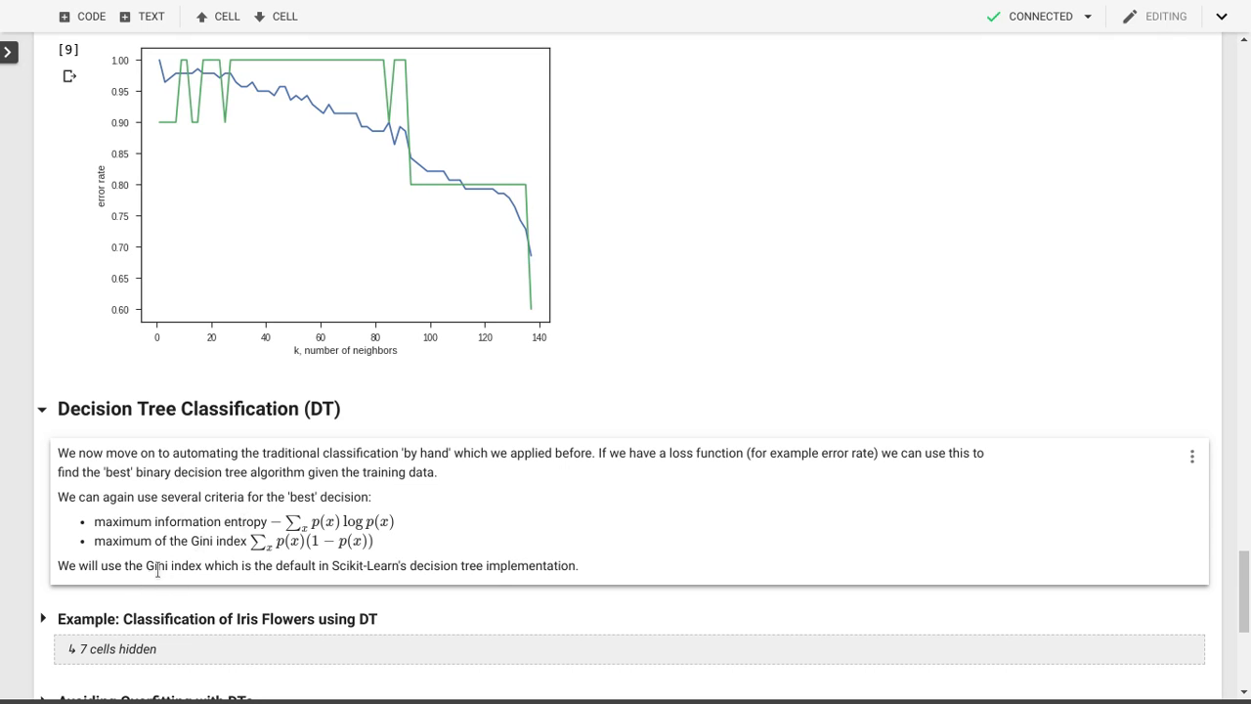
pyautogui.moveTo(492, 559)
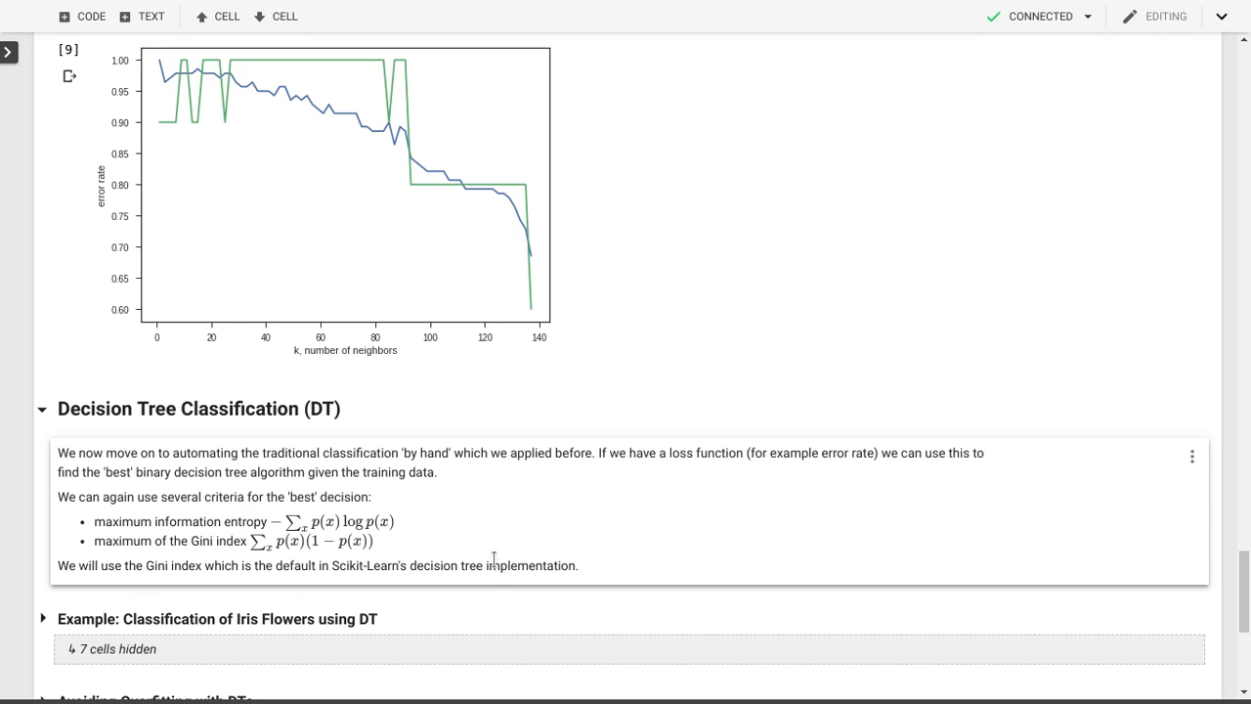
pyautogui.moveTo(465, 559)
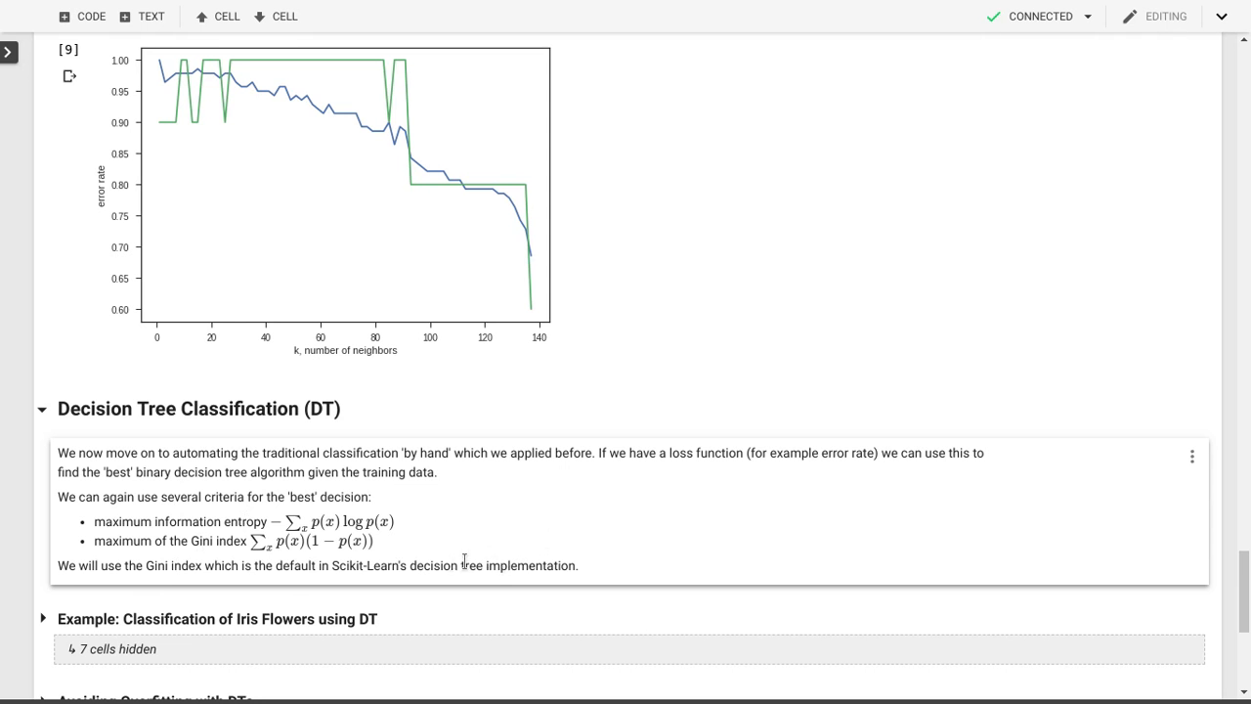
pyautogui.moveTo(504, 555)
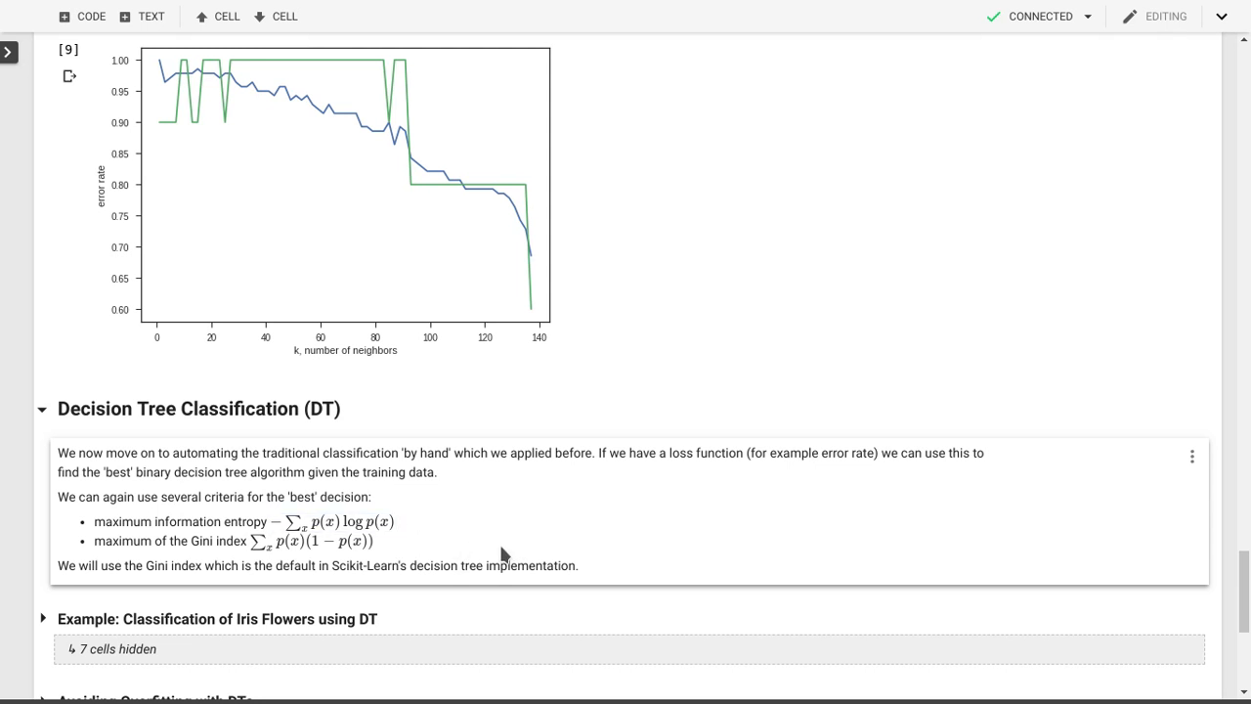
pyautogui.moveTo(606, 567)
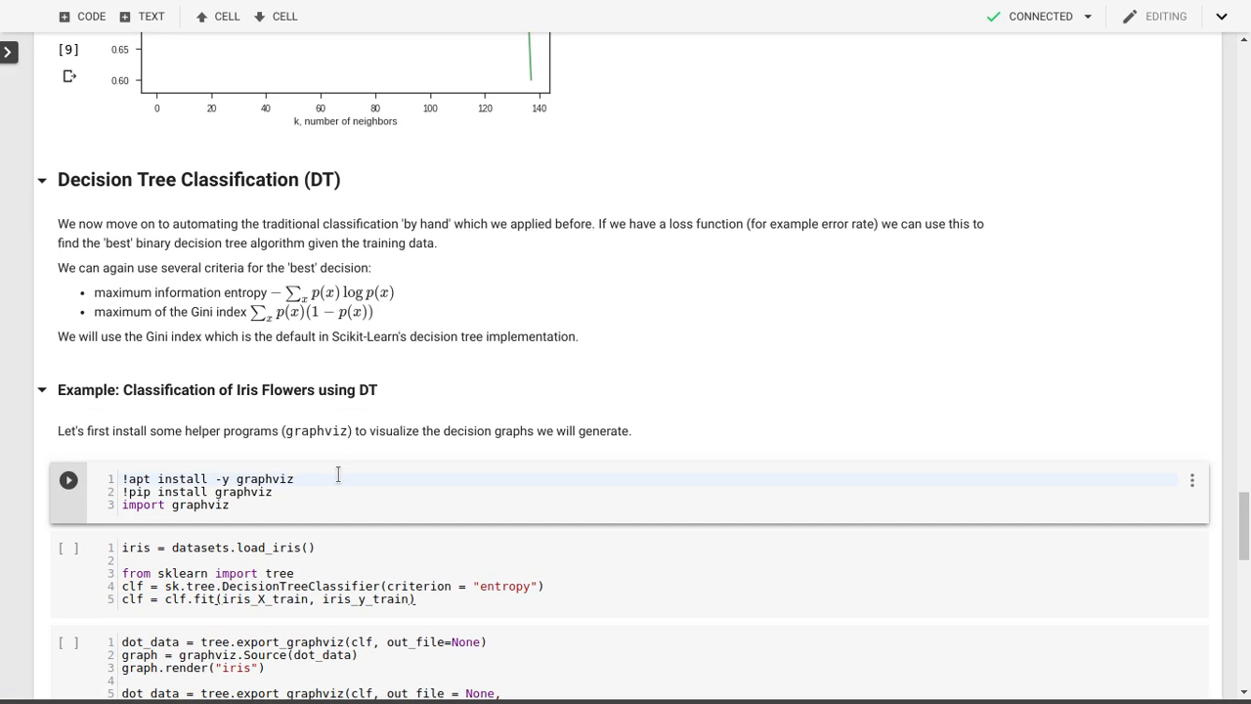
# - Run the graphviz install cell and fit DecisionTreeClassifier(criterion="entropy") on iris
pyautogui.click(68, 479)
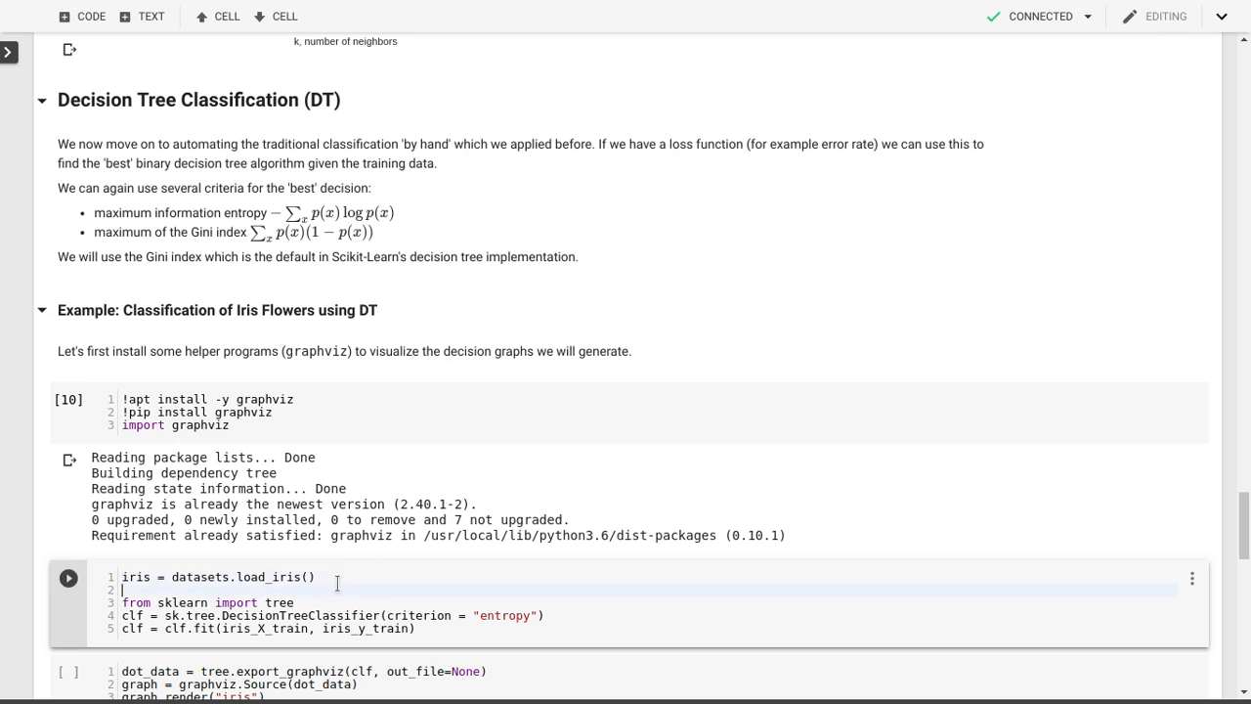
pyautogui.moveTo(215, 574)
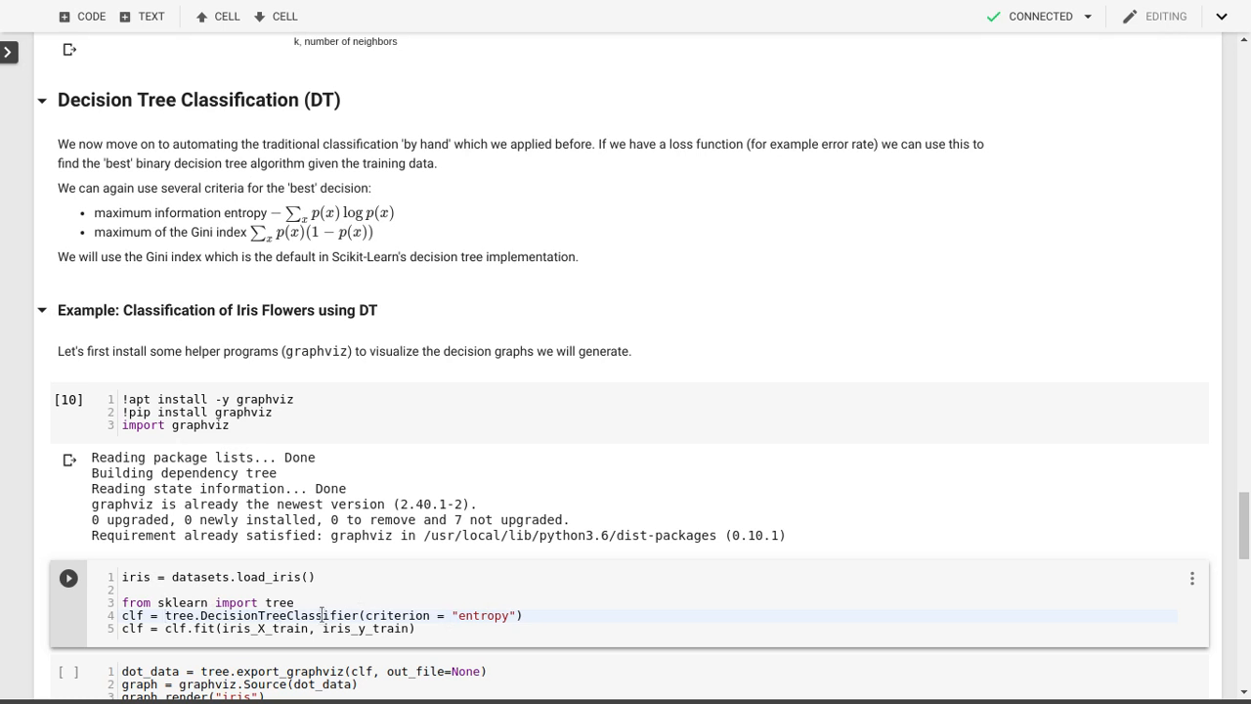
pyautogui.doubleClick(395, 614)
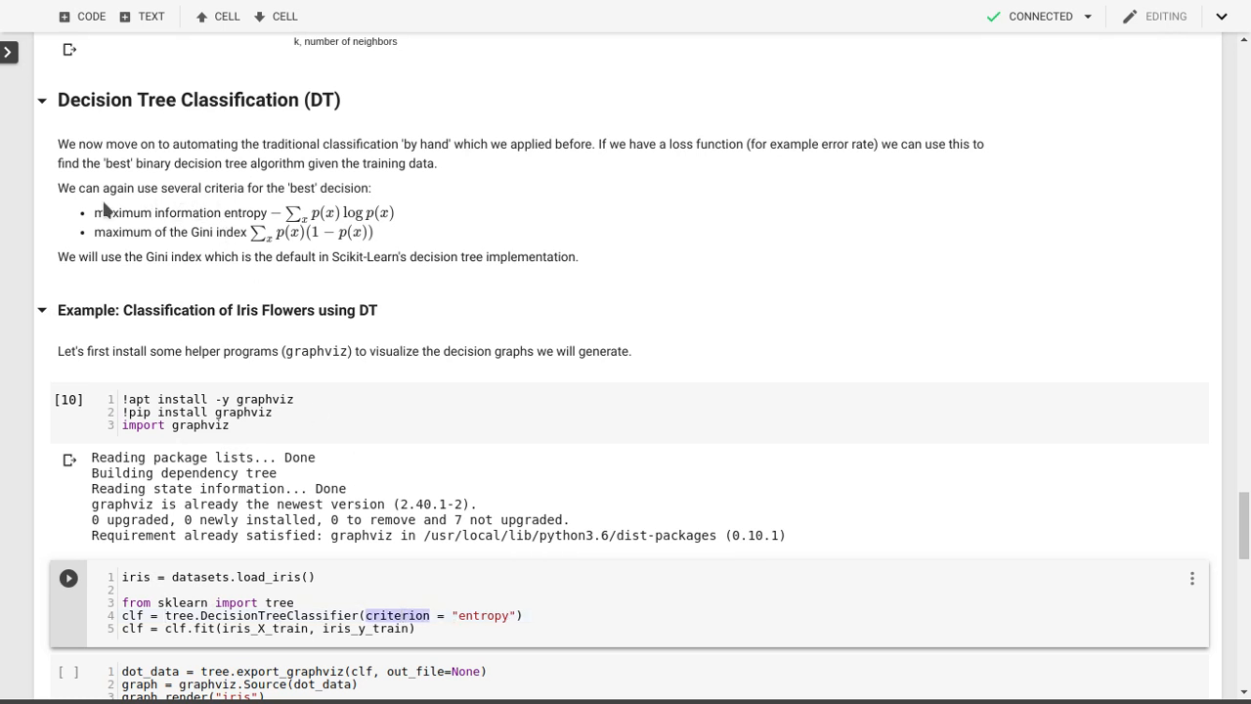
pyautogui.click(505, 614)
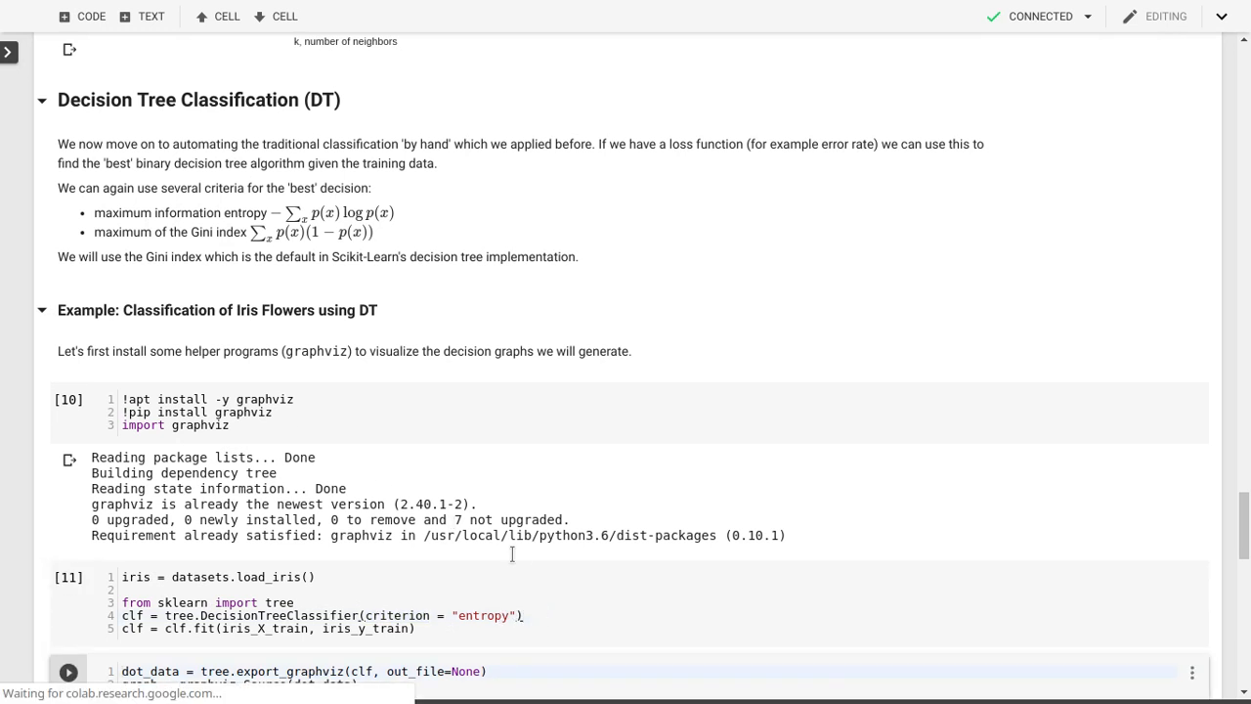
# - Run the export_graphviz cell to render the iris entropy decision tree diagram
pyautogui.scroll(-3)
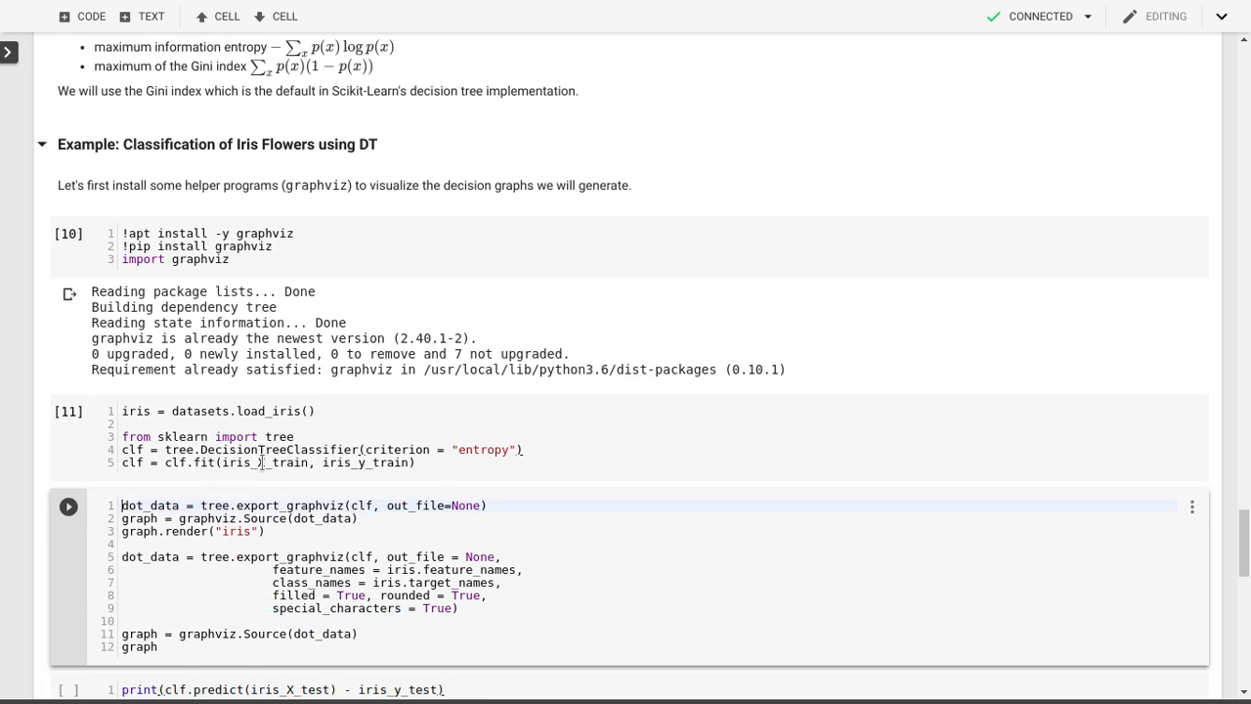
pyautogui.moveTo(387, 465)
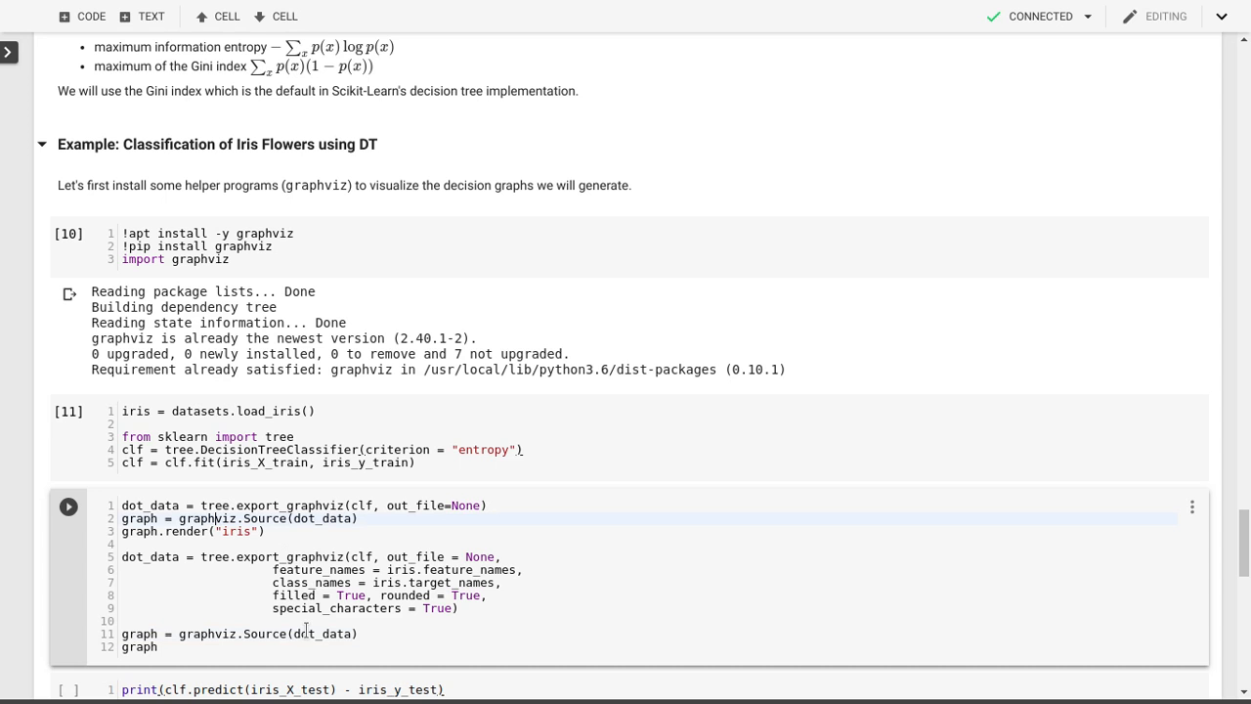
pyautogui.click(66, 504)
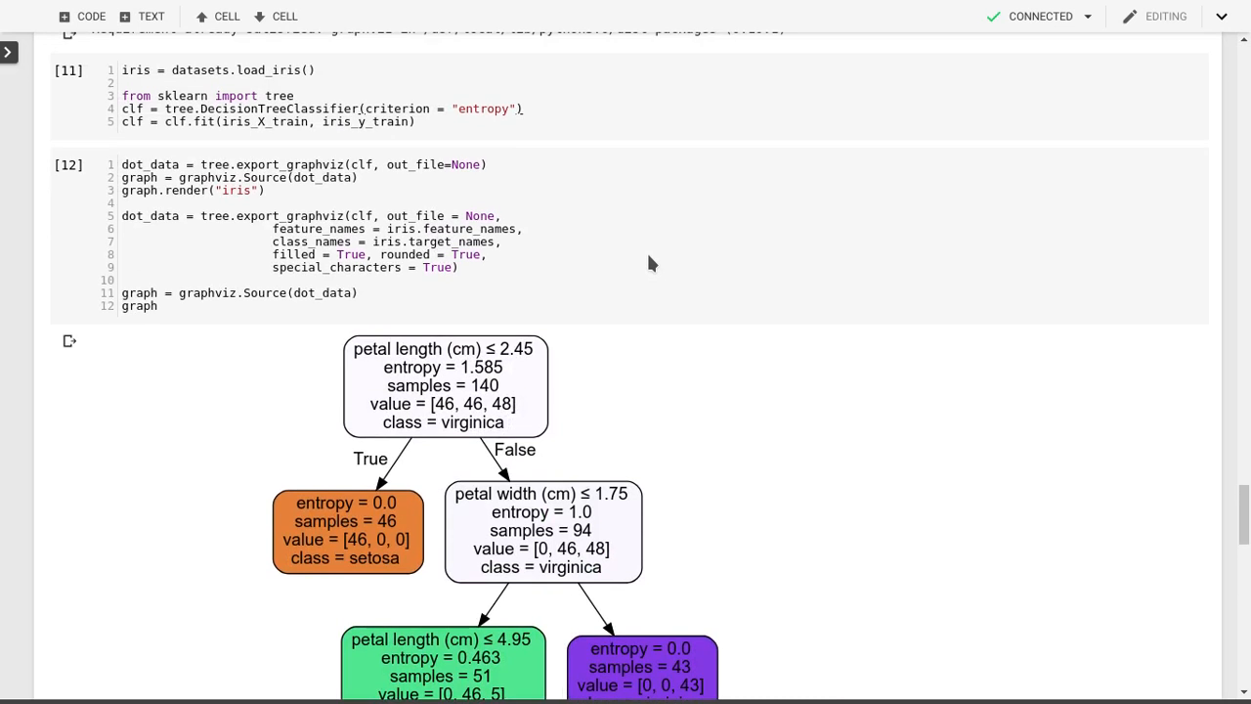
pyautogui.moveTo(637, 440)
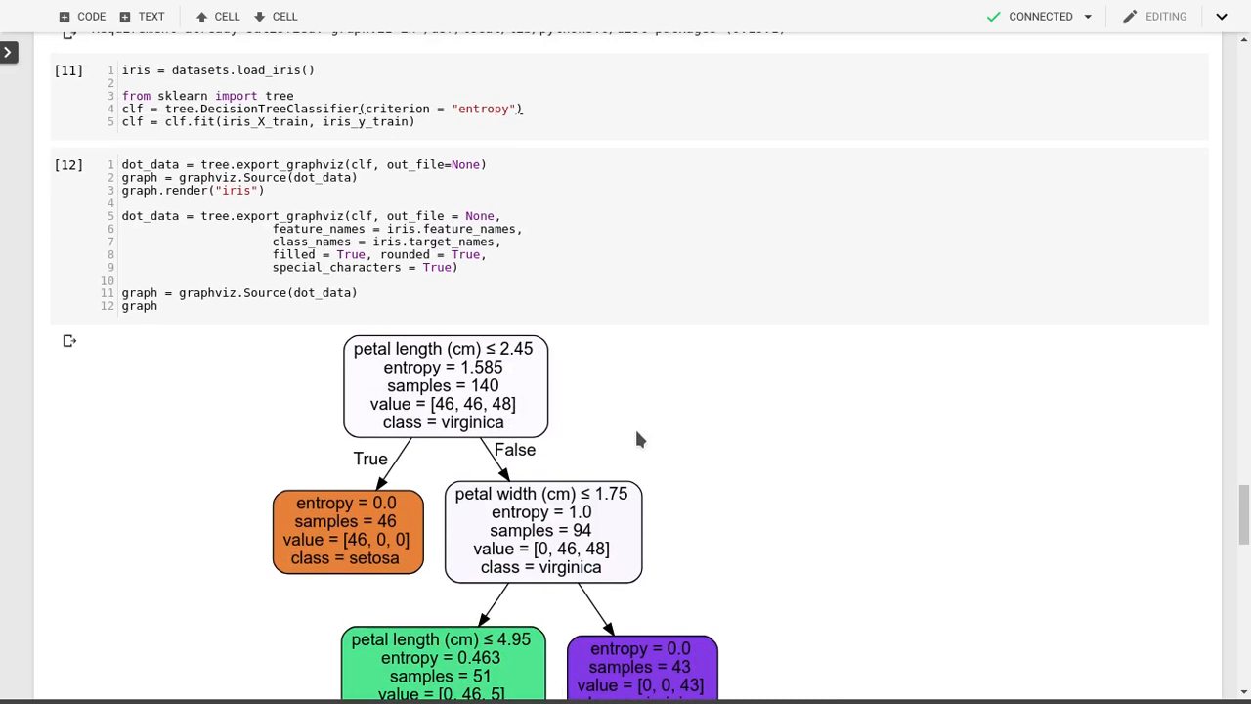
pyautogui.scroll(-3)
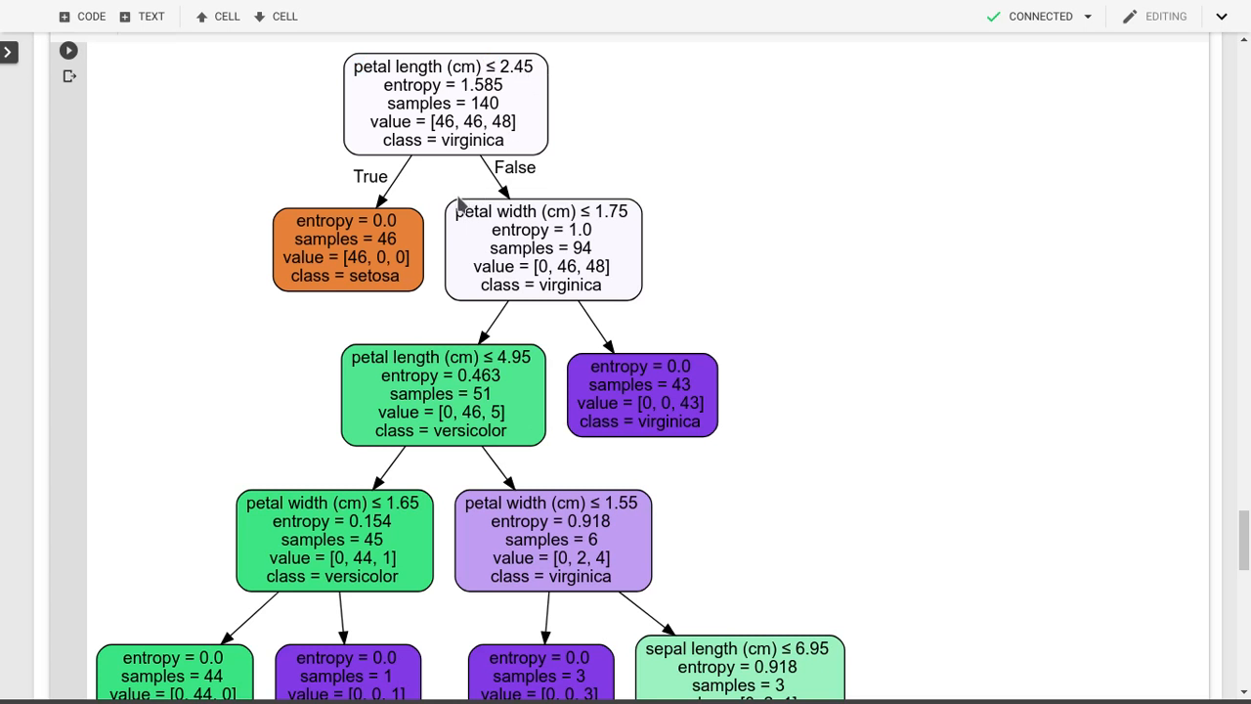
pyautogui.moveTo(441, 61)
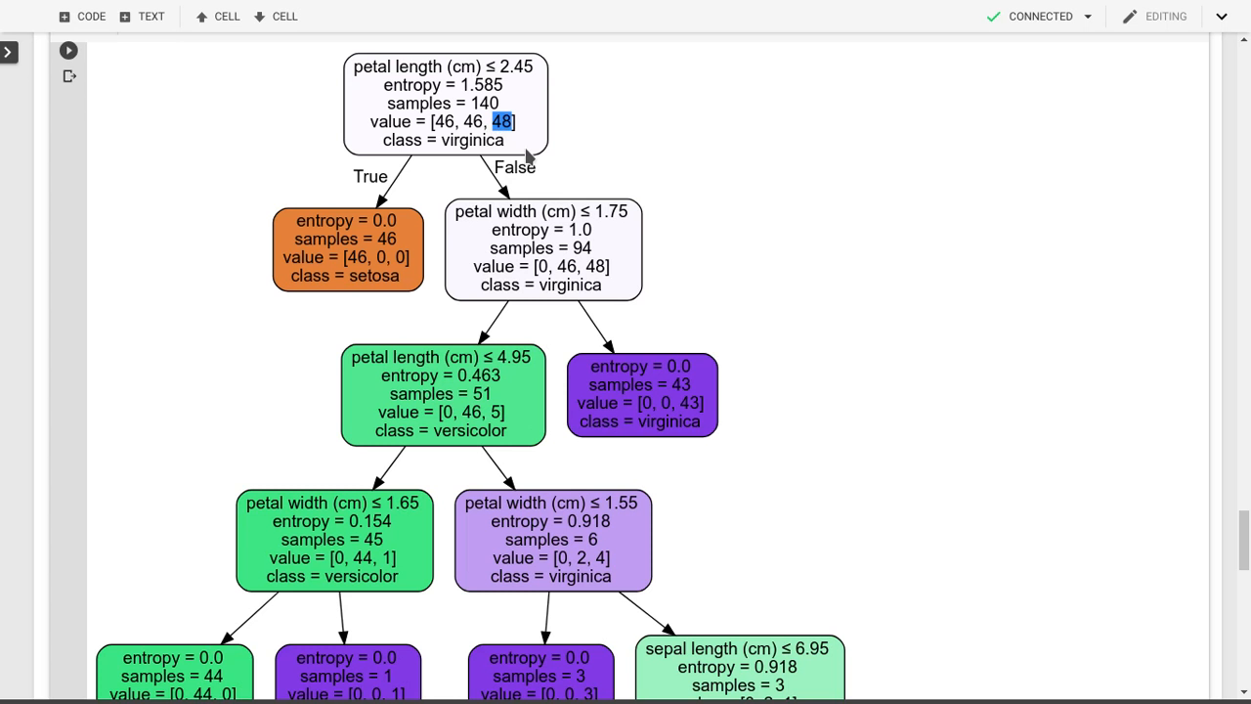
pyautogui.doubleClick(471, 141)
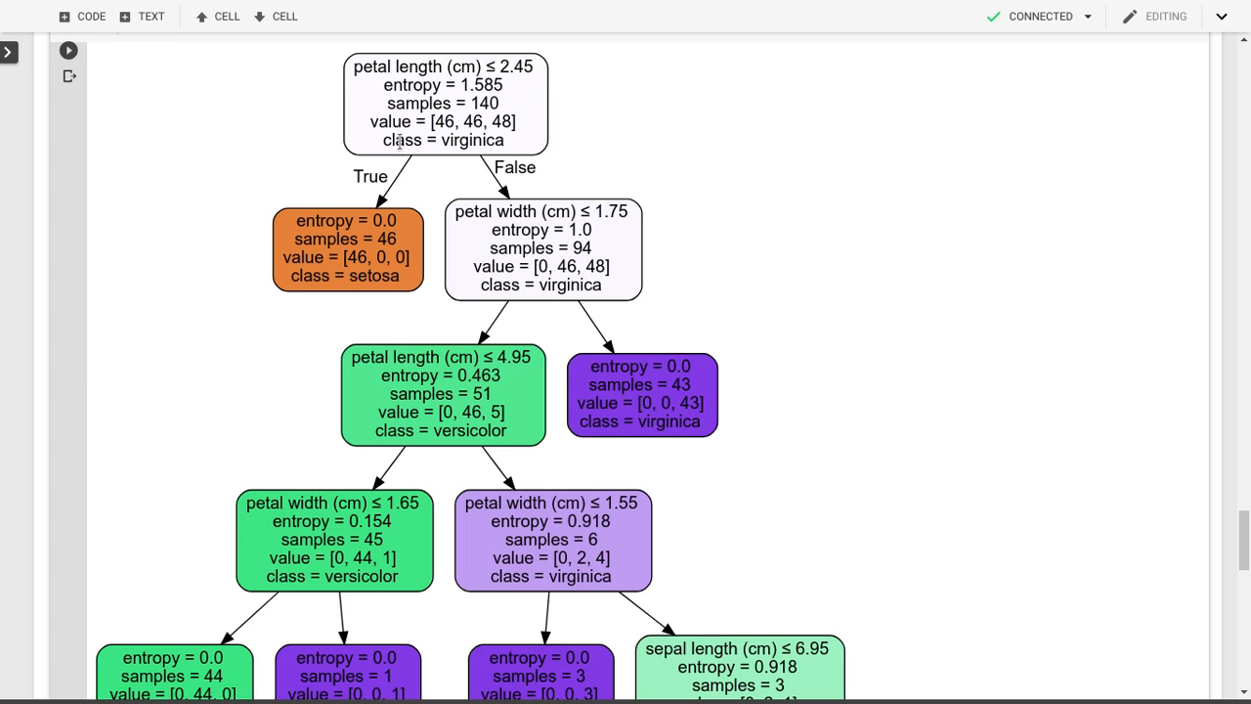
pyautogui.moveTo(351, 67); pyautogui.dragTo(516, 122)
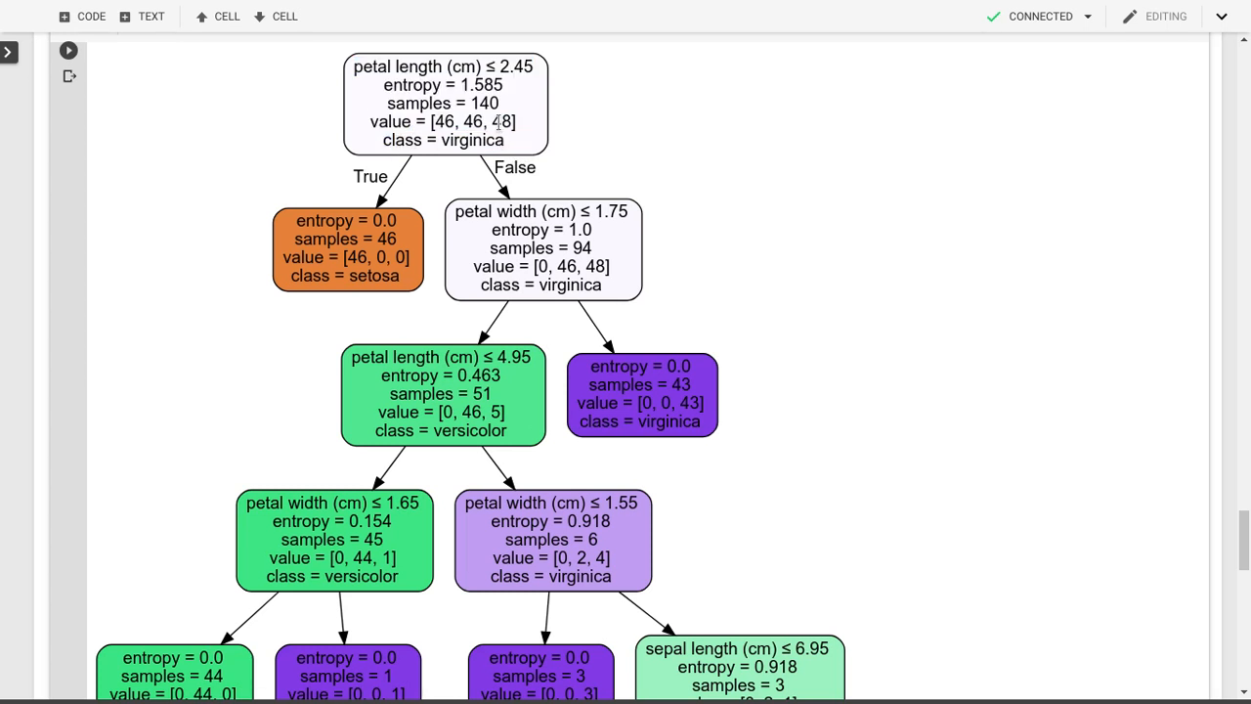
pyautogui.doubleClick(502, 121)
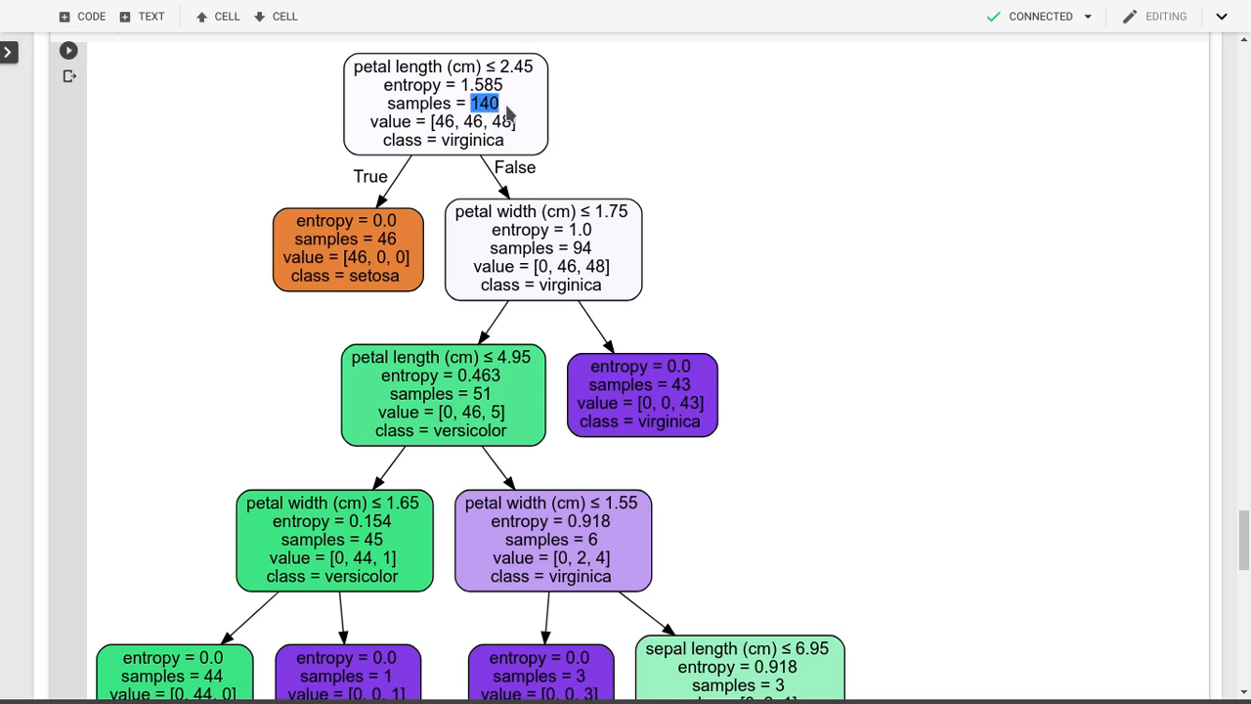
pyautogui.doubleClick(481, 86)
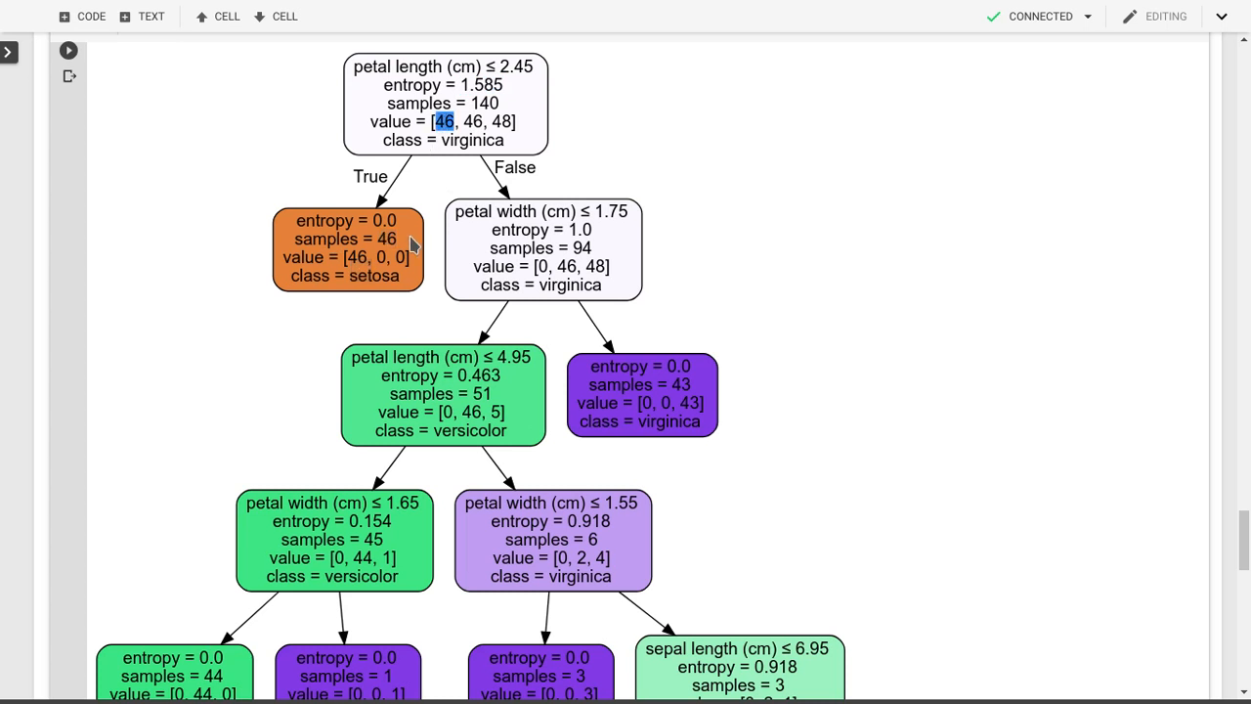
pyautogui.doubleClick(374, 274)
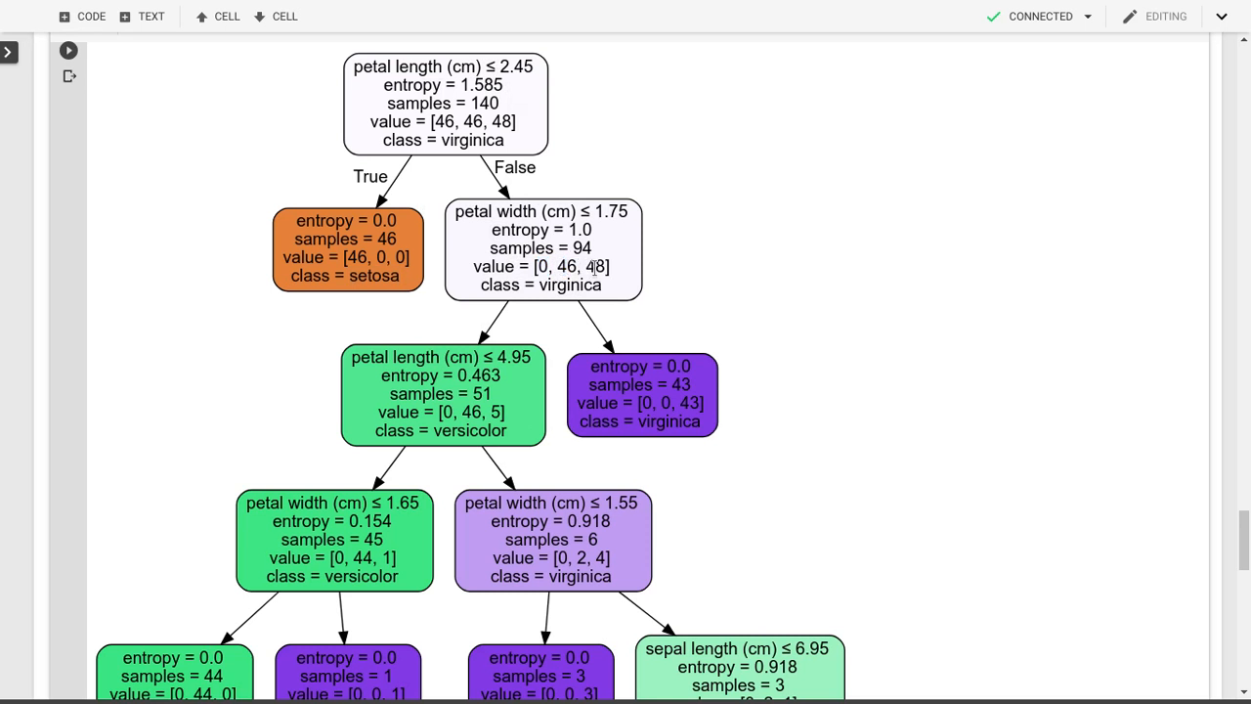
pyautogui.moveTo(590, 258)
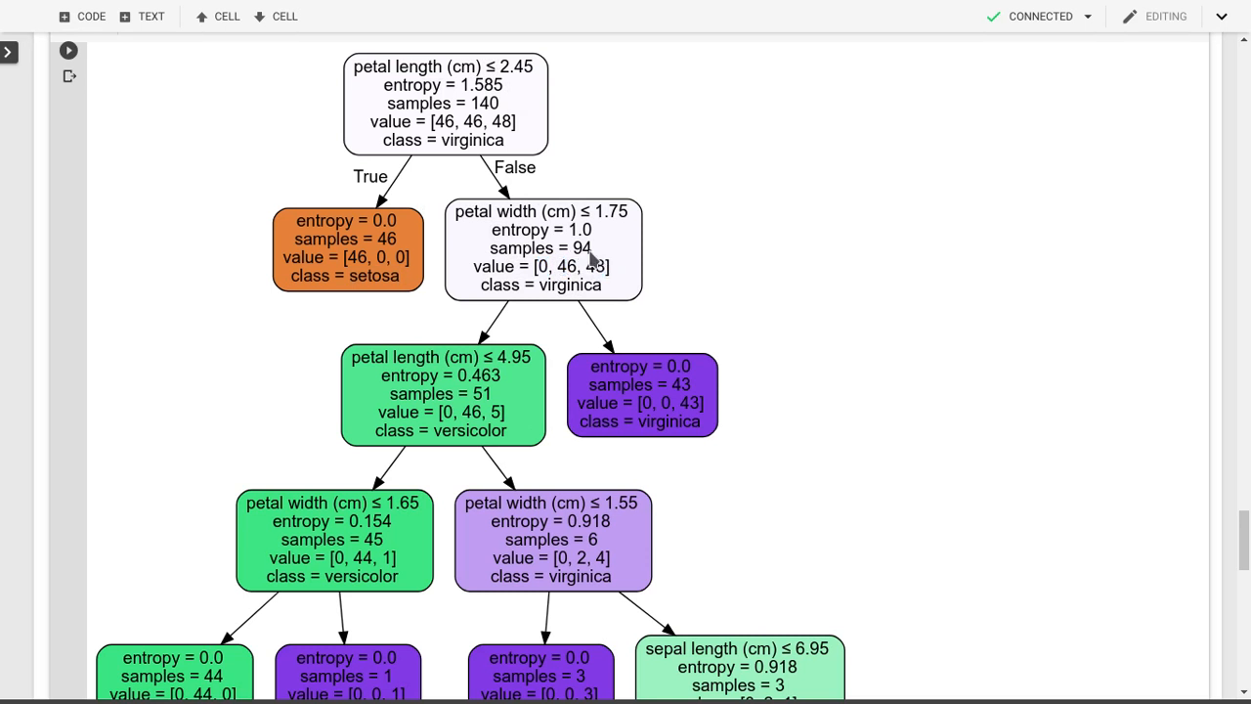
pyautogui.doubleClick(583, 246)
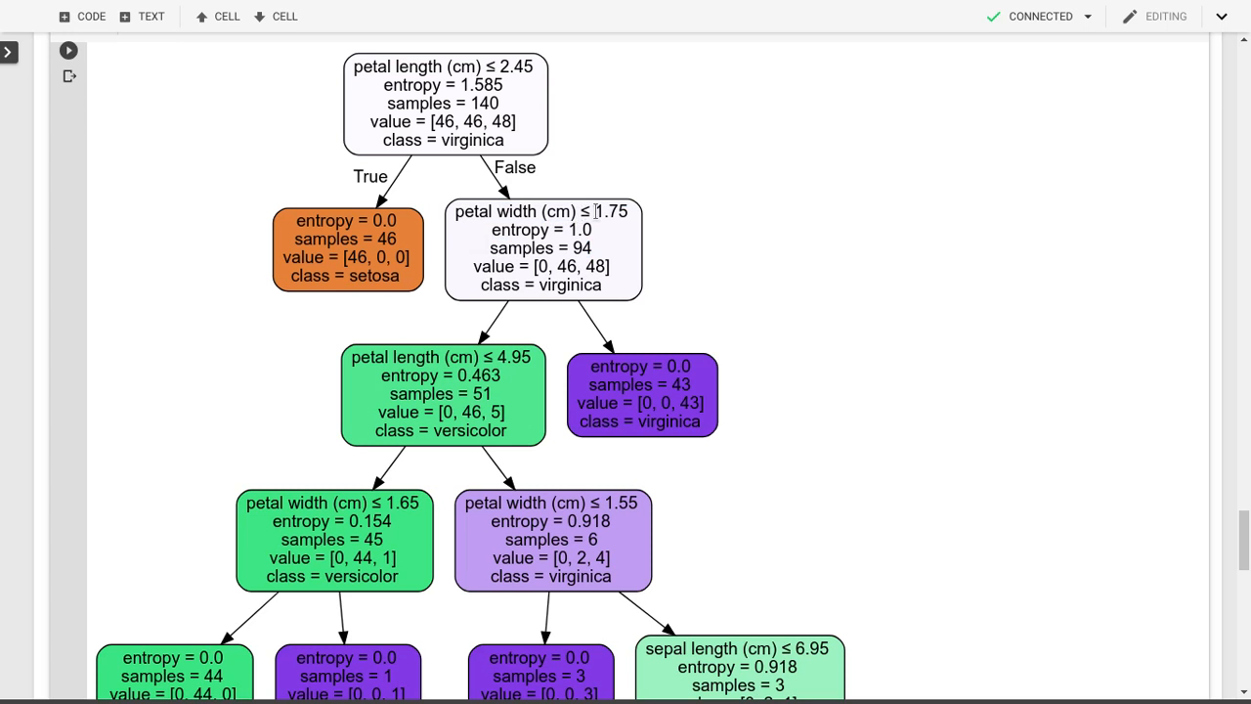
pyautogui.doubleClick(598, 211)
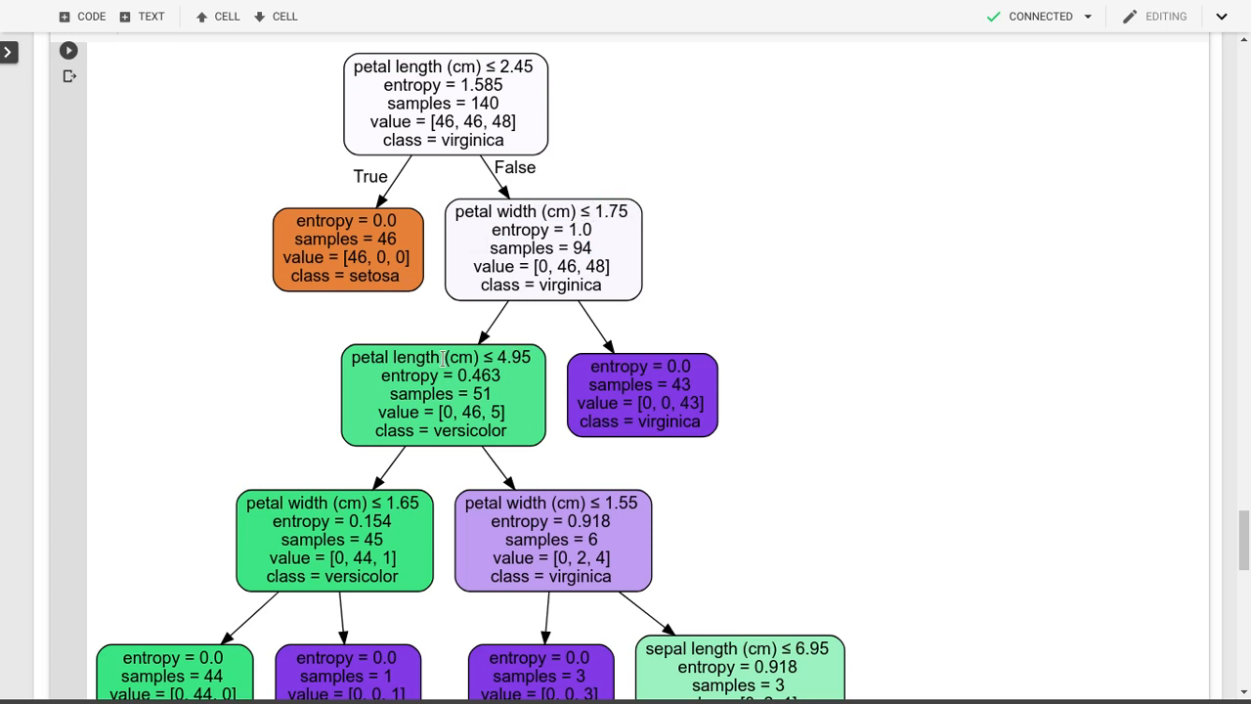
pyautogui.moveTo(583, 212)
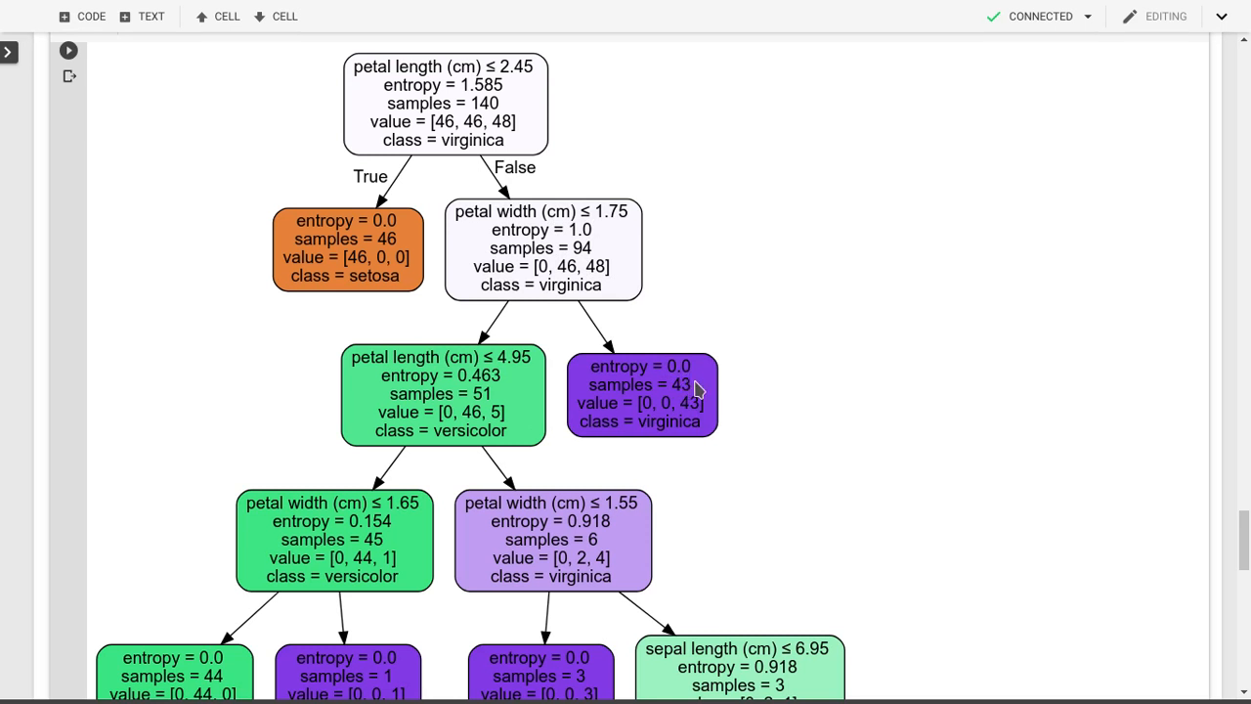
pyautogui.doubleClick(686, 403)
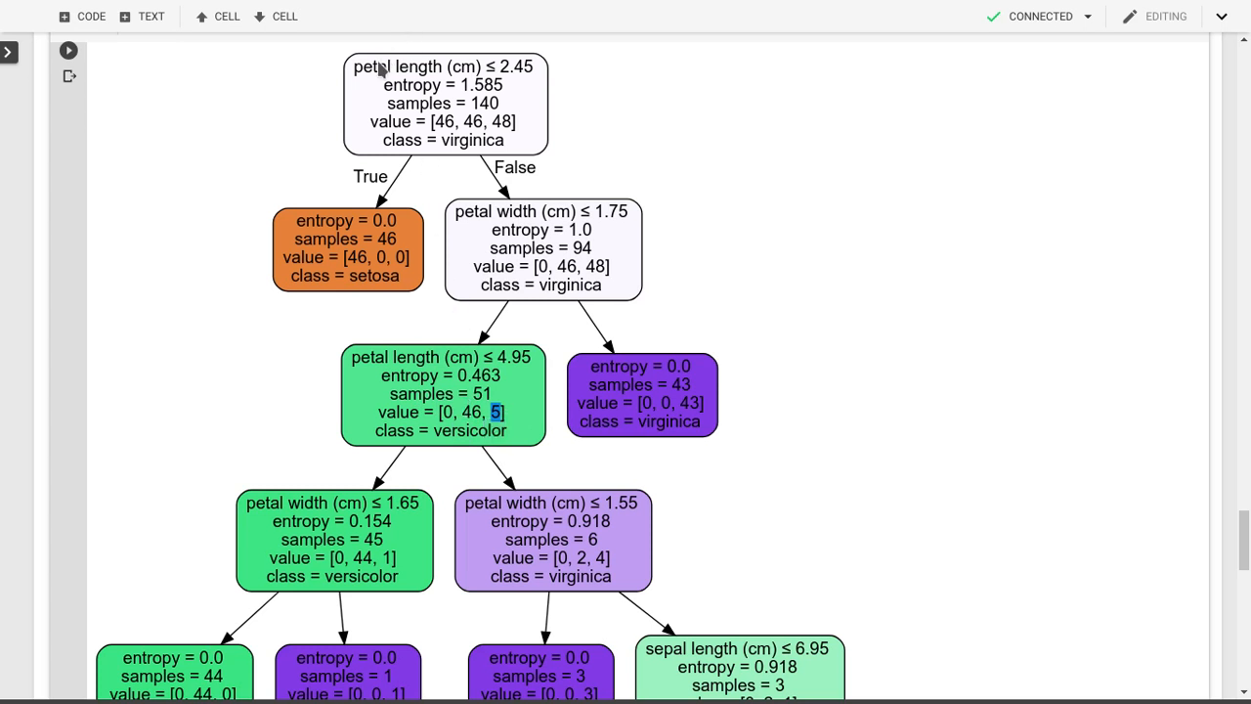
pyautogui.doubleClick(580, 246)
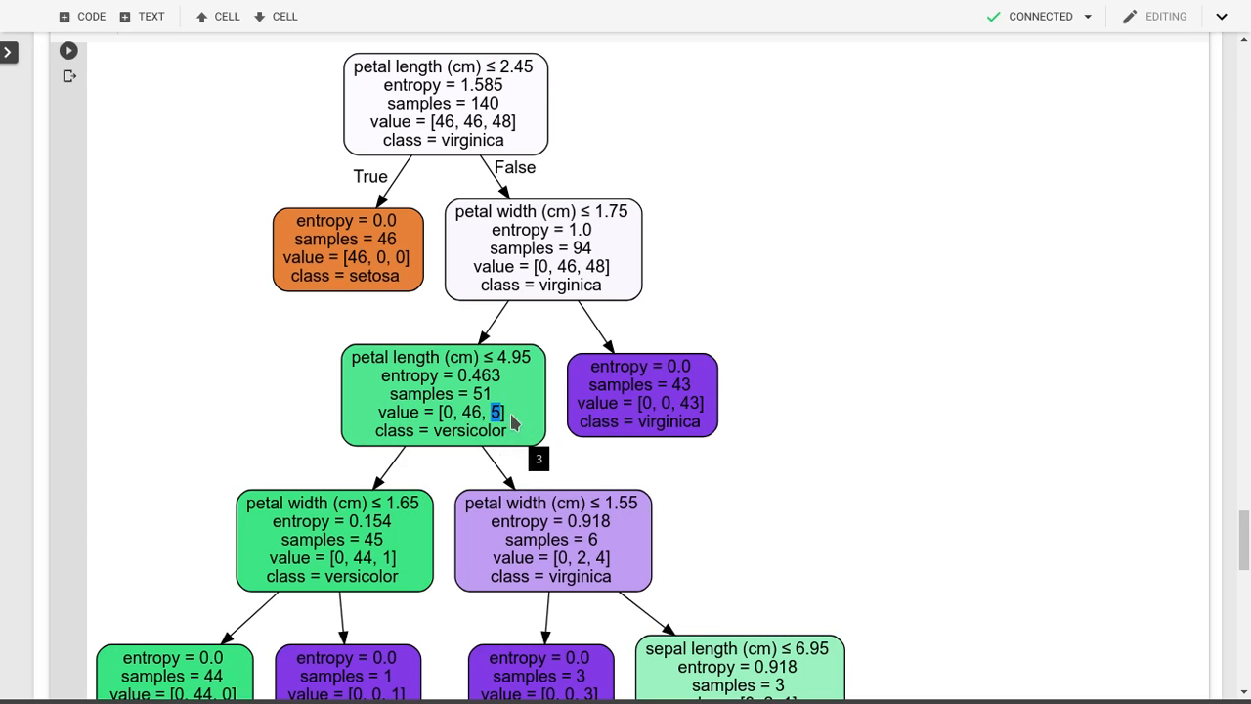
pyautogui.scroll(-3)
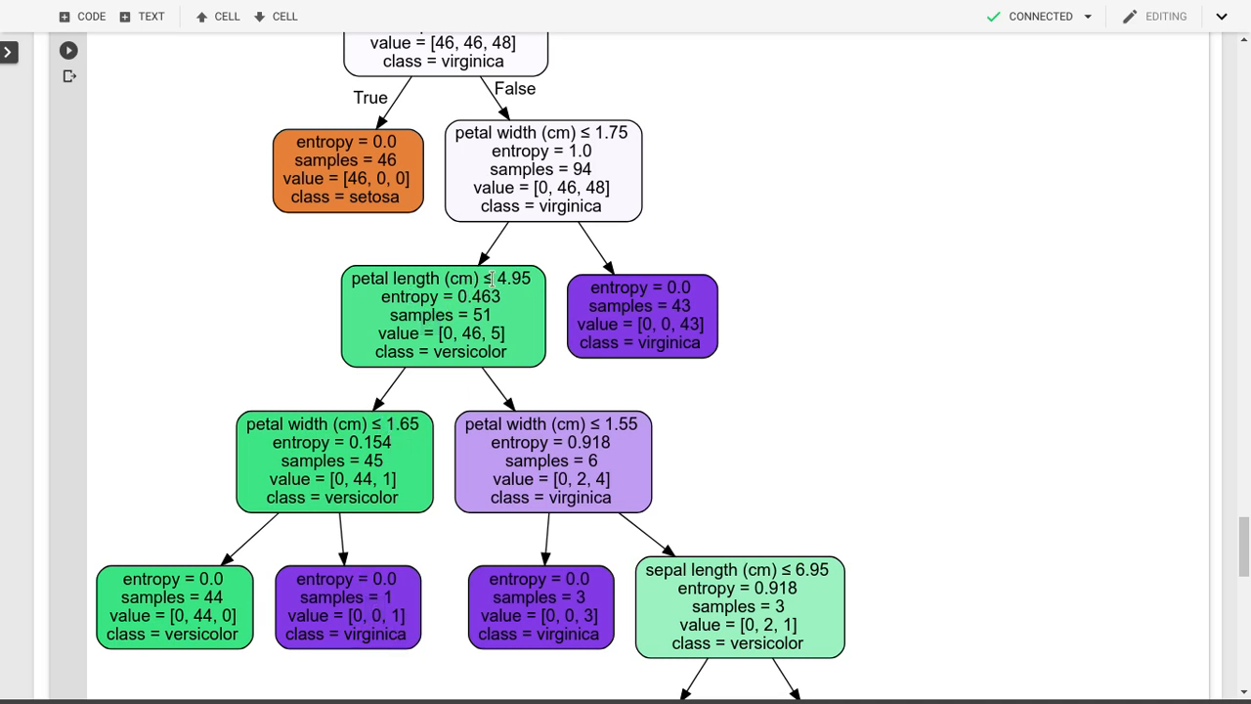
pyautogui.moveTo(473, 422)
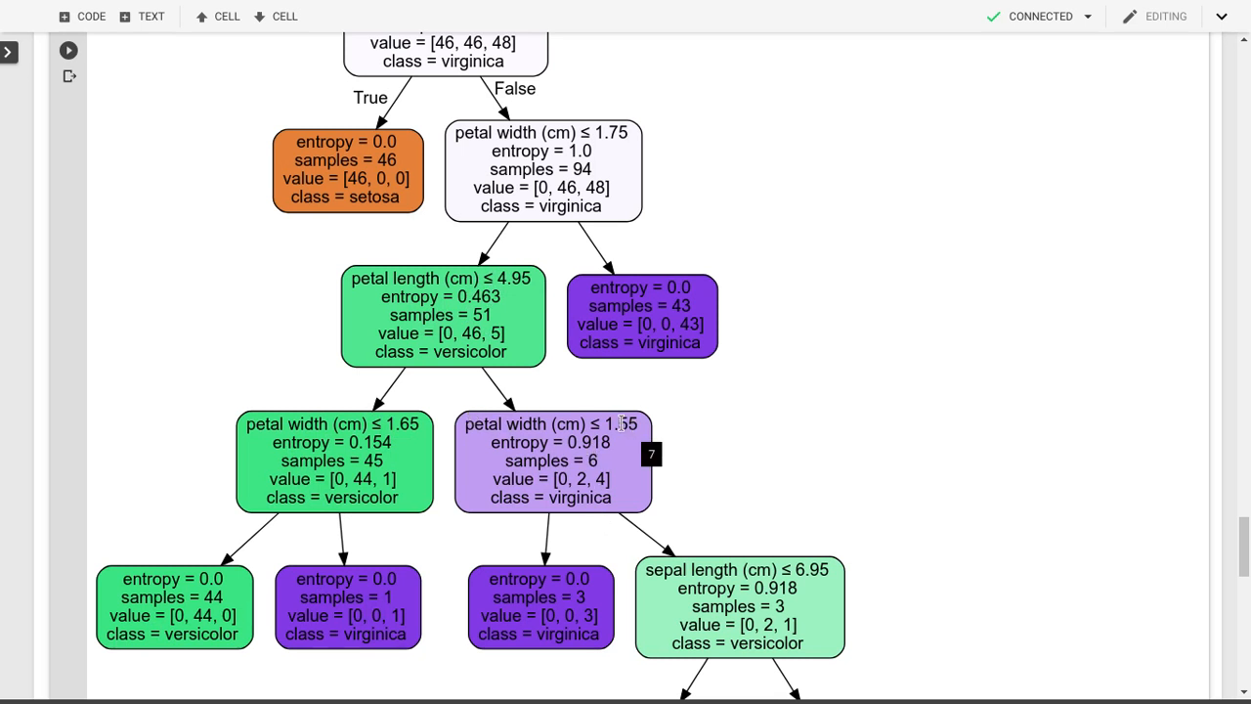
pyautogui.moveTo(680, 621)
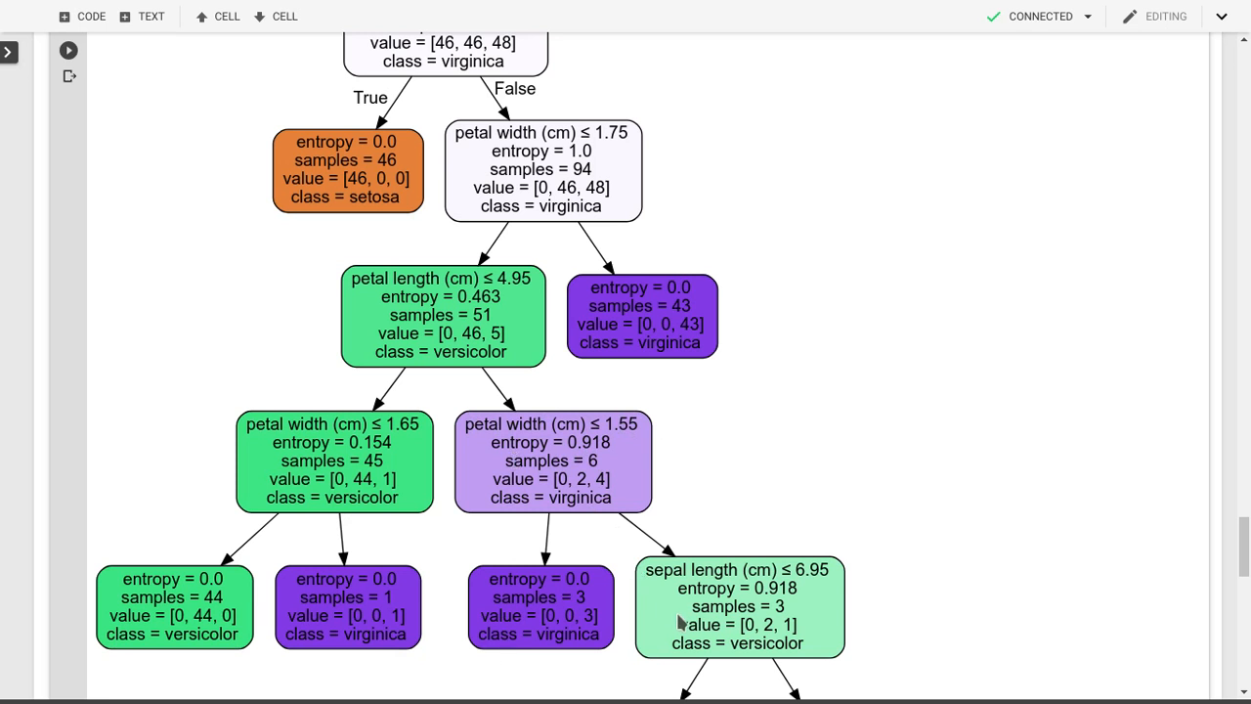
pyautogui.scroll(-3)
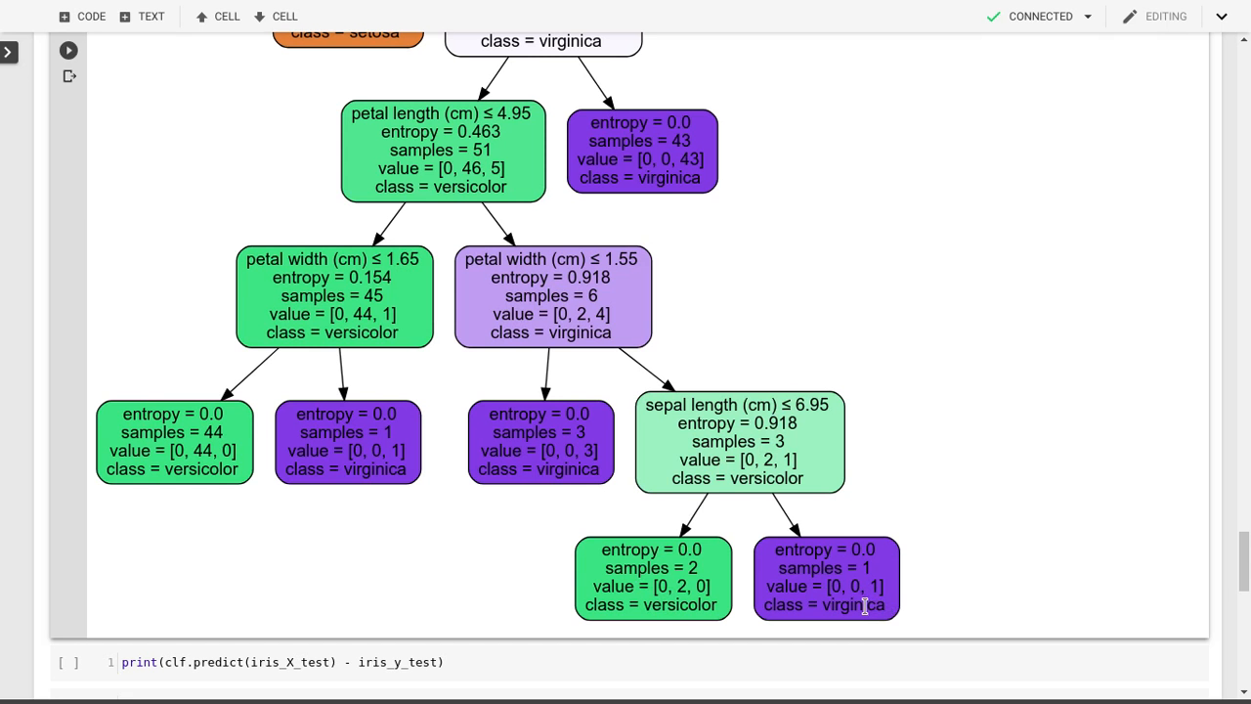
pyautogui.moveTo(322, 493)
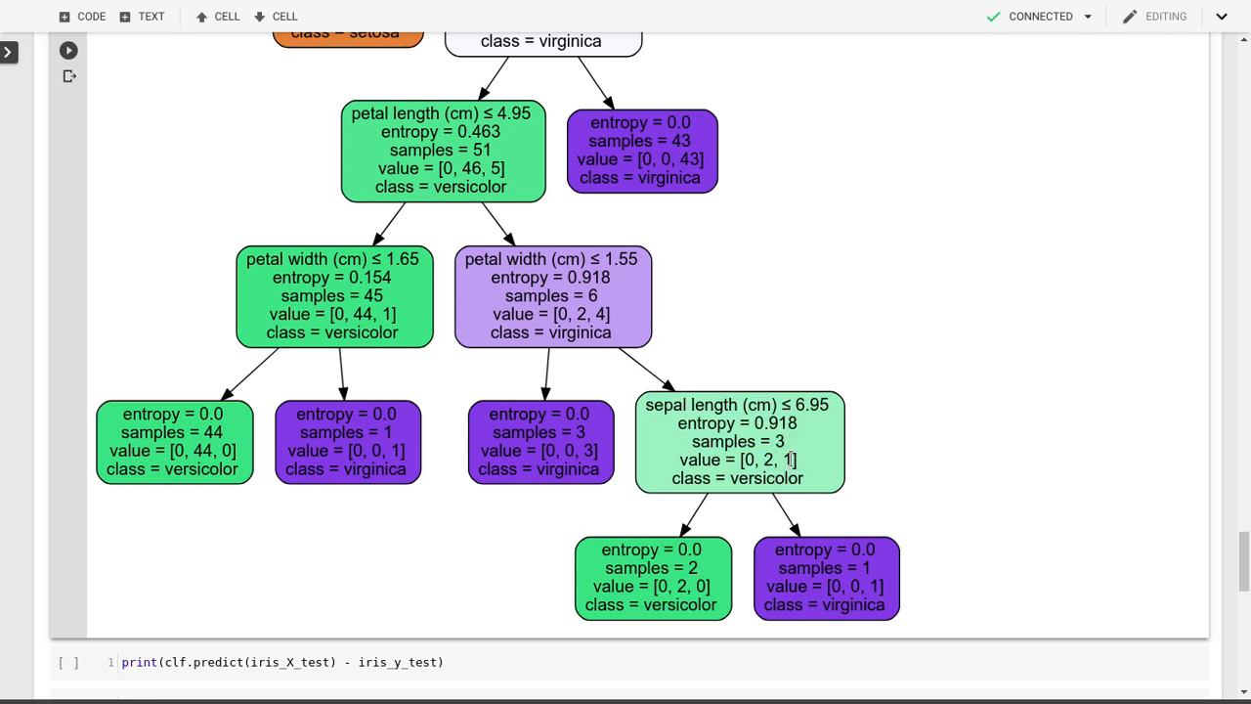
pyautogui.doubleClick(790, 459)
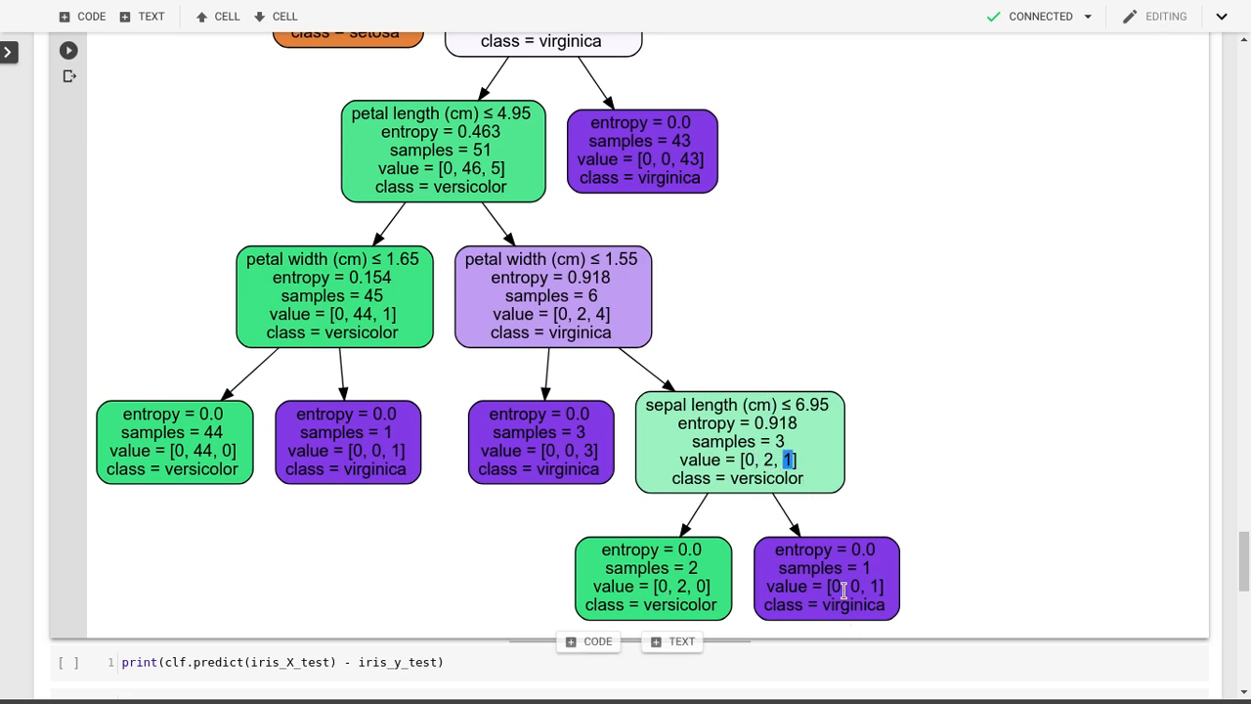
pyautogui.scroll(-3)
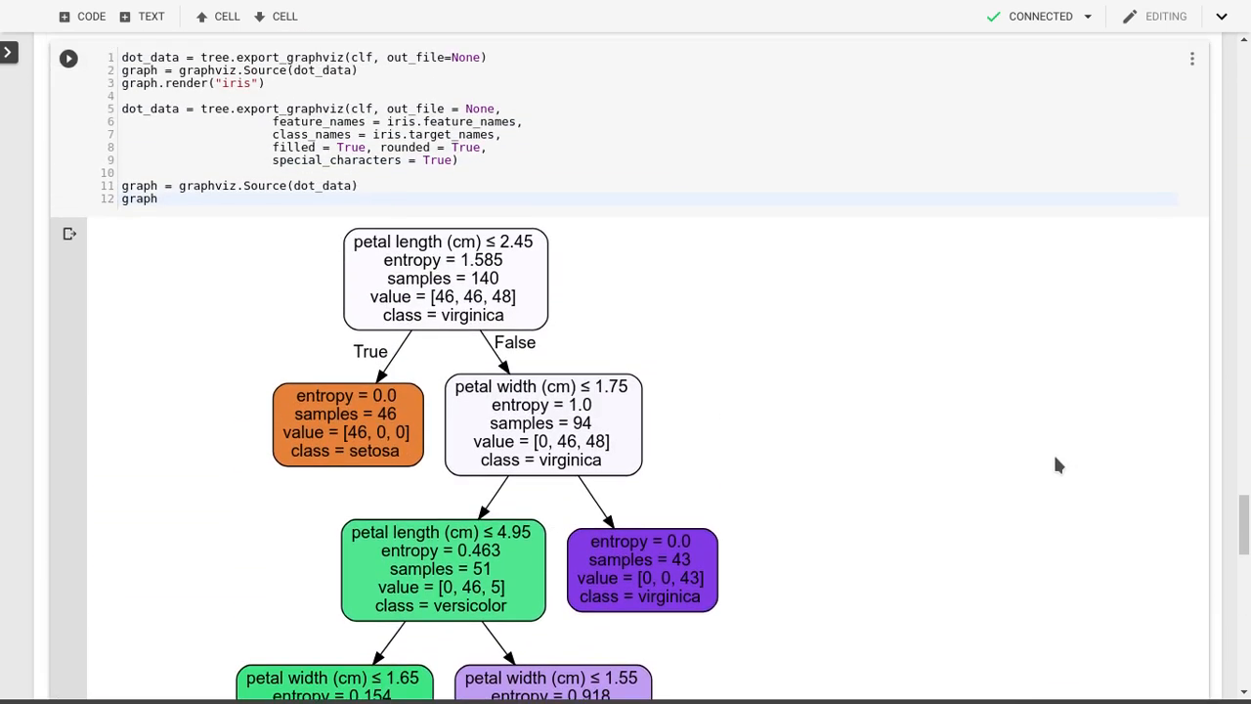
pyautogui.moveTo(283, 291)
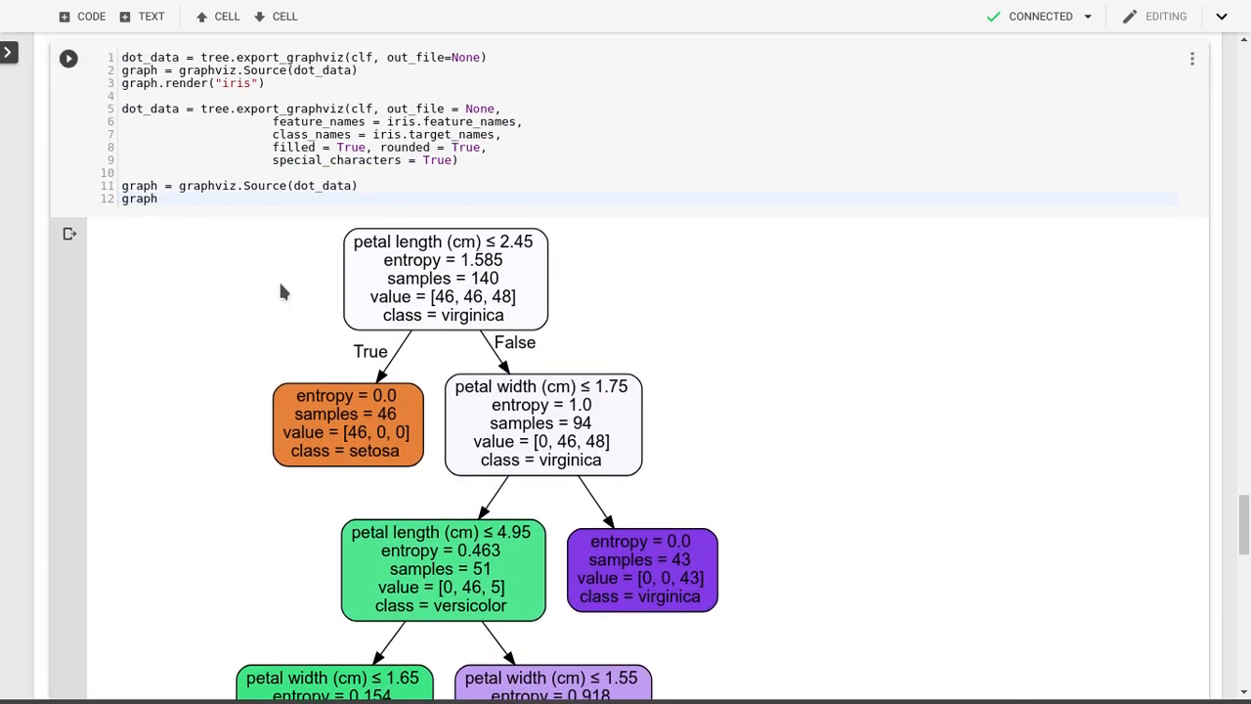
pyautogui.scroll(-3)
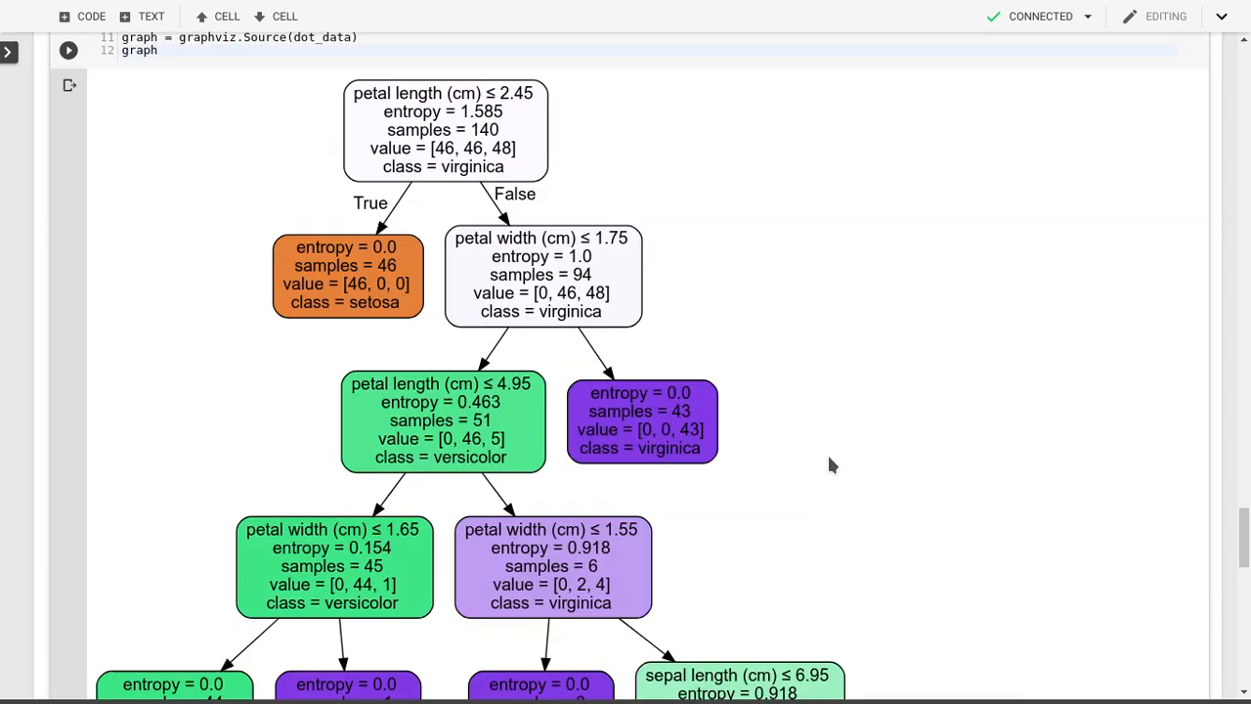
pyautogui.scroll(-3)
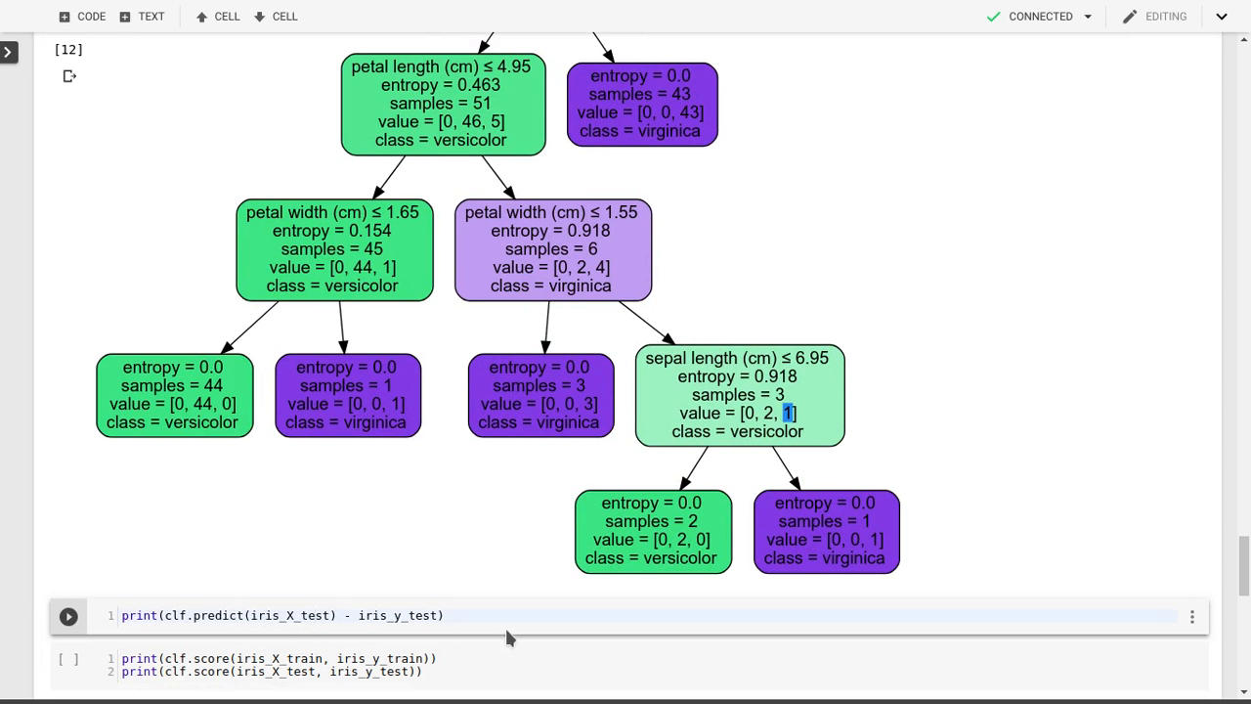
pyautogui.click(446, 614)
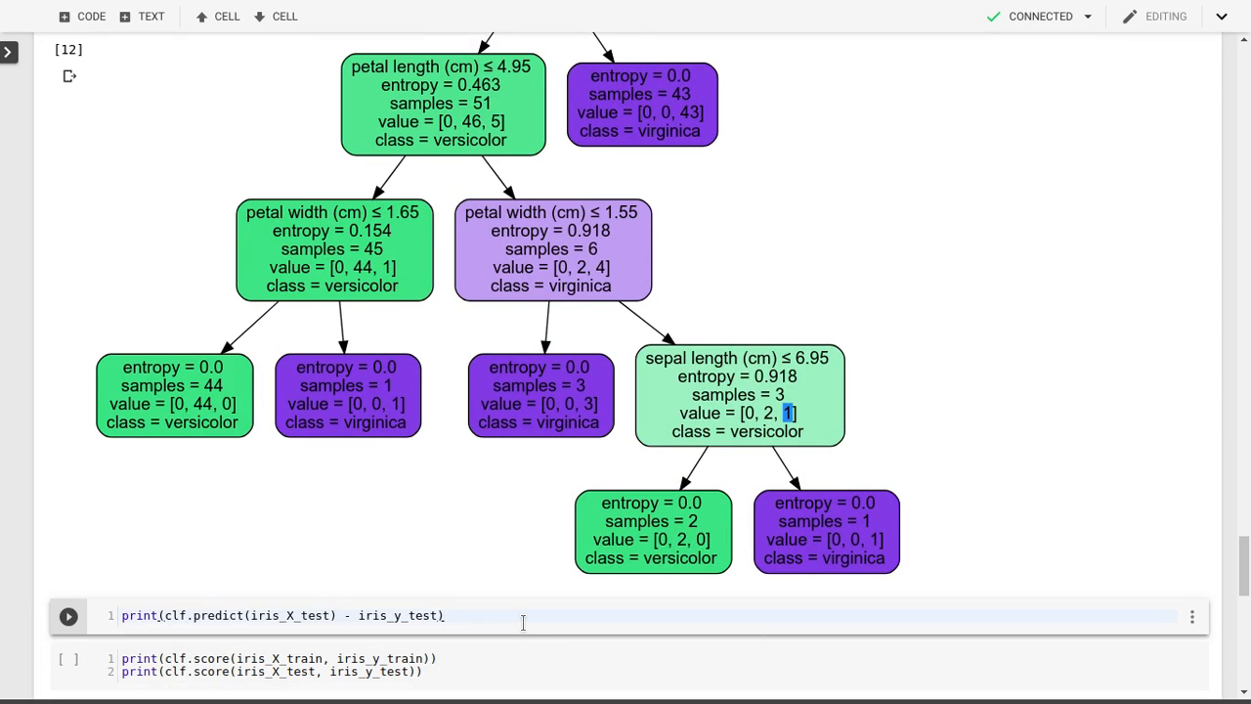
pyautogui.click(66, 613)
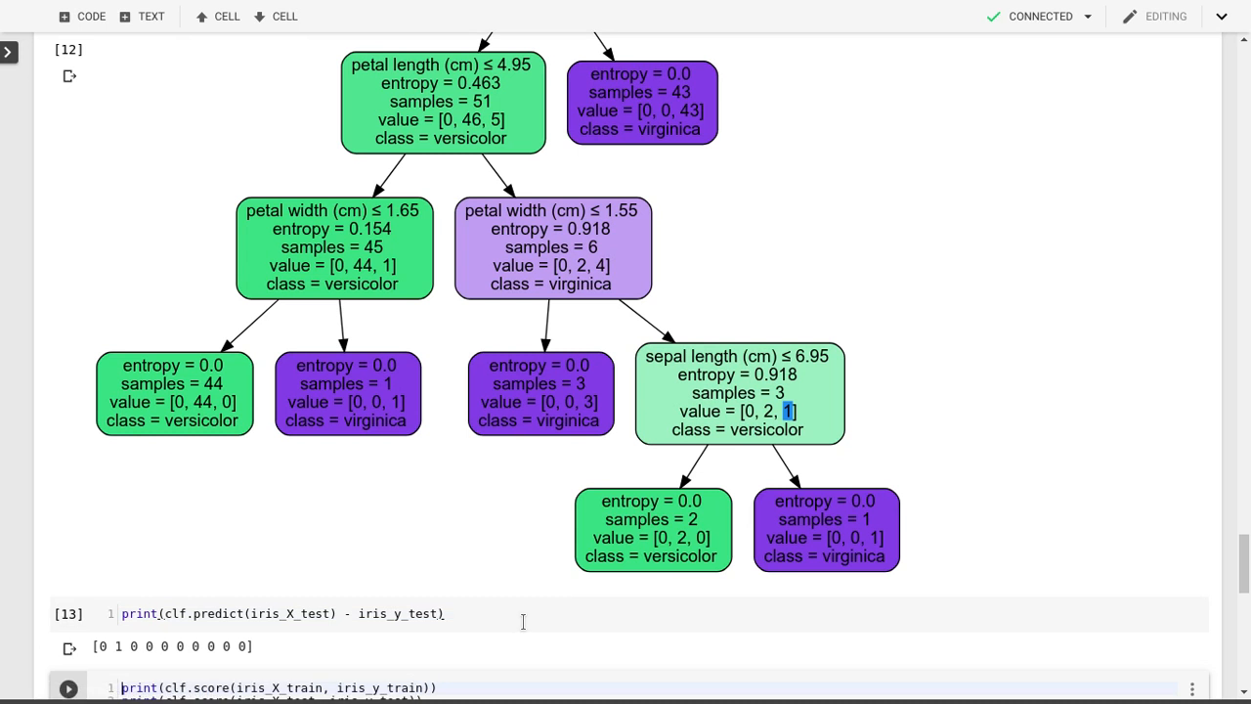
pyautogui.scroll(-3)
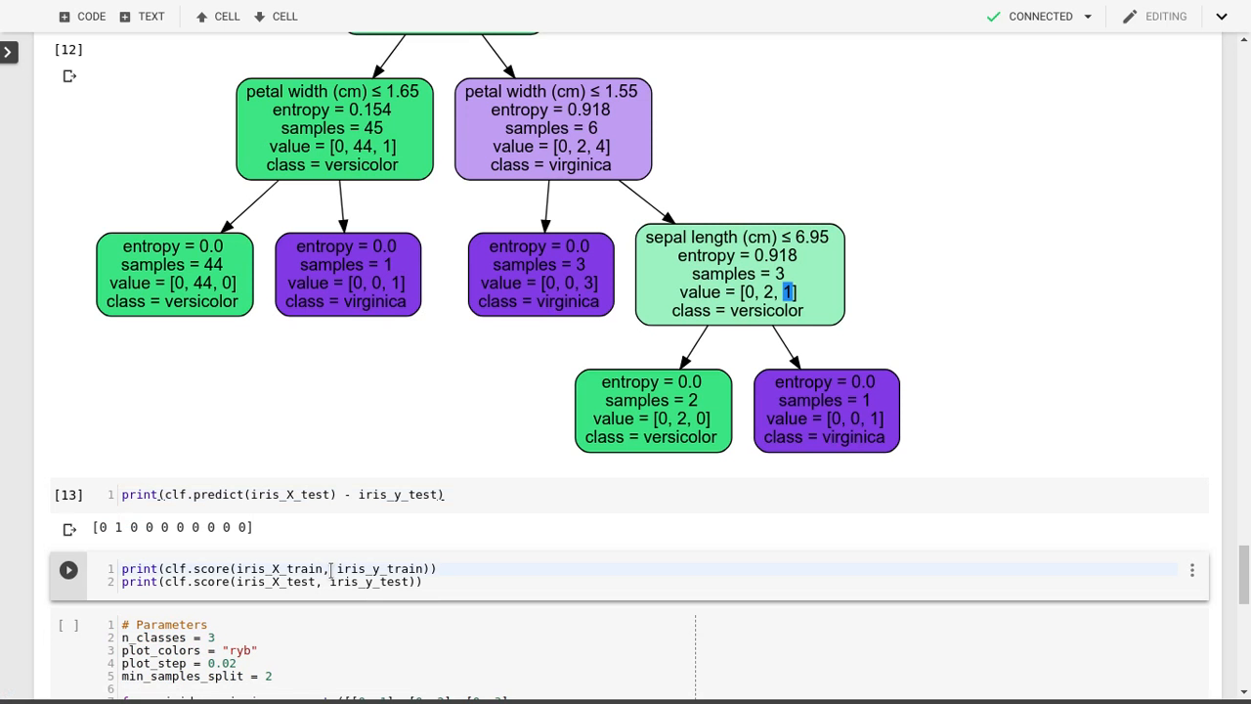
# - Run the score cell, reporting 1.0 training and 0.9 test accuracy
pyautogui.click(67, 569)
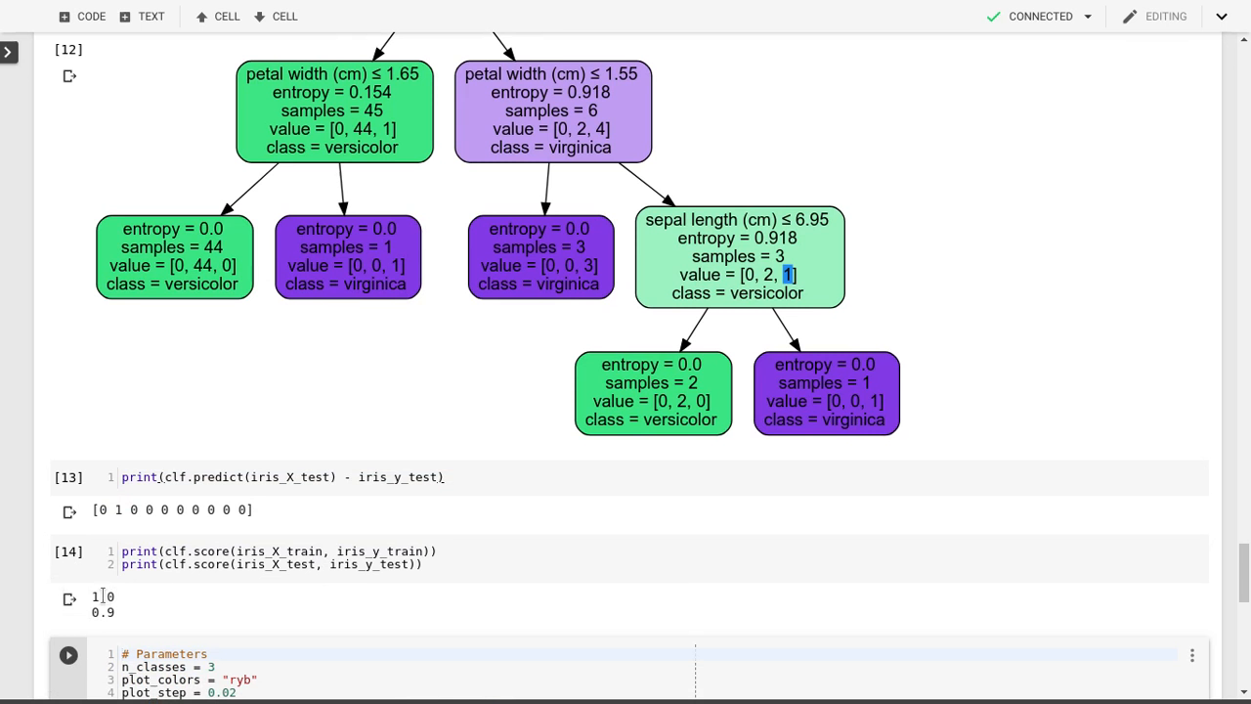
pyautogui.click(293, 557)
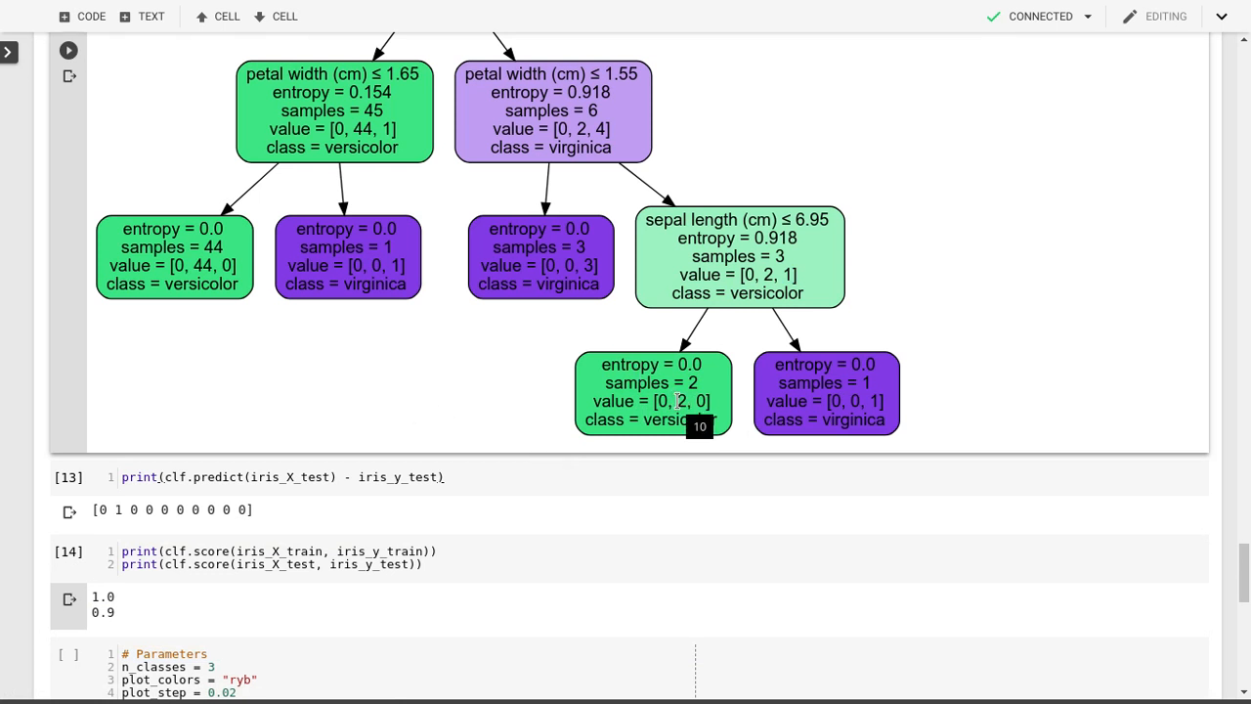
pyautogui.scroll(-3)
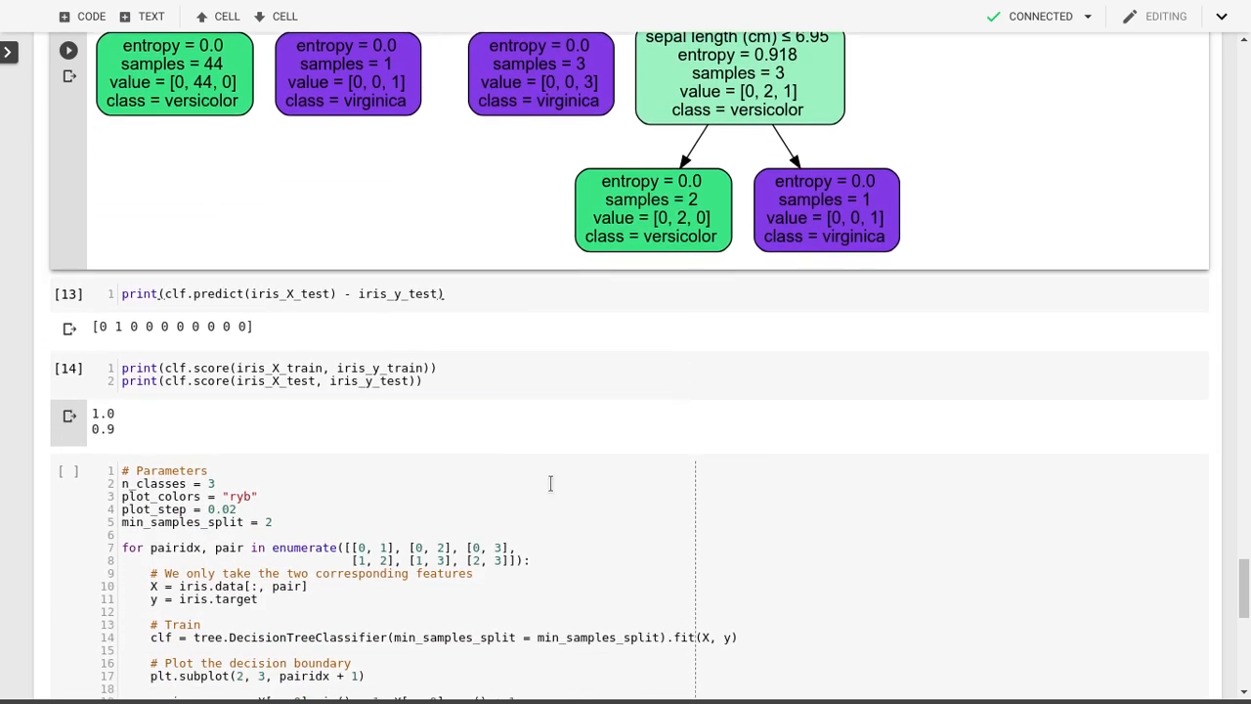
# - Select the decision-surface plotting cell (cell 15) for the paired iris features
pyautogui.scroll(-3)
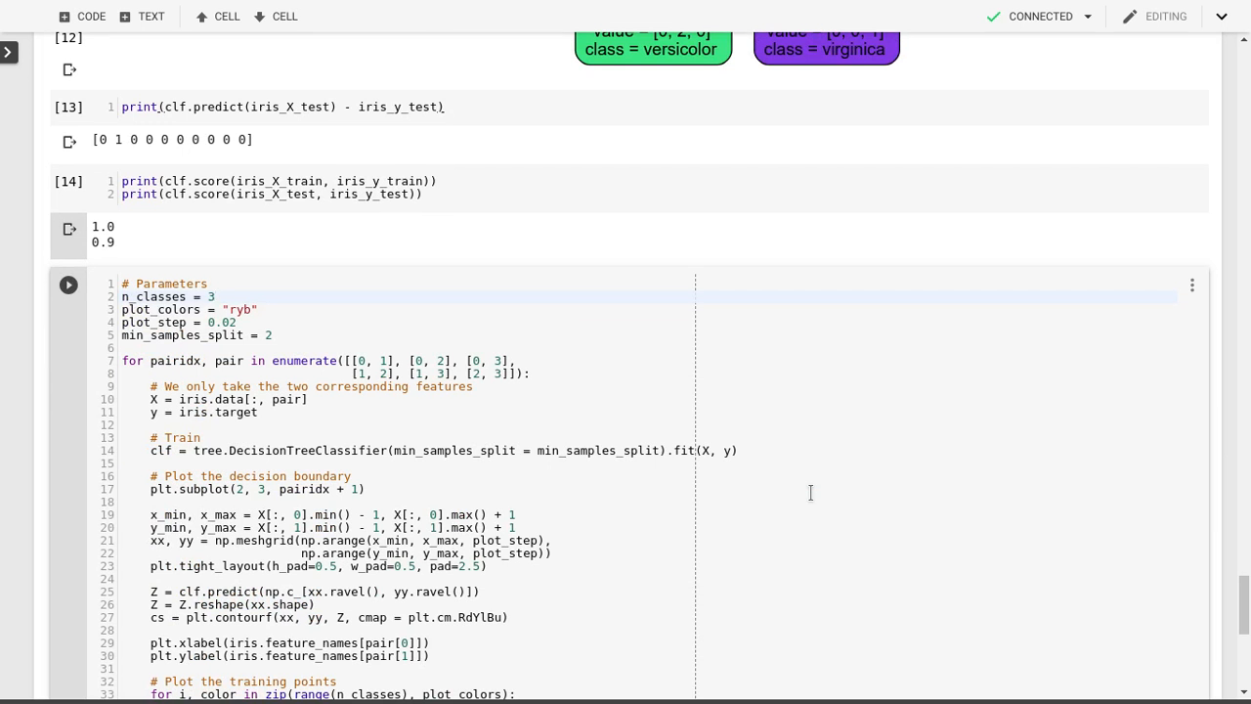
pyautogui.click(731, 516)
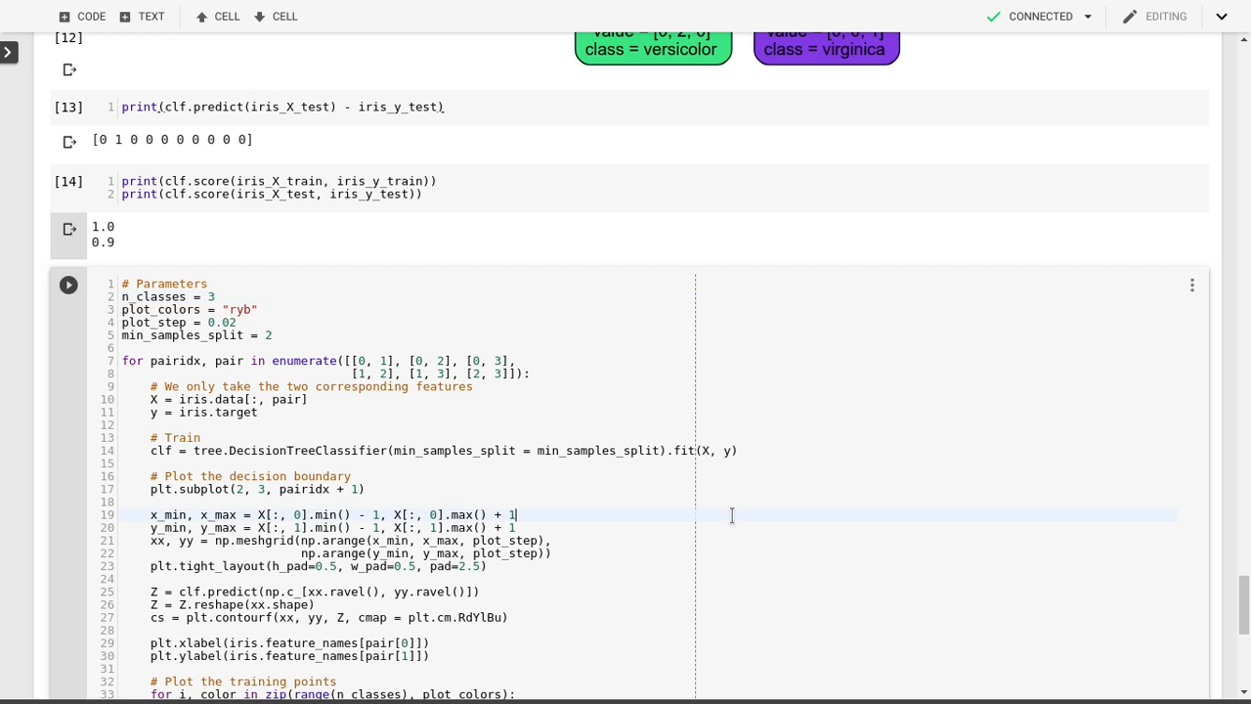
pyautogui.moveTo(574, 567)
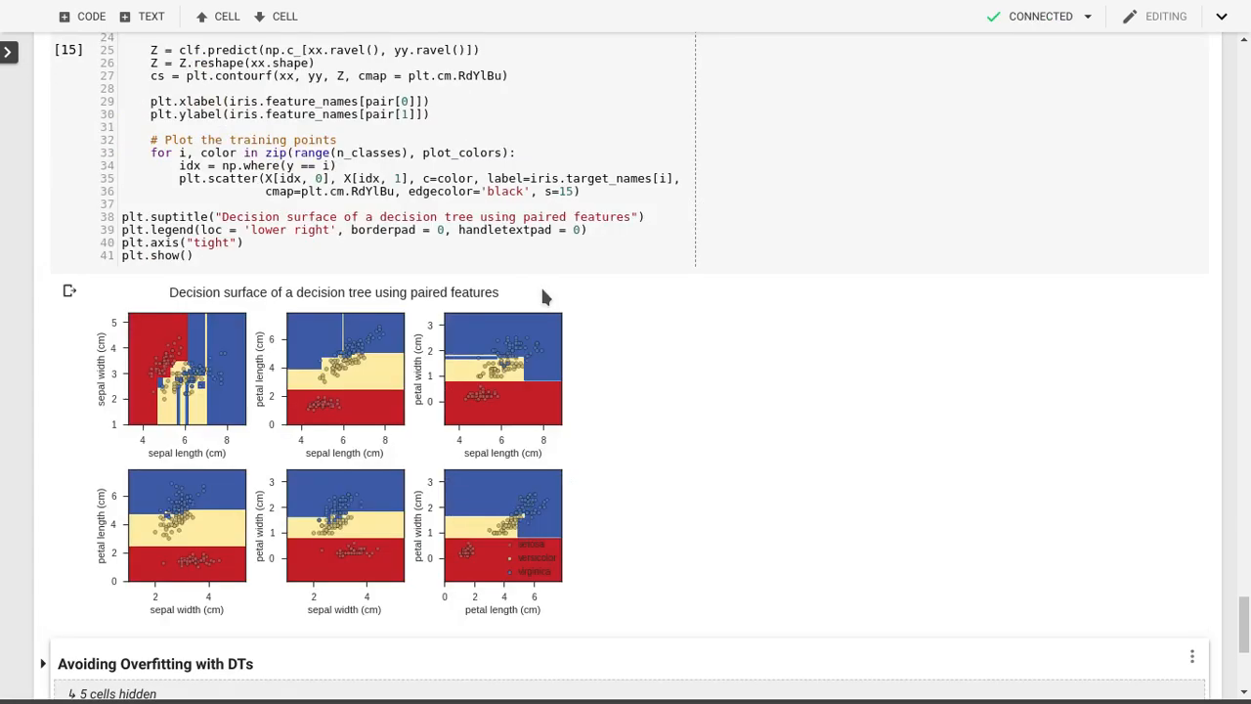
pyautogui.moveTo(373, 348)
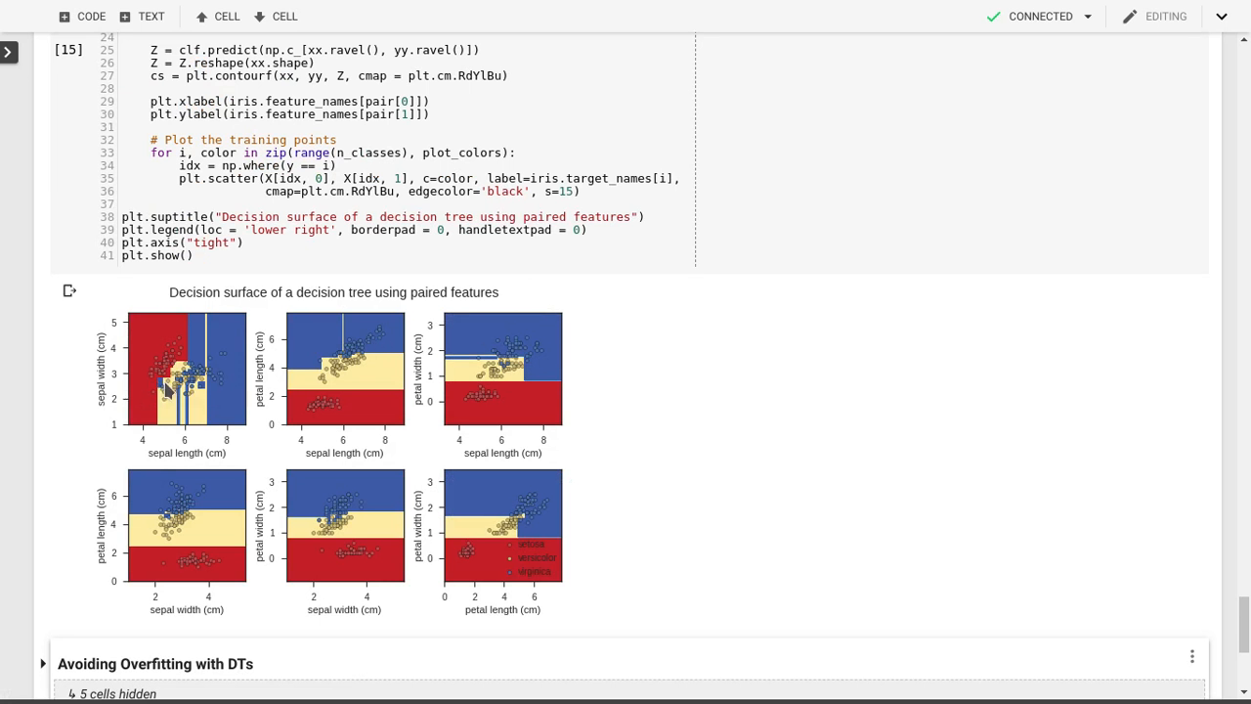
pyautogui.moveTo(200, 387)
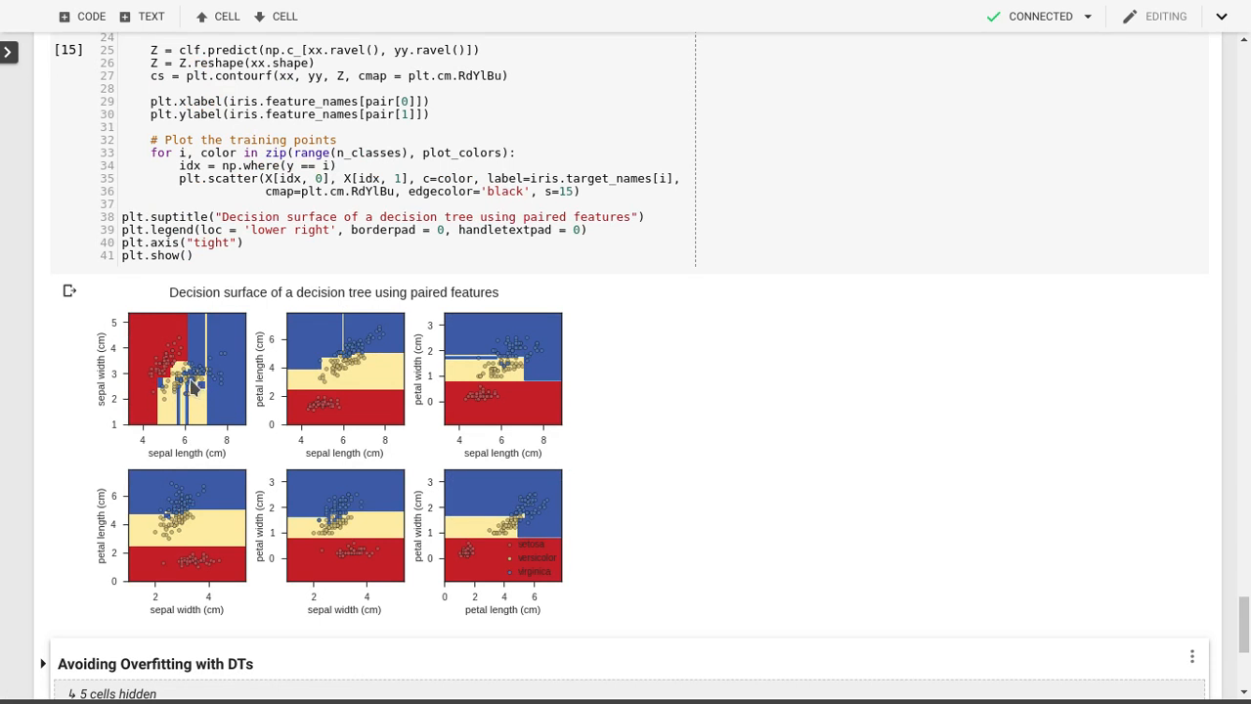
pyautogui.moveTo(90, 489)
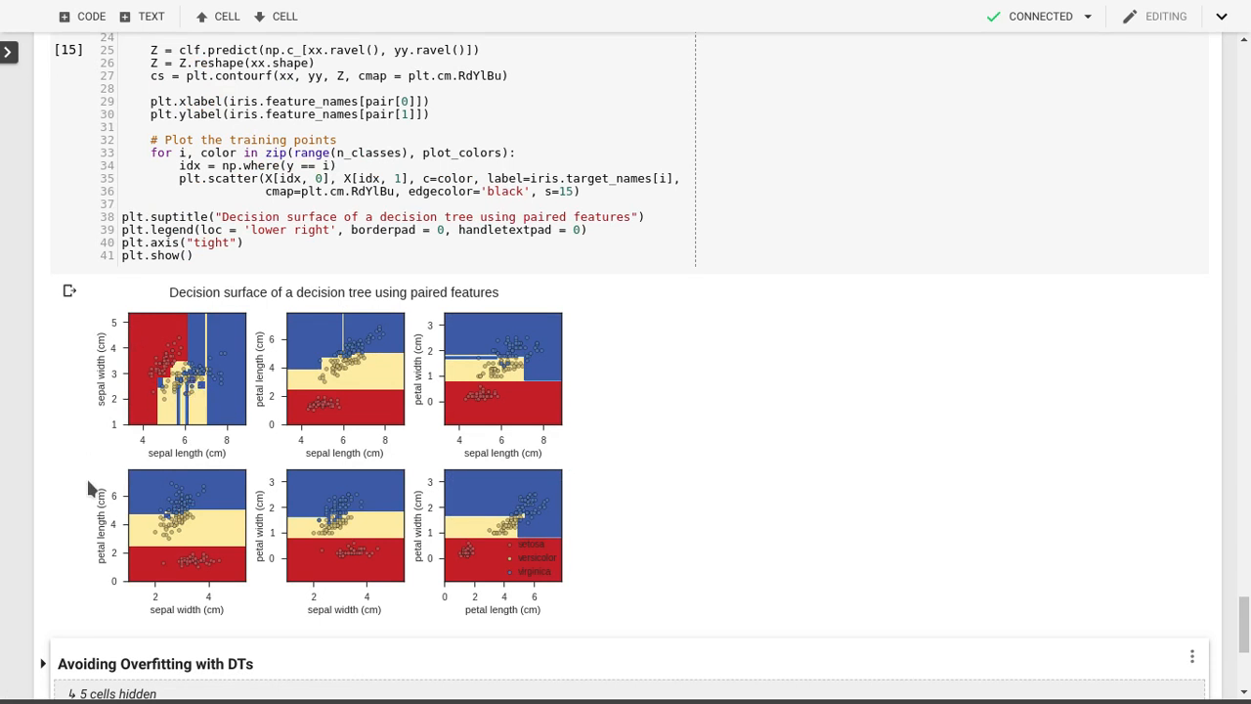
pyautogui.moveTo(137, 459)
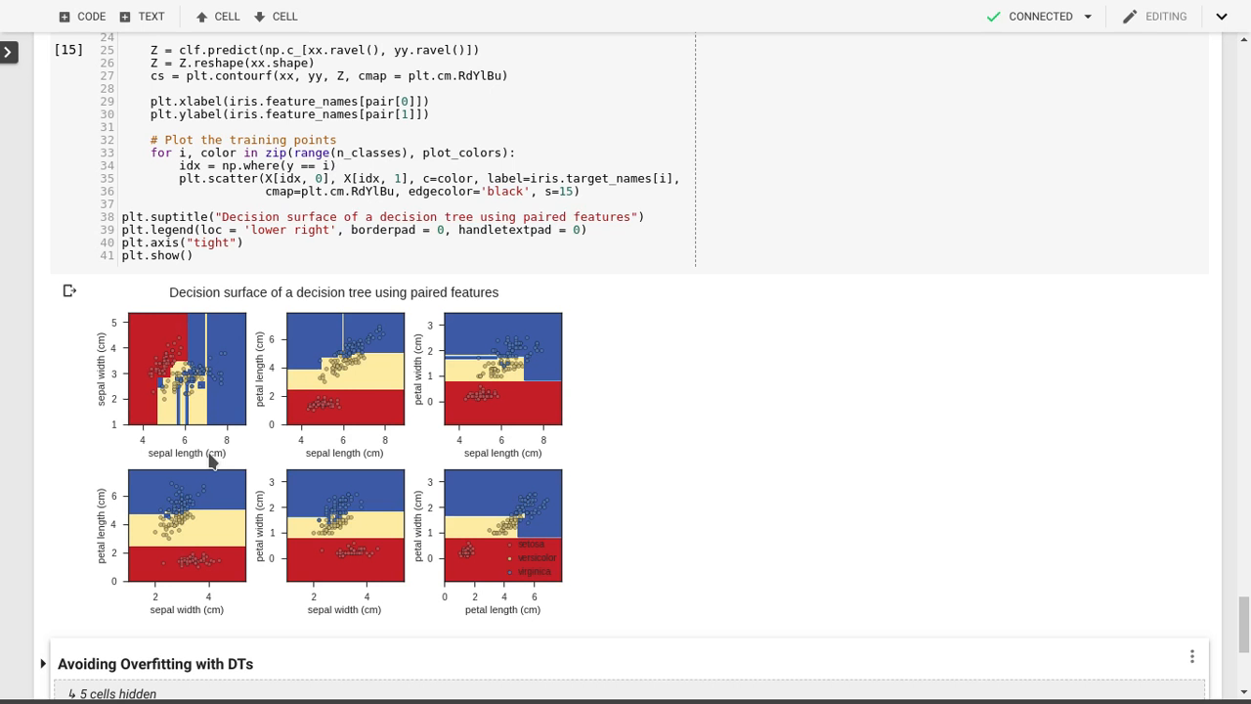
pyautogui.moveTo(180, 452)
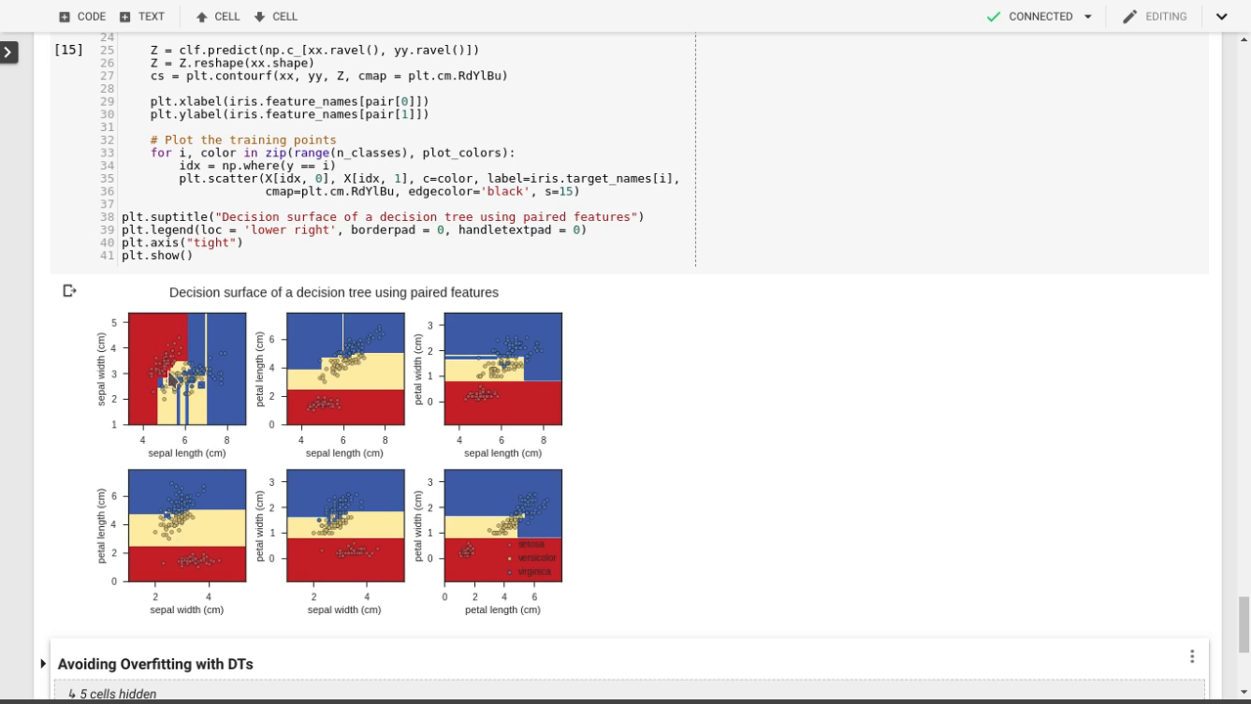
pyautogui.moveTo(166, 387)
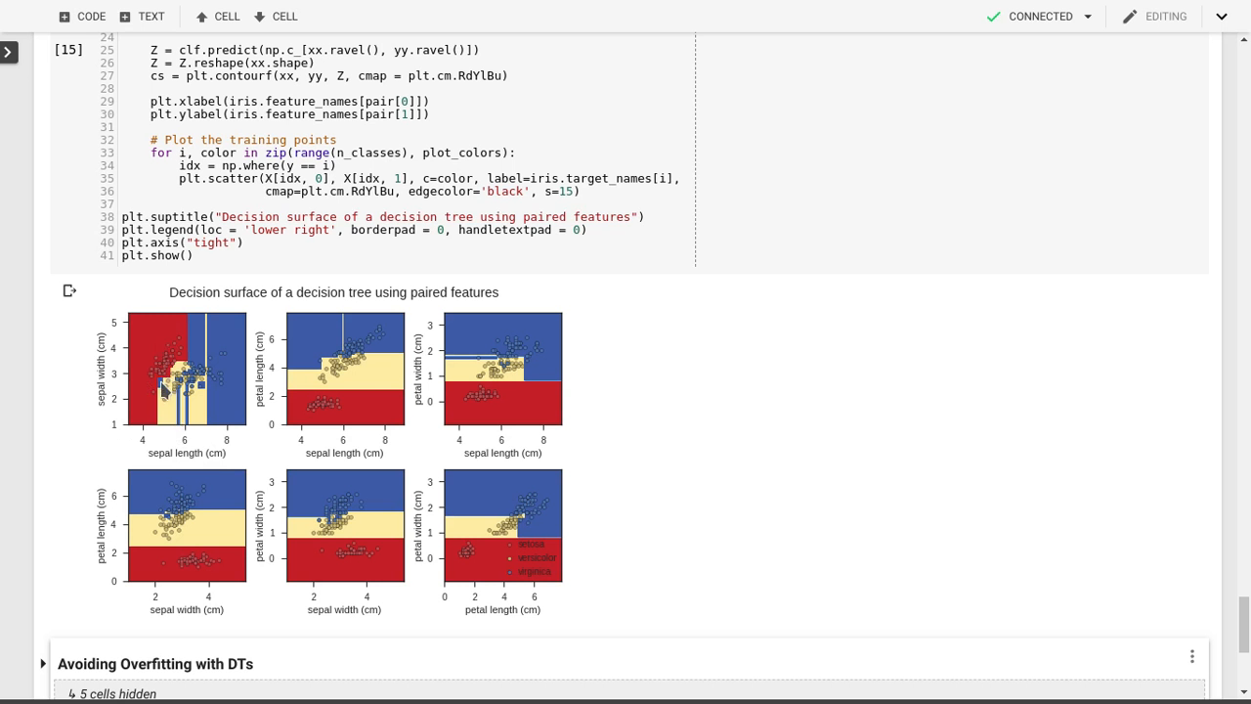
pyautogui.moveTo(211, 395)
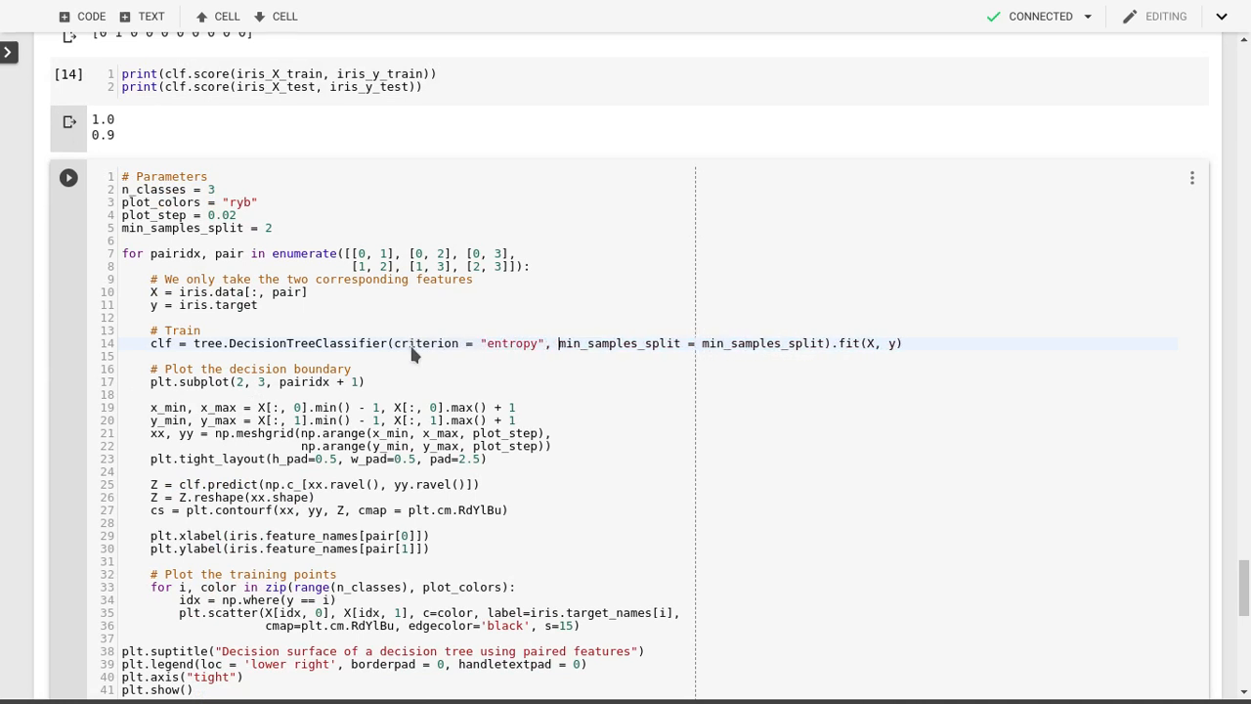
# - Rerun the decision-surface cell with criterion="entropy", redrawing the six paired-feature plots
pyautogui.click(69, 176)
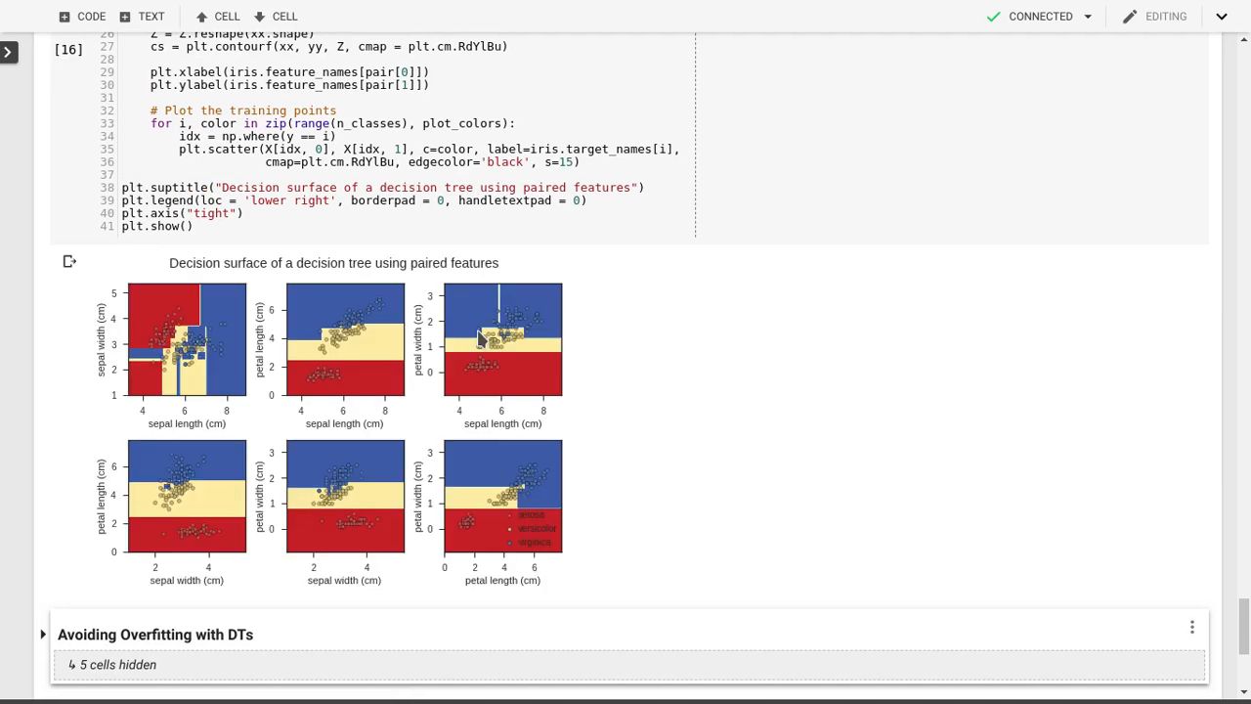
pyautogui.moveTo(699, 366)
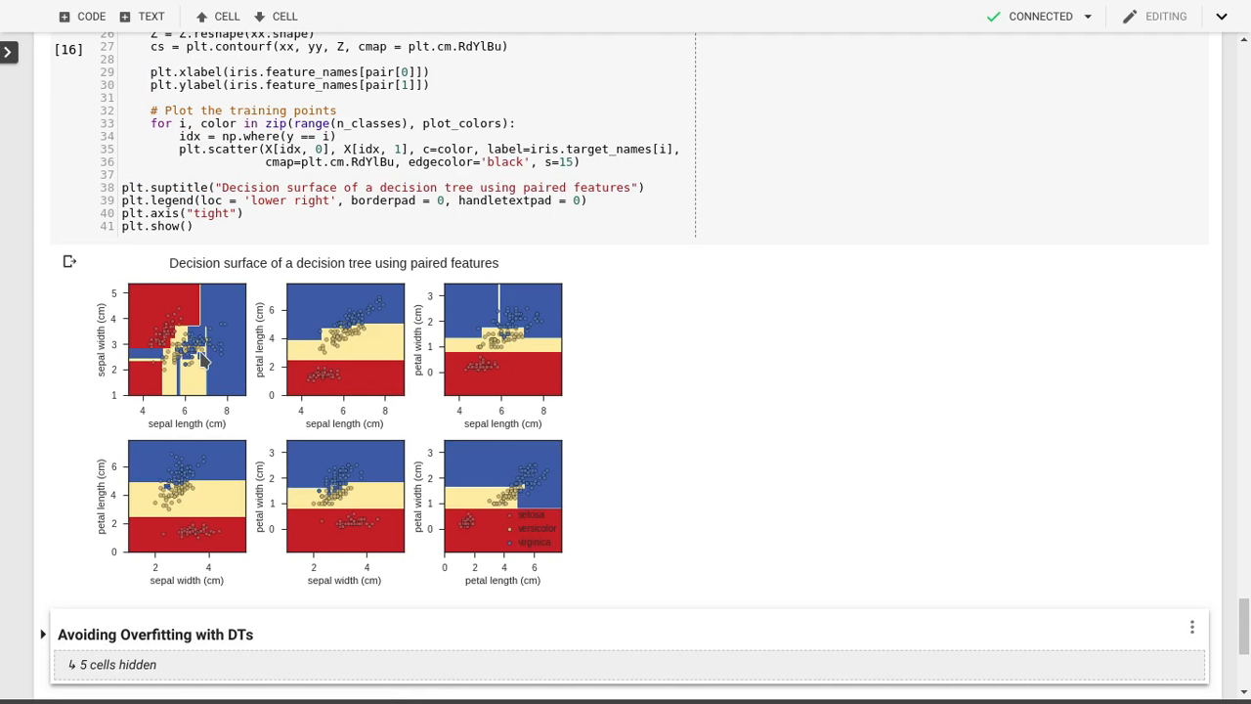
pyautogui.moveTo(135, 371)
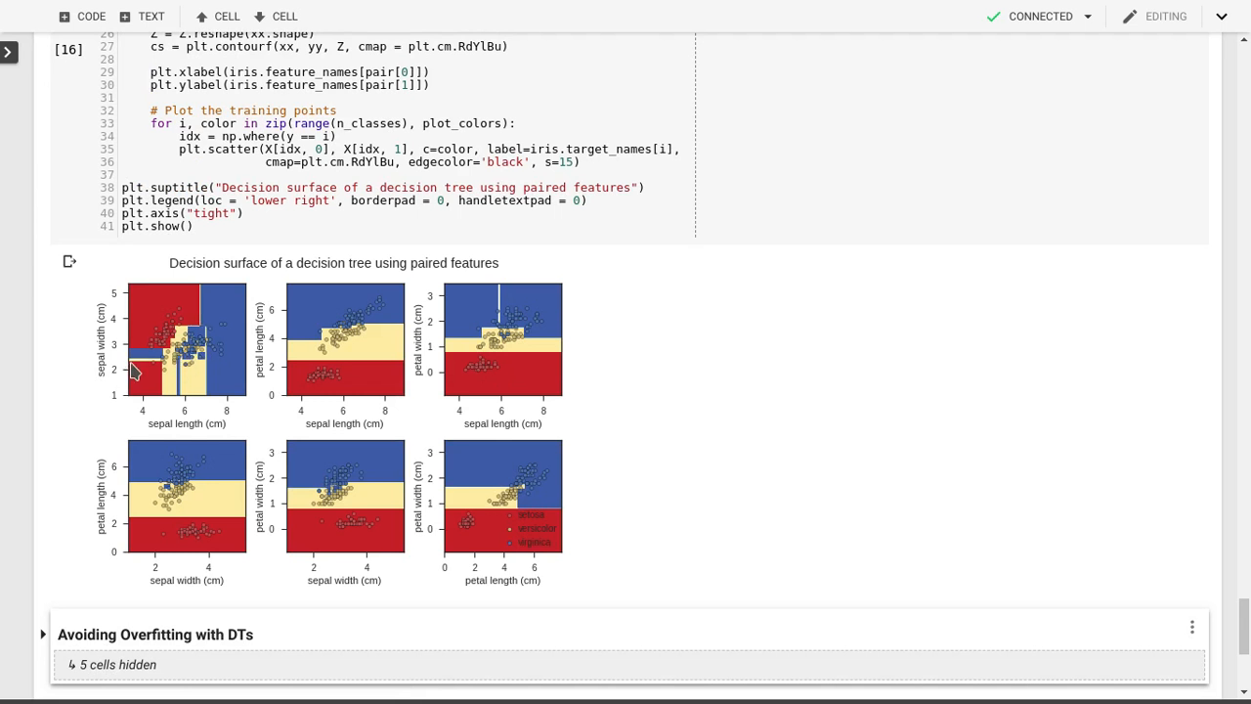
pyautogui.moveTo(258, 372)
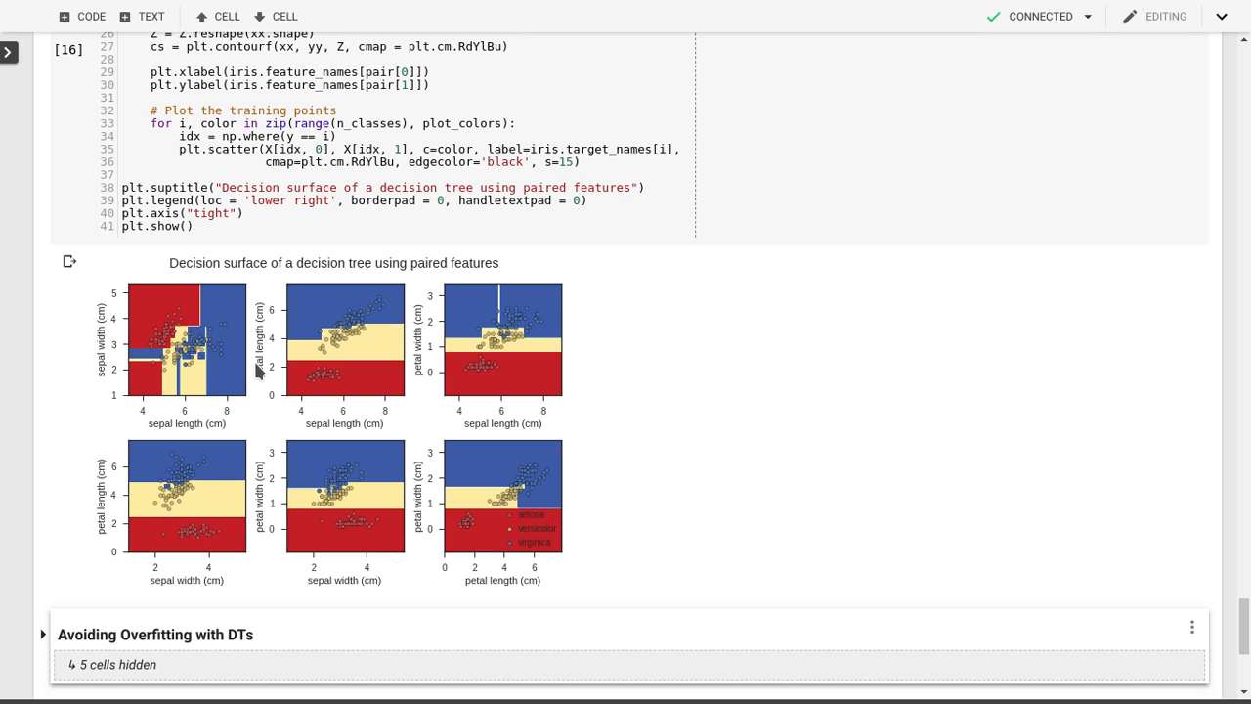
pyautogui.moveTo(846, 395)
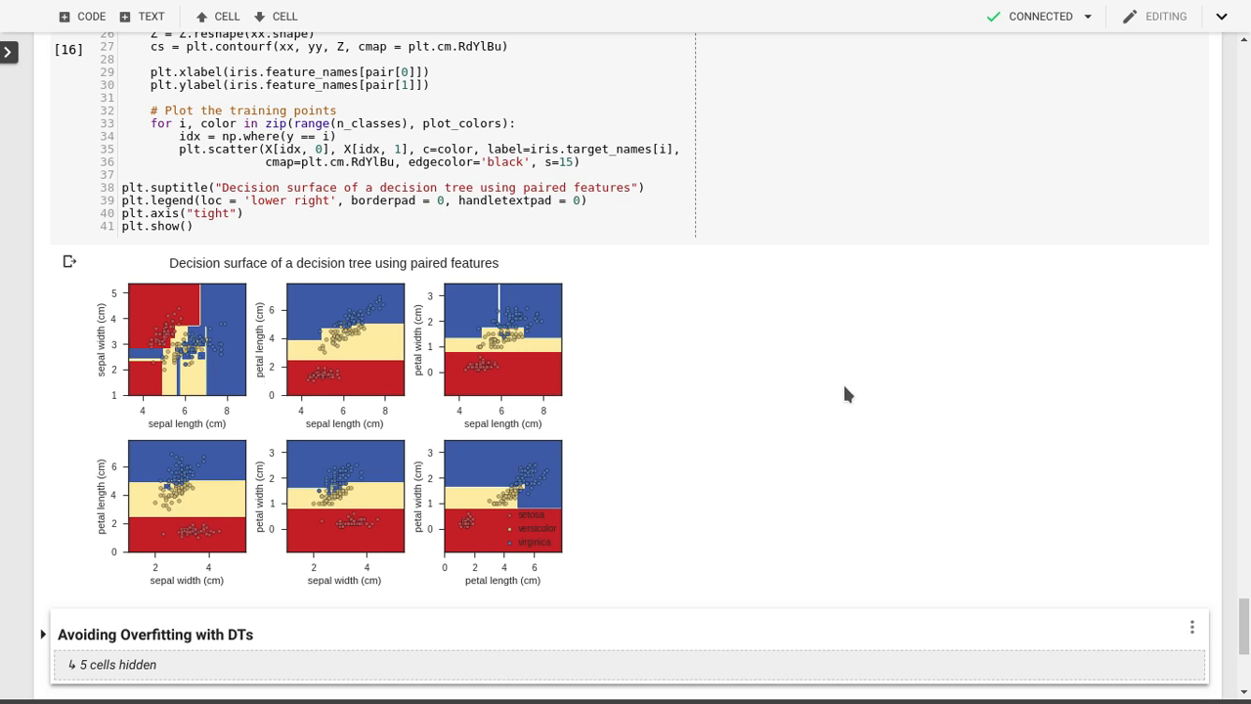
pyautogui.moveTo(766, 328)
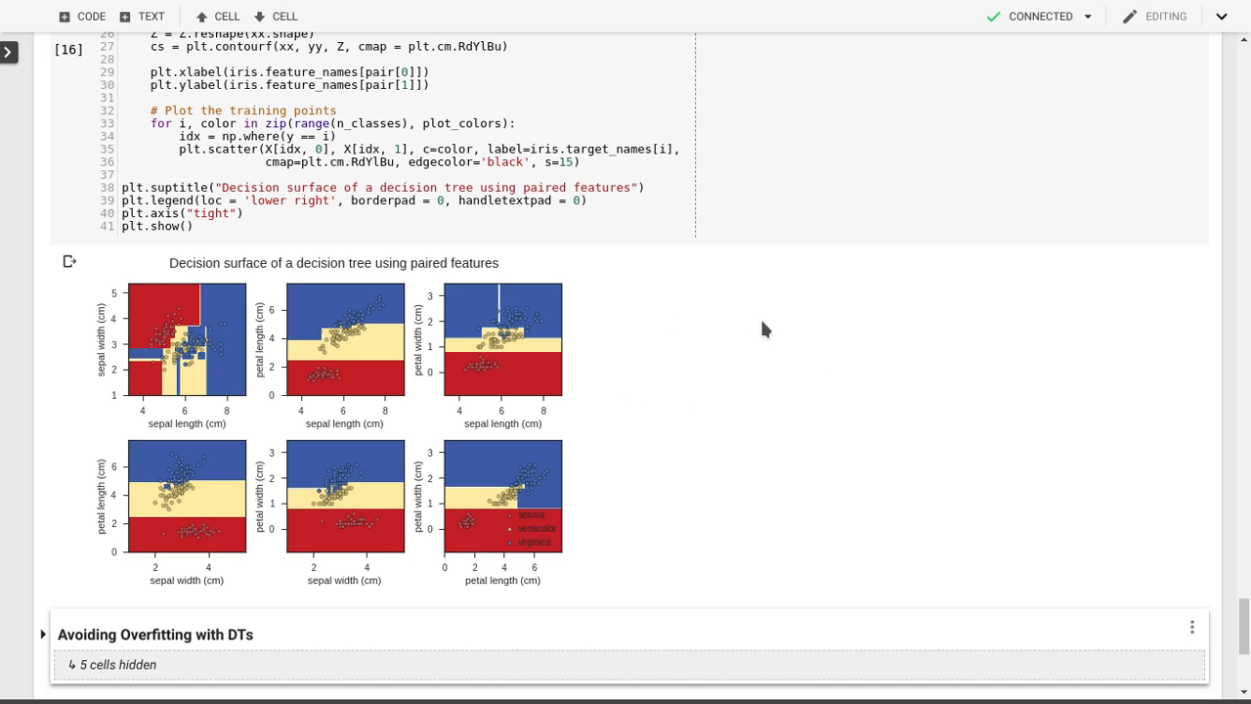
# - Scroll to the expanded 'Avoiding Overfitting with DTs' section and its pruned-tree cells
pyautogui.scroll(-3)
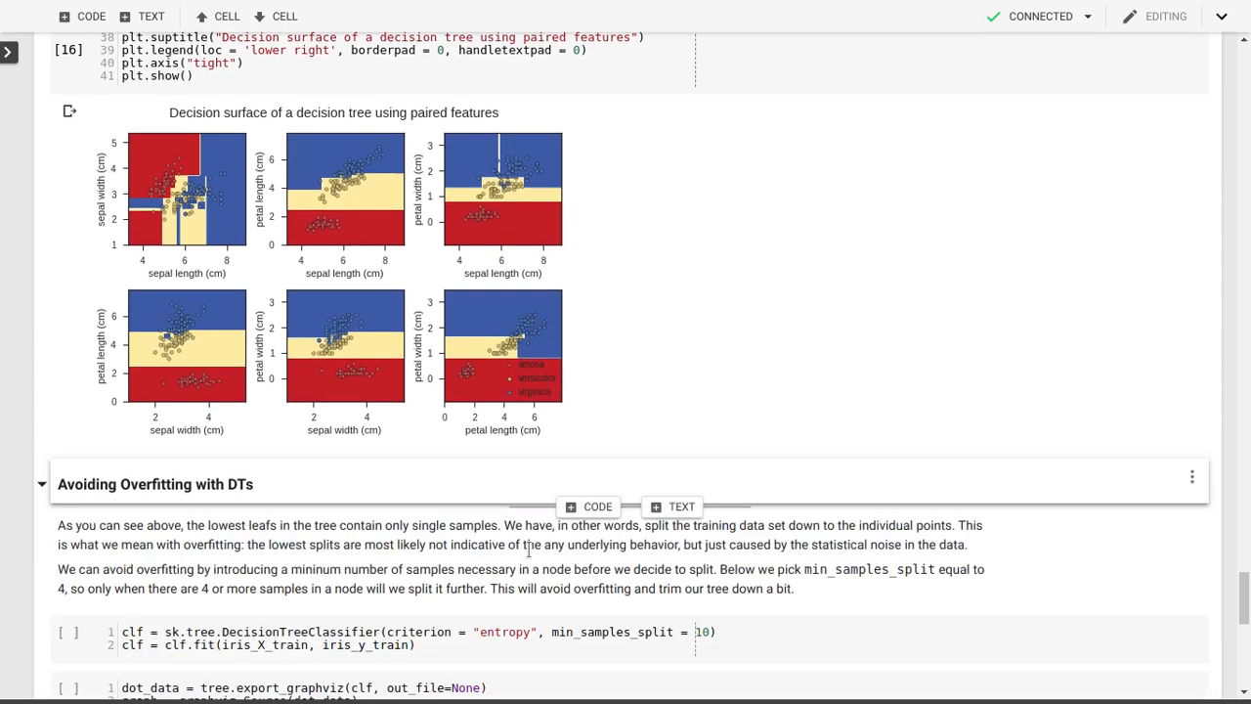
pyautogui.scroll(-3)
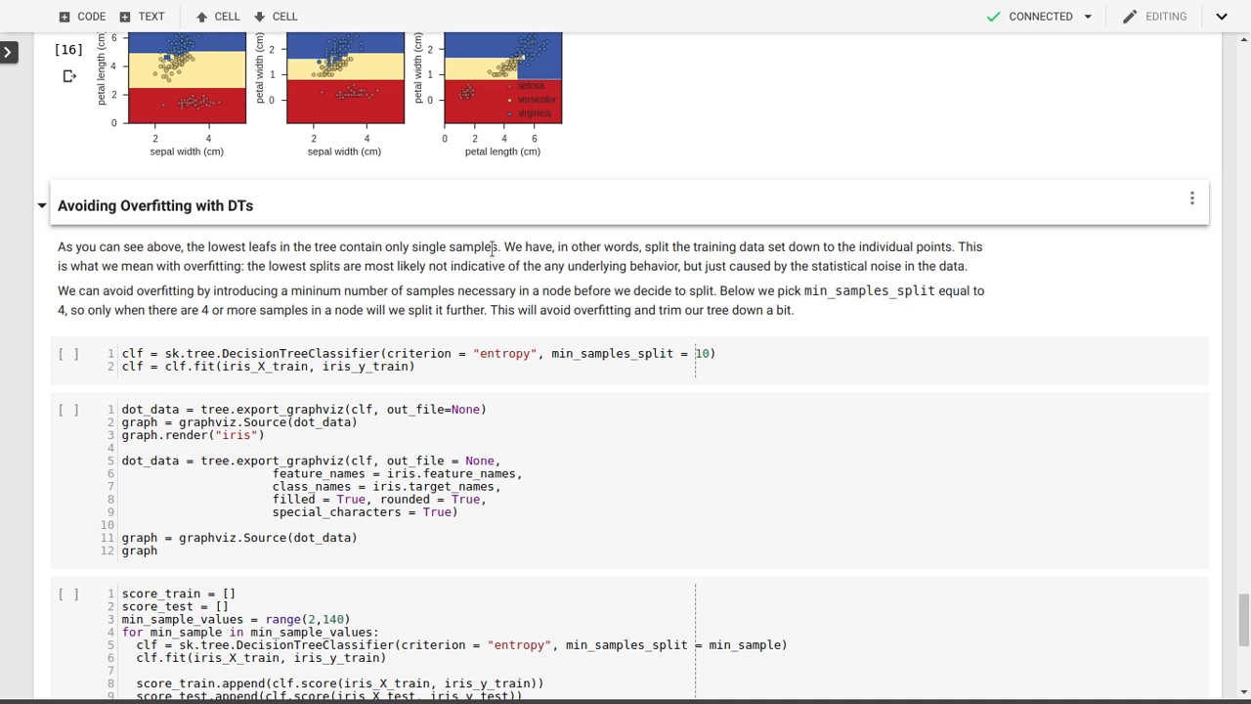
pyautogui.moveTo(525, 286)
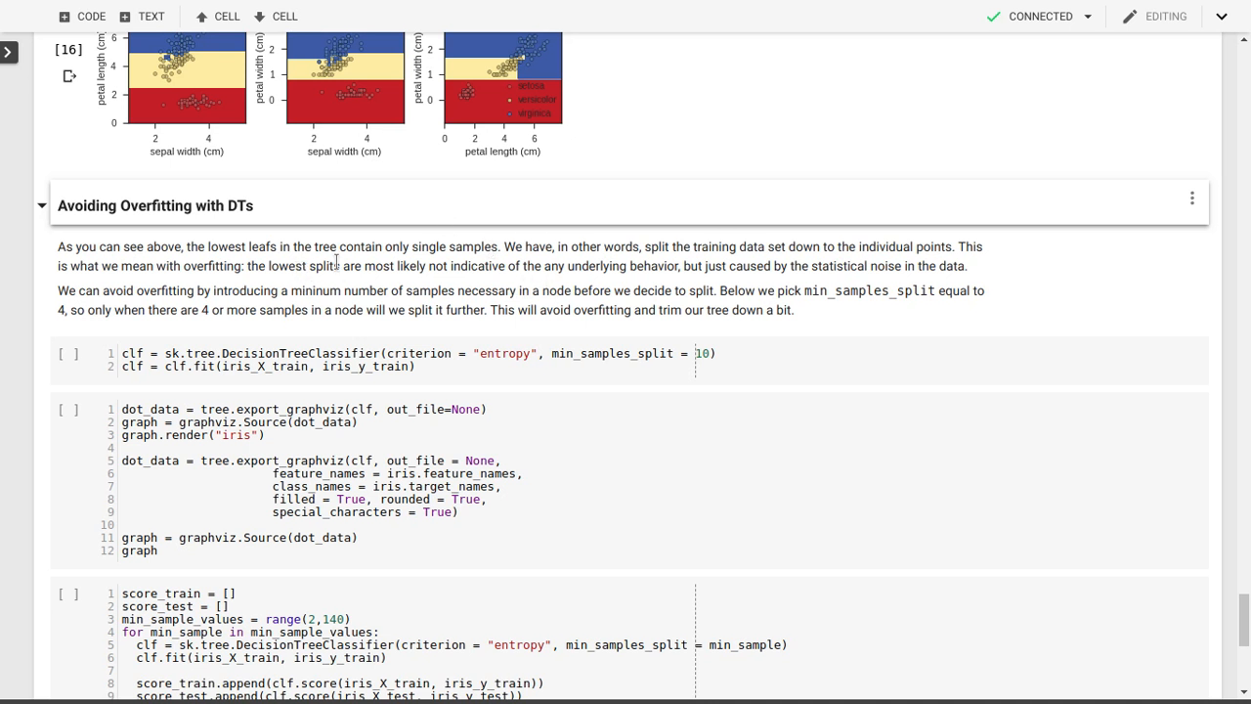
pyautogui.moveTo(314, 284)
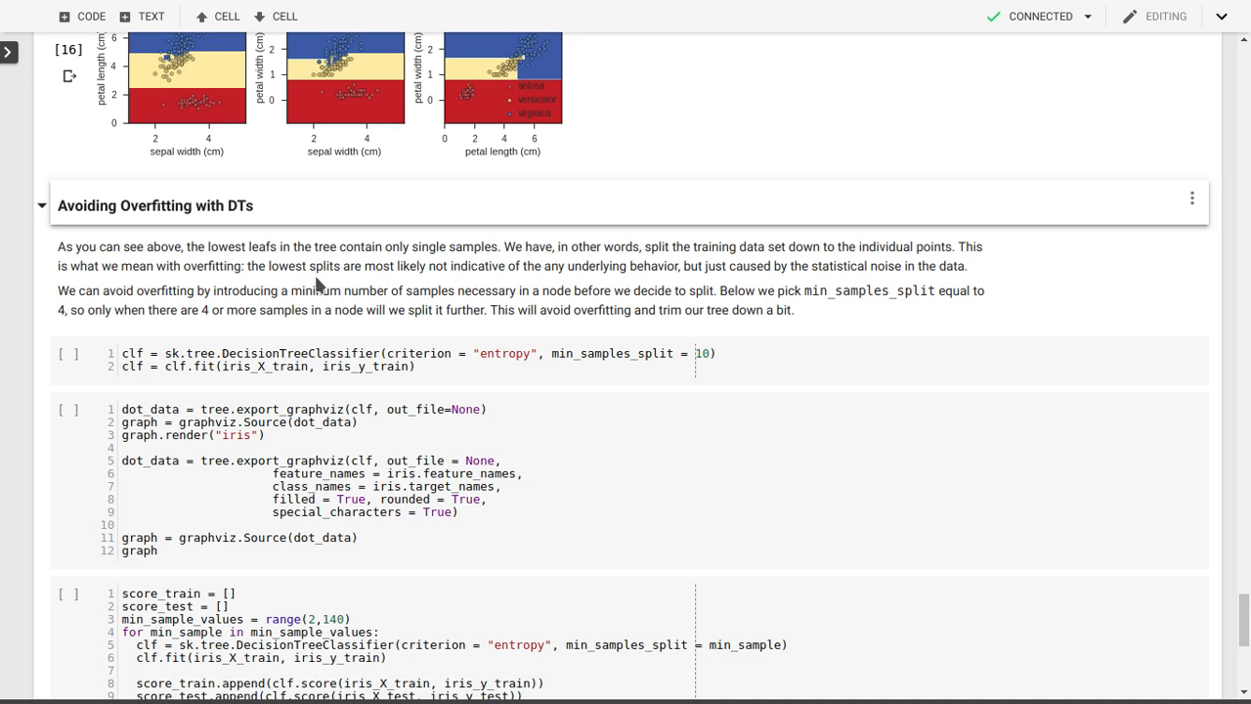
pyautogui.moveTo(195, 285)
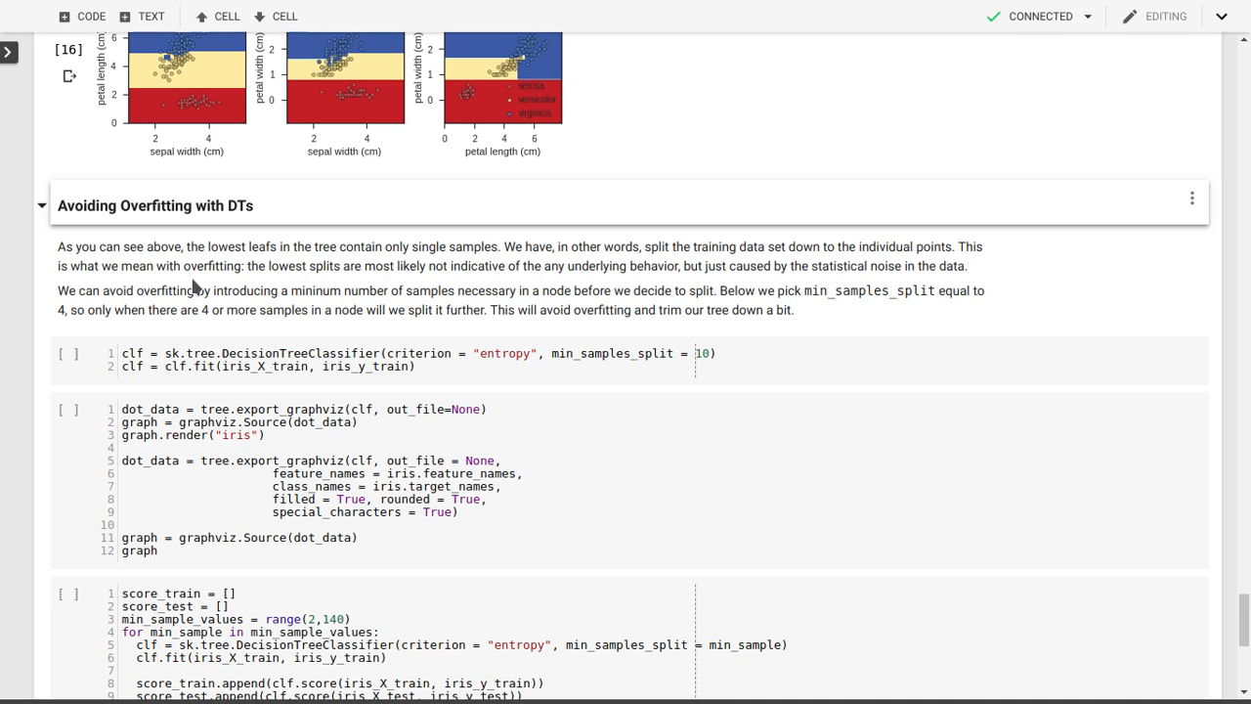
pyautogui.moveTo(211, 282)
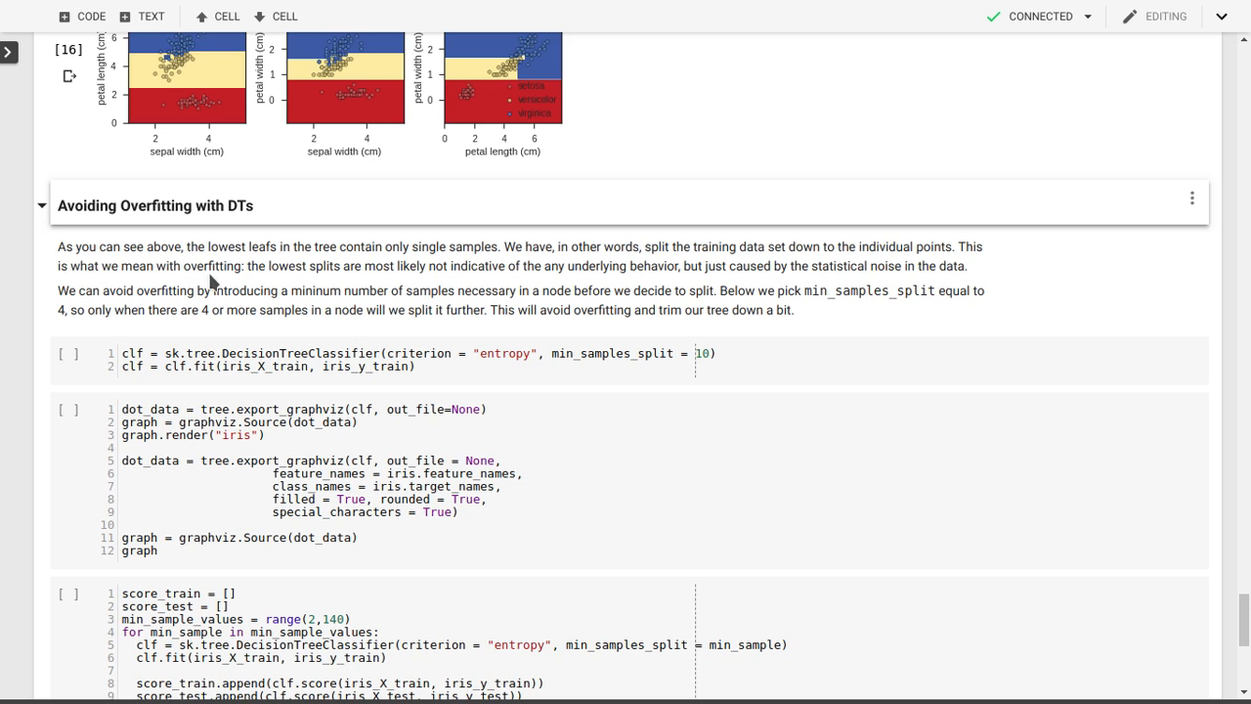
pyautogui.moveTo(350, 297)
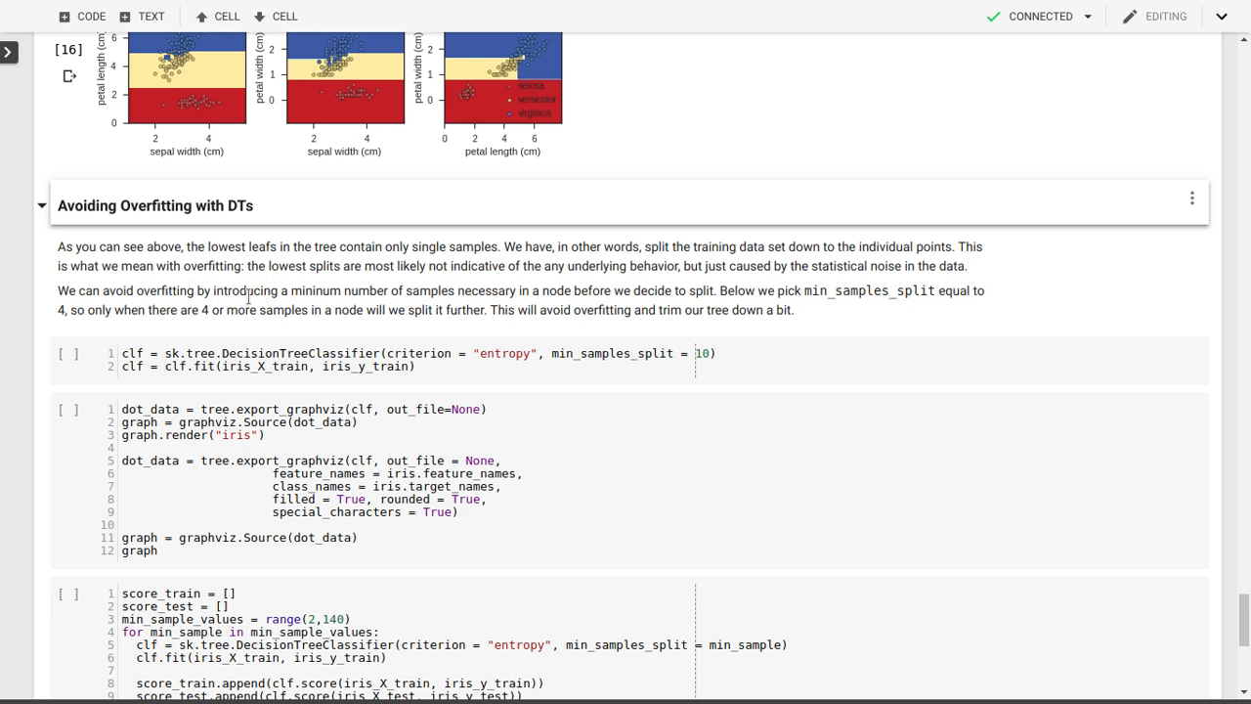
pyautogui.moveTo(752, 284)
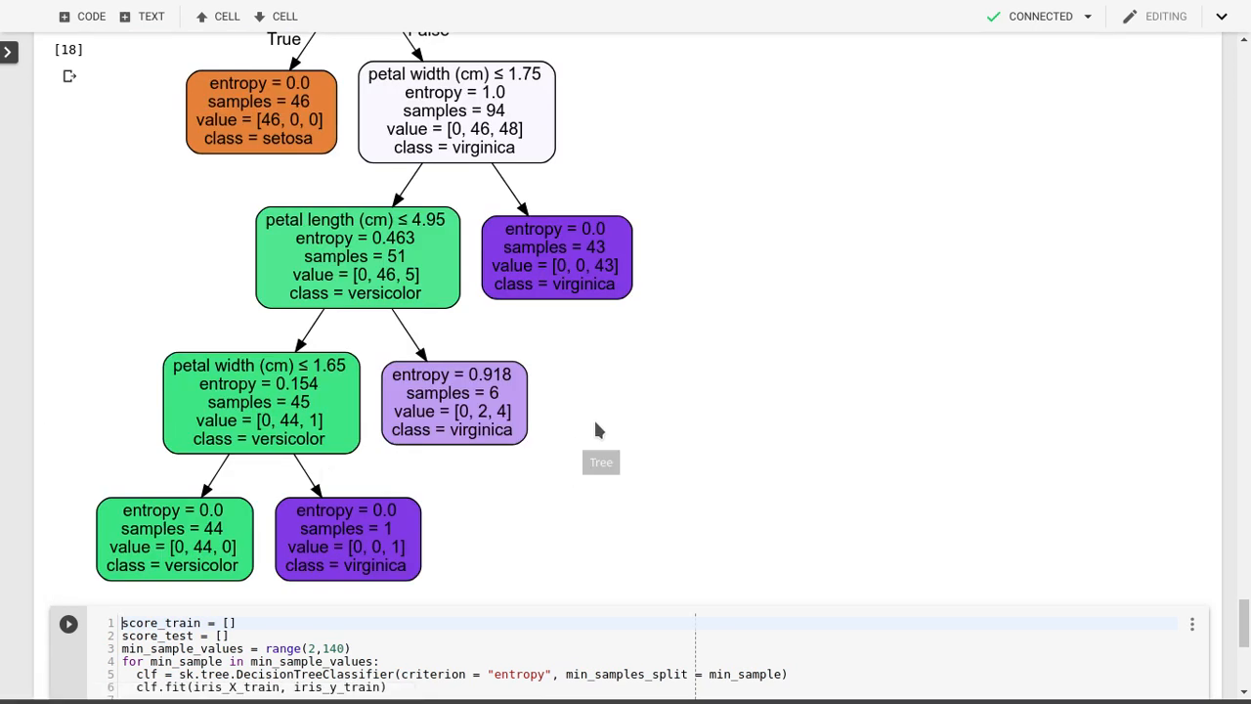
# - Set the min_samples_split loop to range(2,140) and run it to plot train and test scores
pyautogui.scroll(-3)
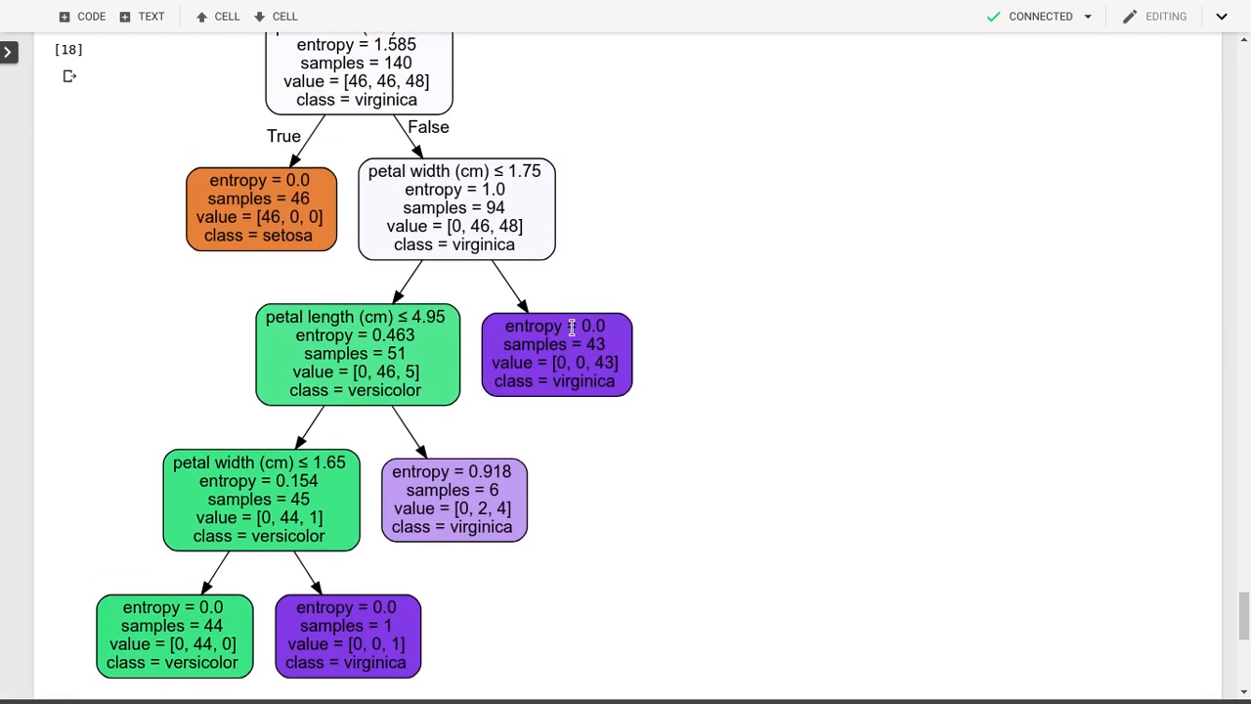
pyautogui.moveTo(625, 422)
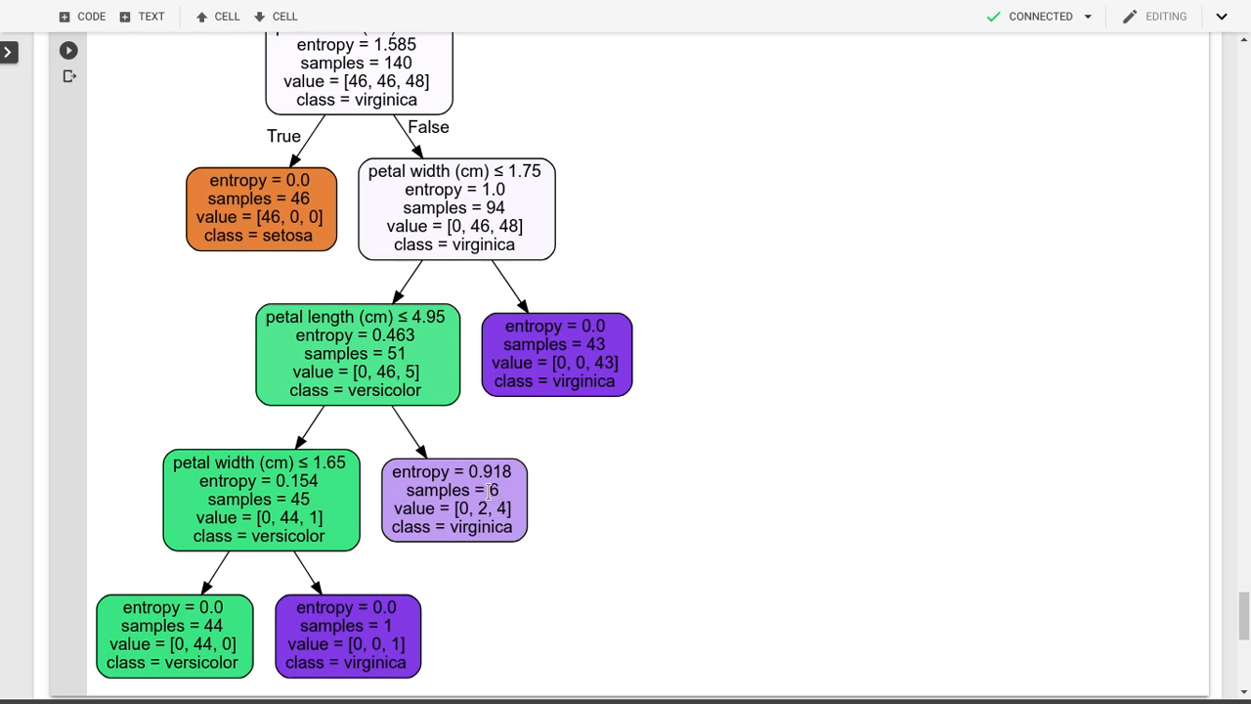
pyautogui.moveTo(493, 493)
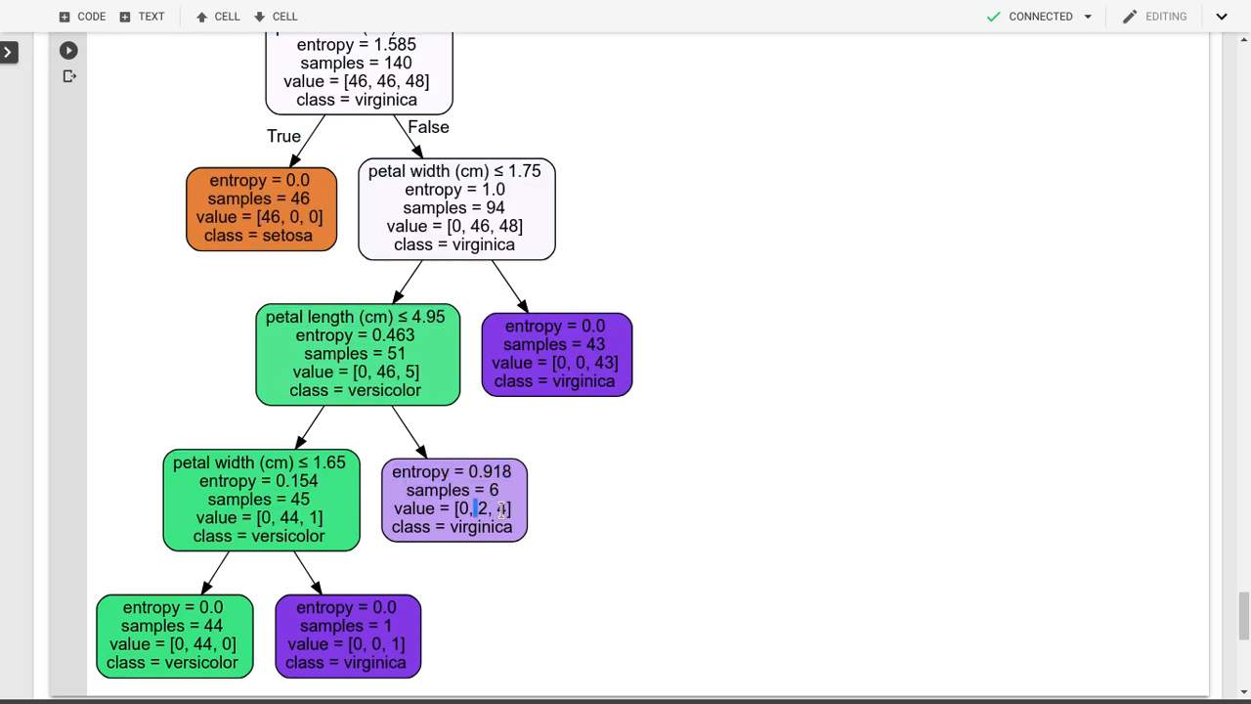
pyautogui.doubleClick(481, 528)
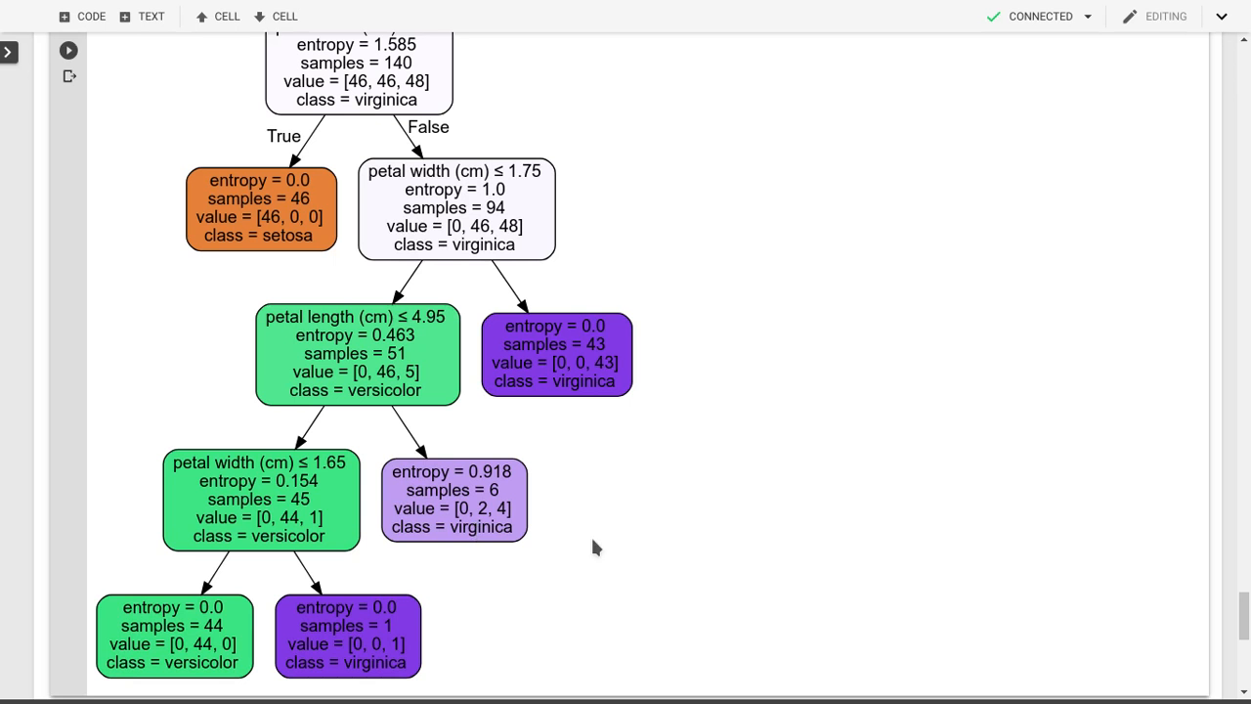
pyautogui.moveTo(665, 501)
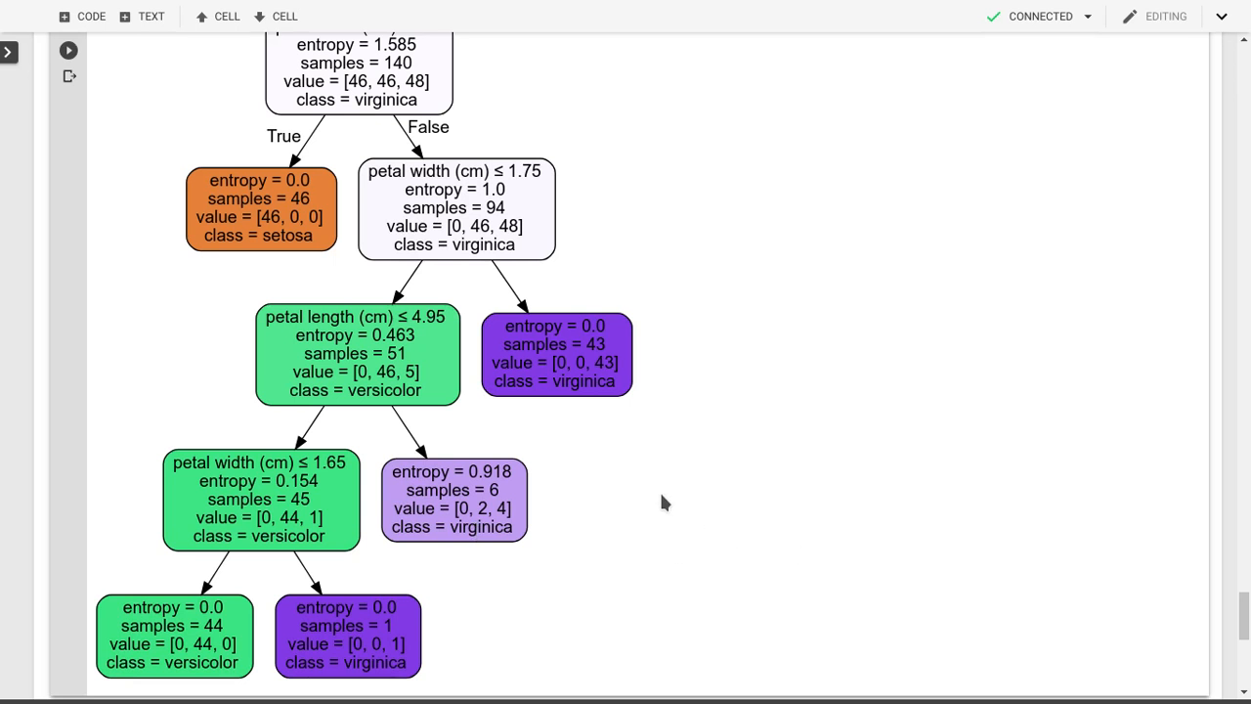
pyautogui.scroll(-3)
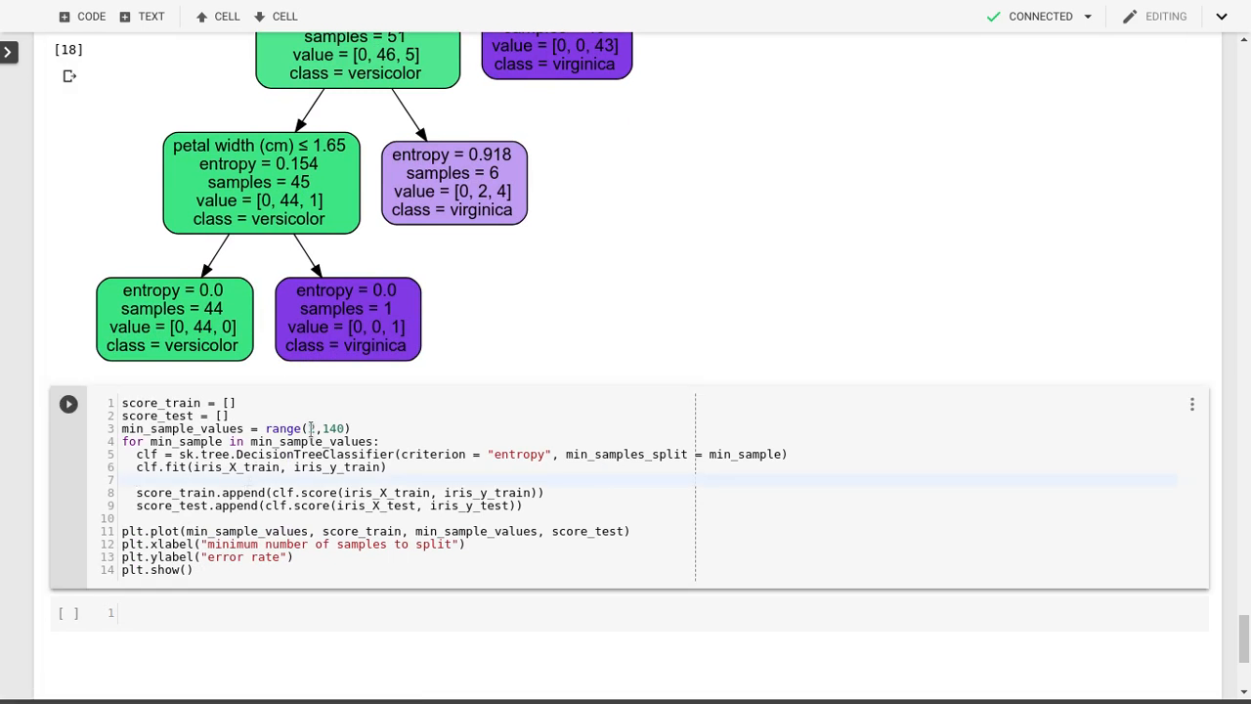
pyautogui.write('2')
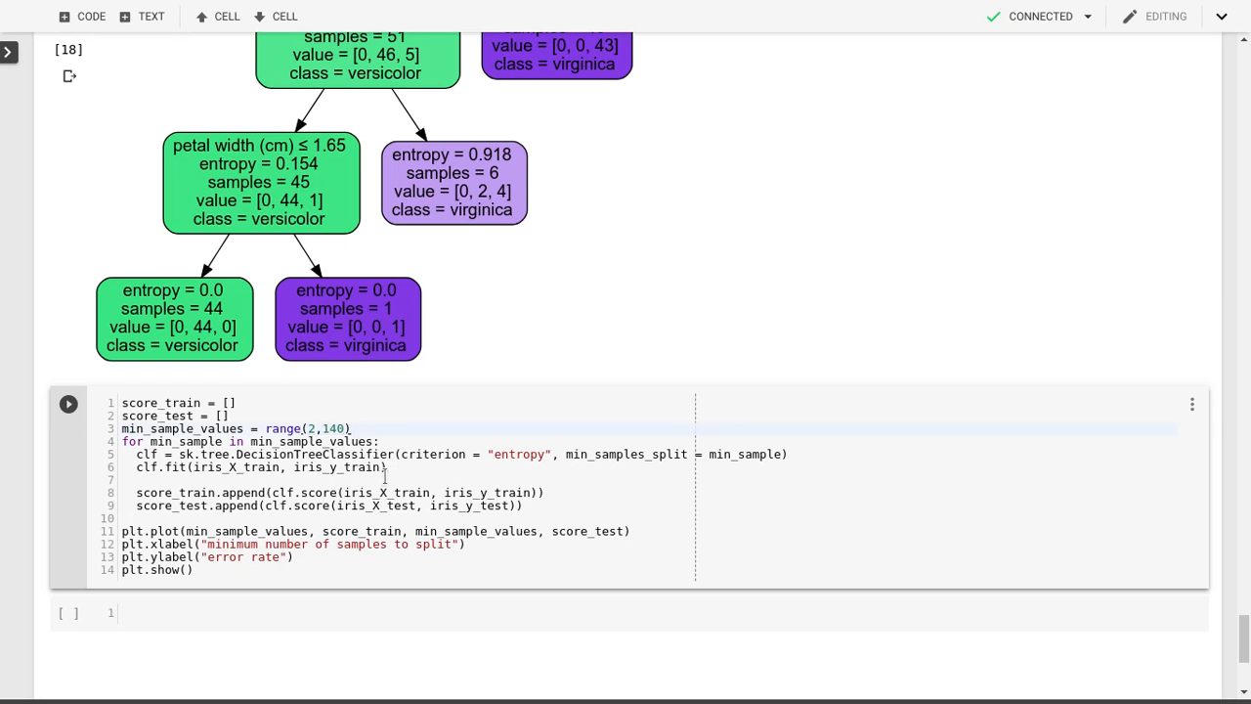
pyautogui.click(69, 403)
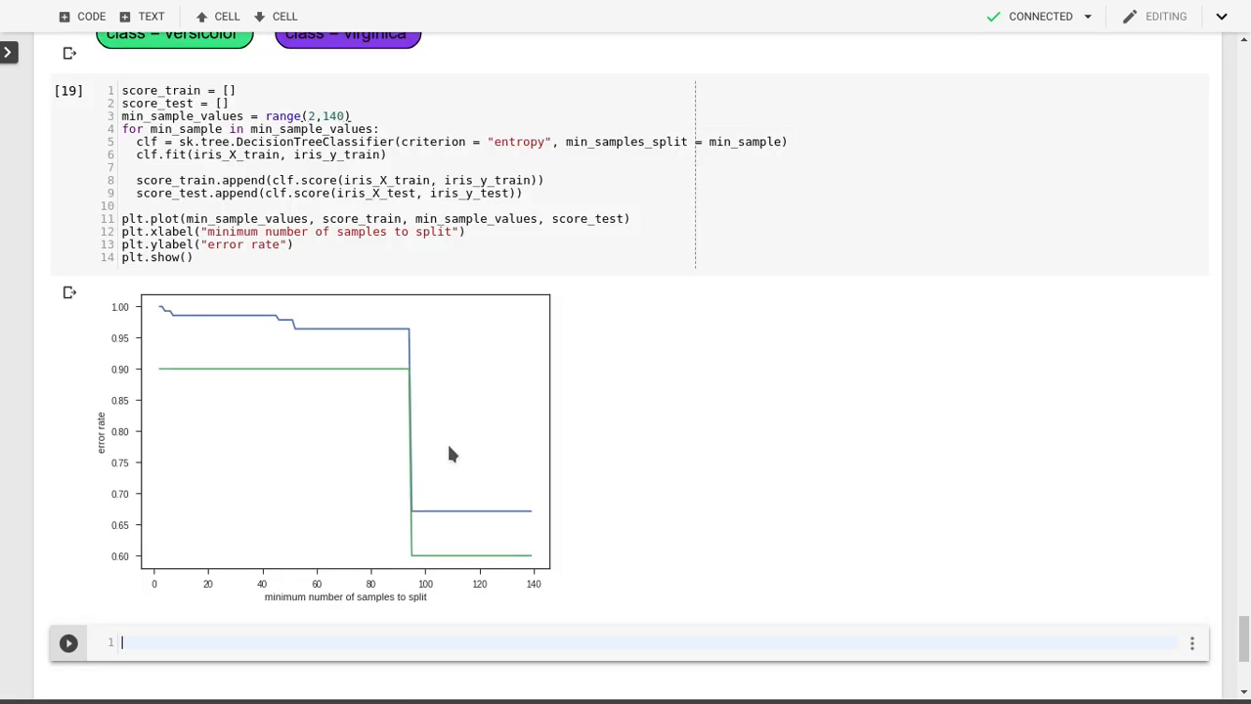
pyautogui.moveTo(176, 320)
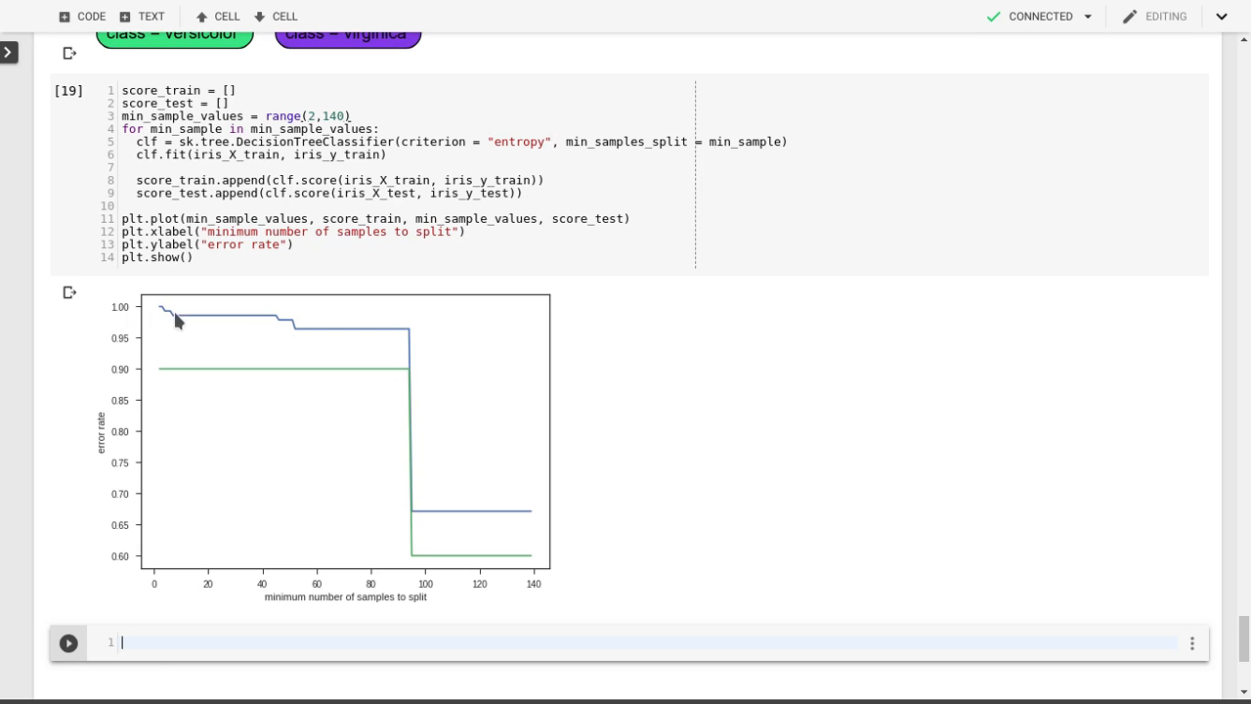
pyautogui.moveTo(164, 313)
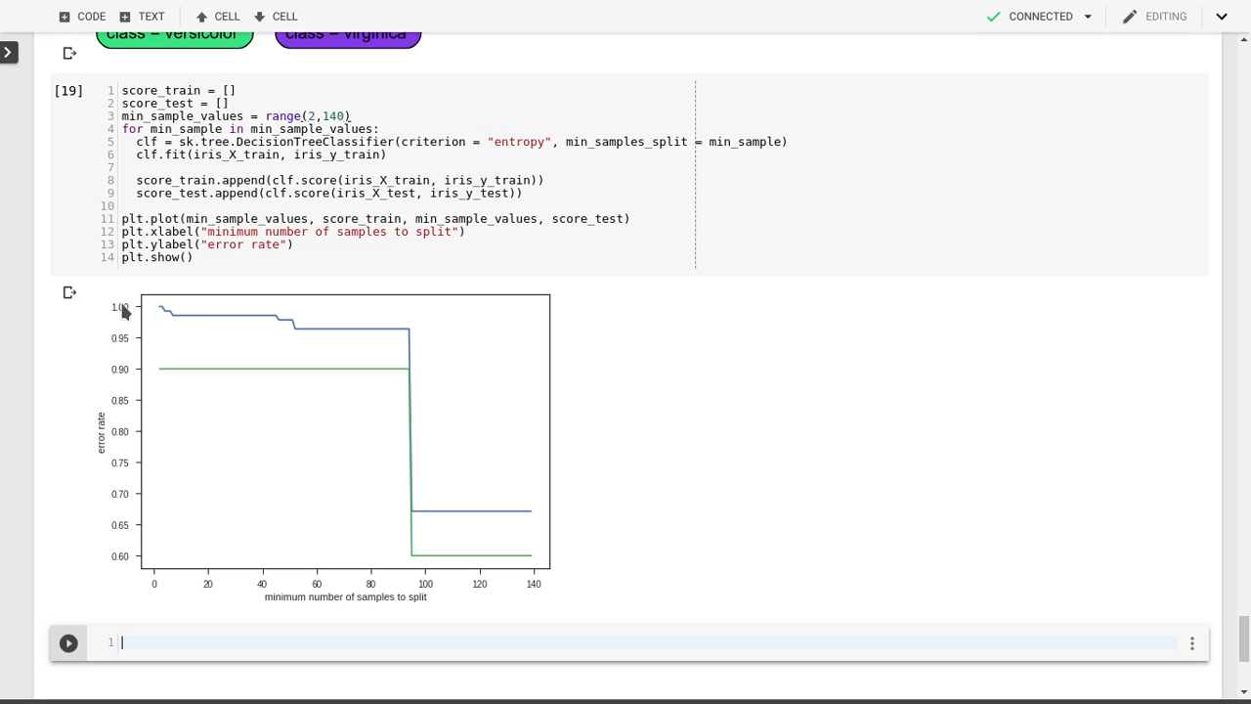
pyautogui.moveTo(164, 313)
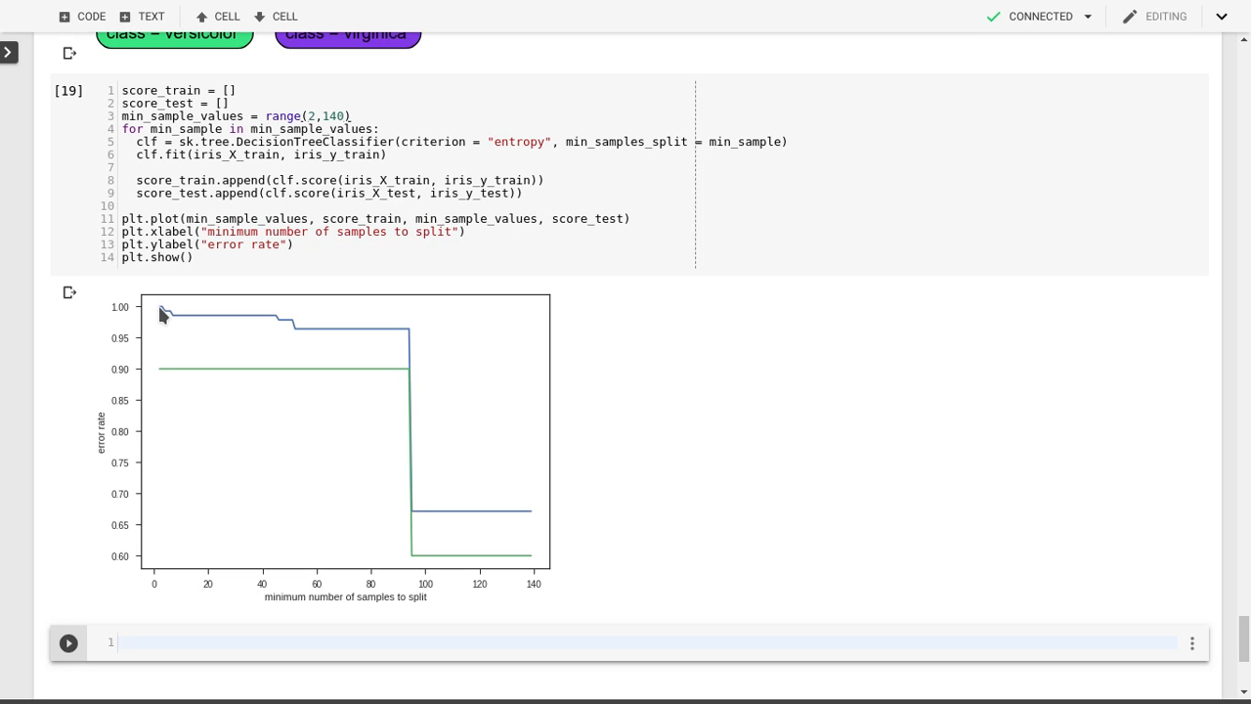
pyautogui.moveTo(158, 312)
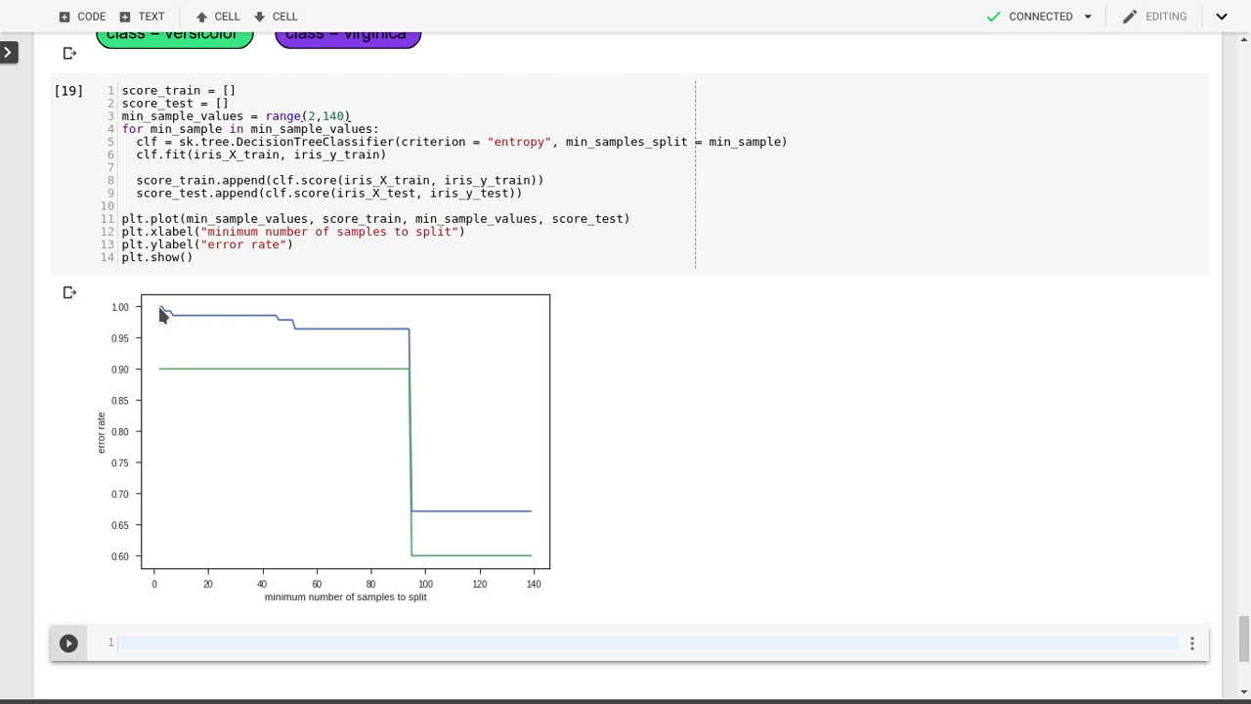
pyautogui.moveTo(160, 385)
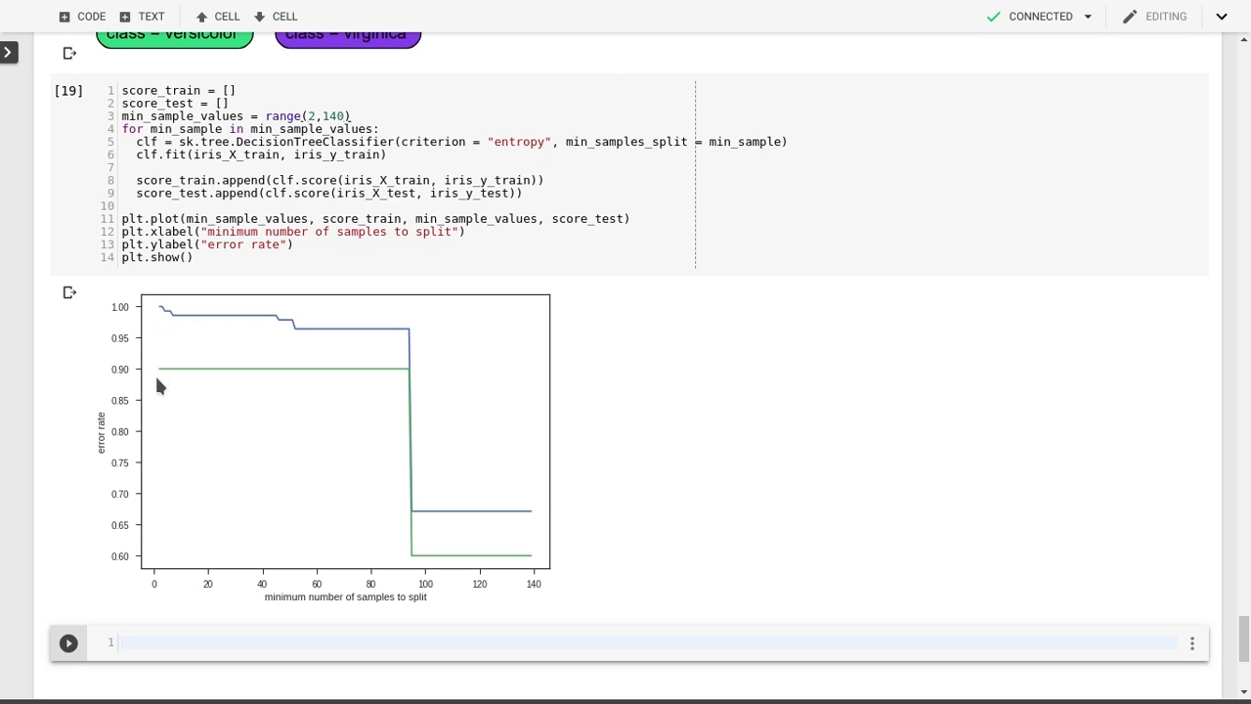
pyautogui.moveTo(164, 379)
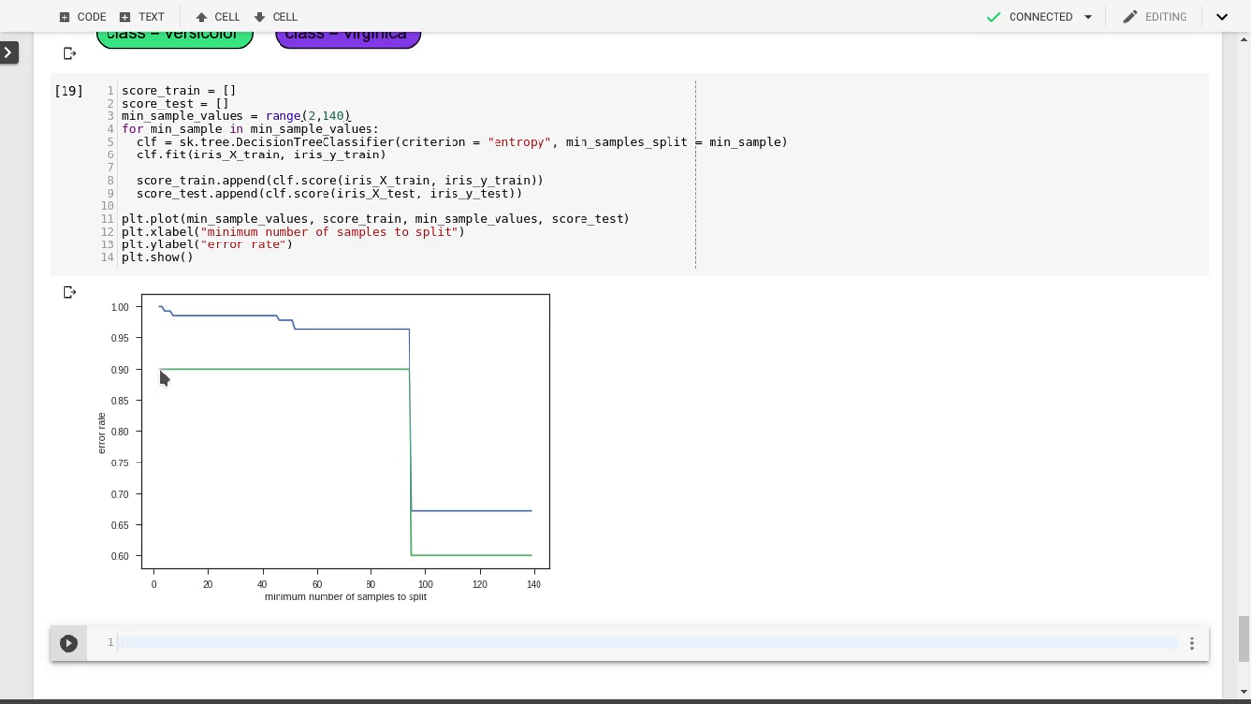
pyautogui.moveTo(174, 316)
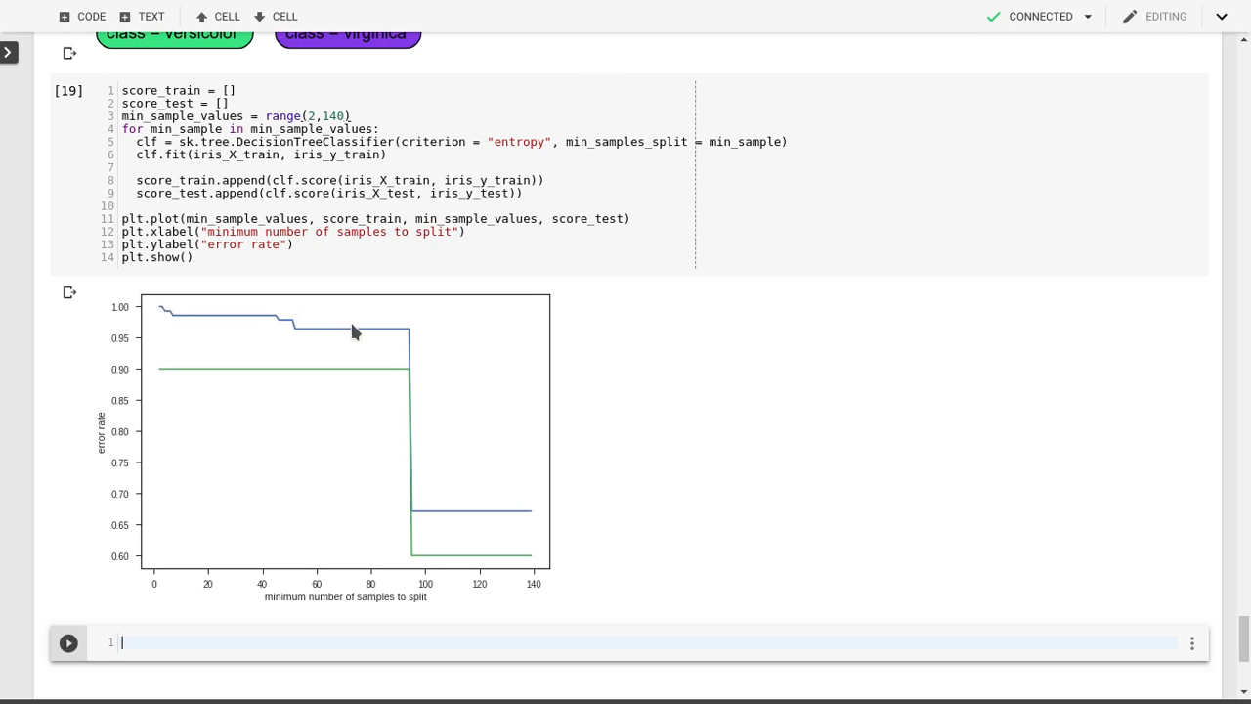
pyautogui.moveTo(414, 337)
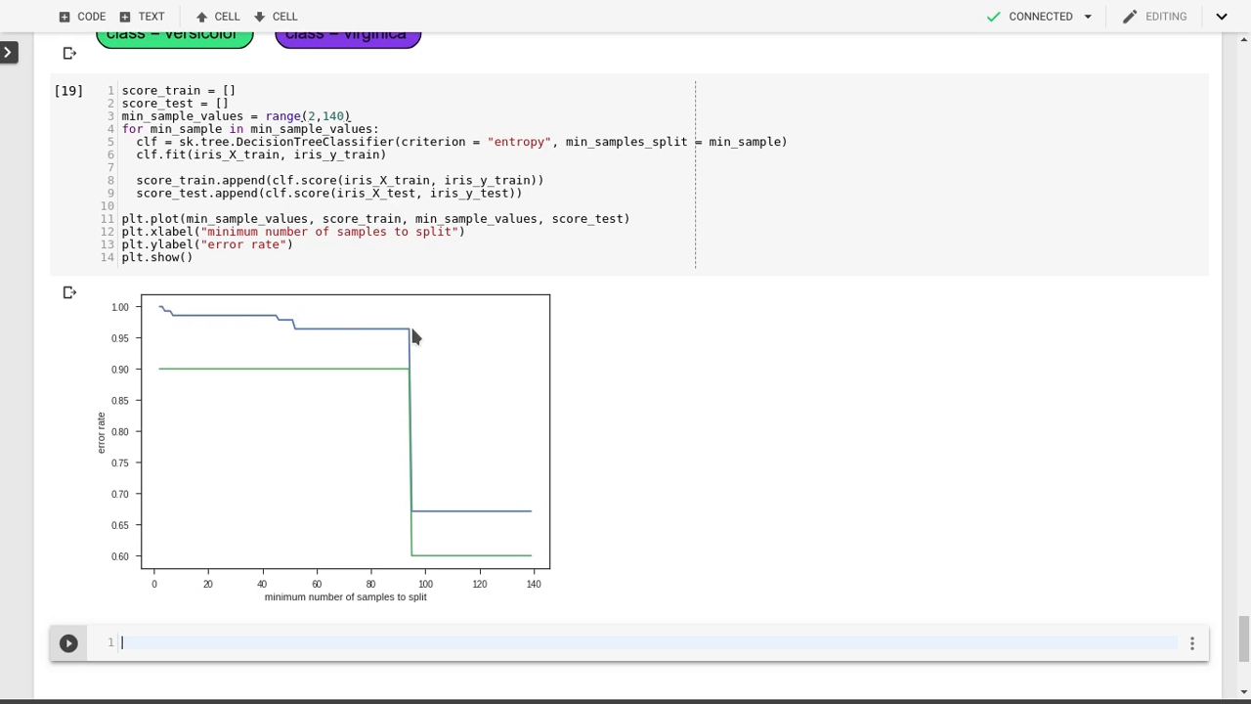
pyautogui.moveTo(183, 305)
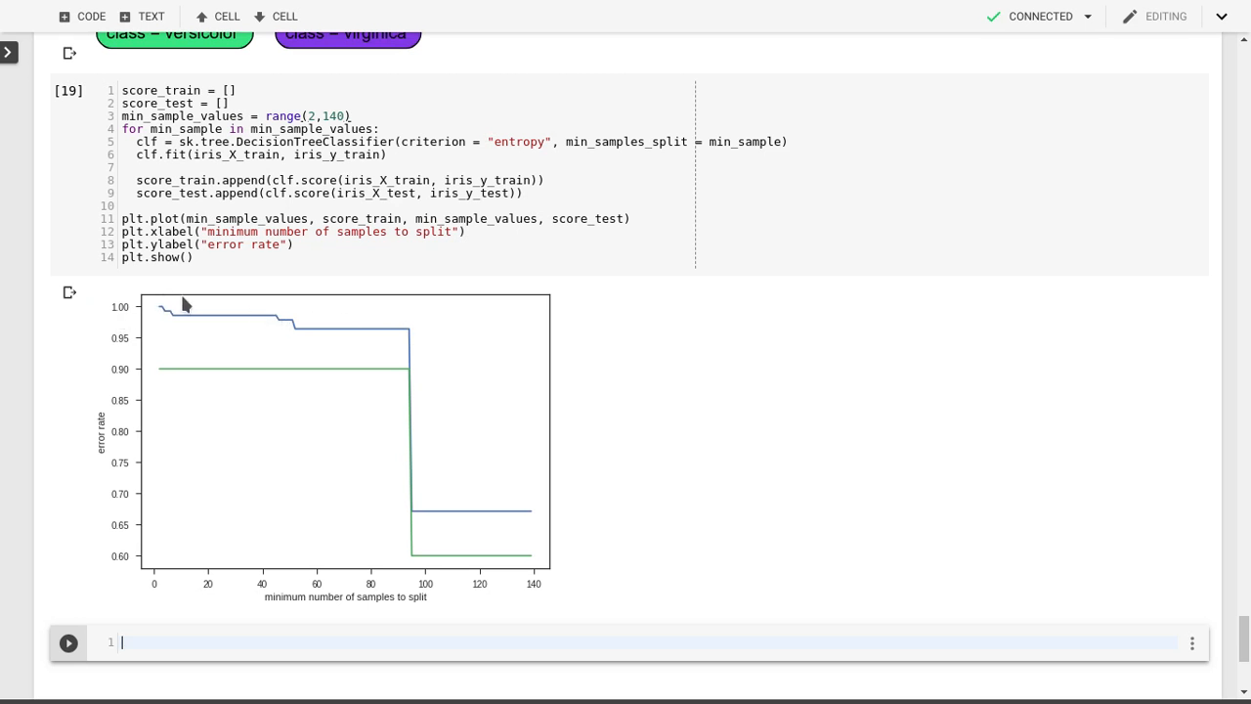
pyautogui.moveTo(174, 375)
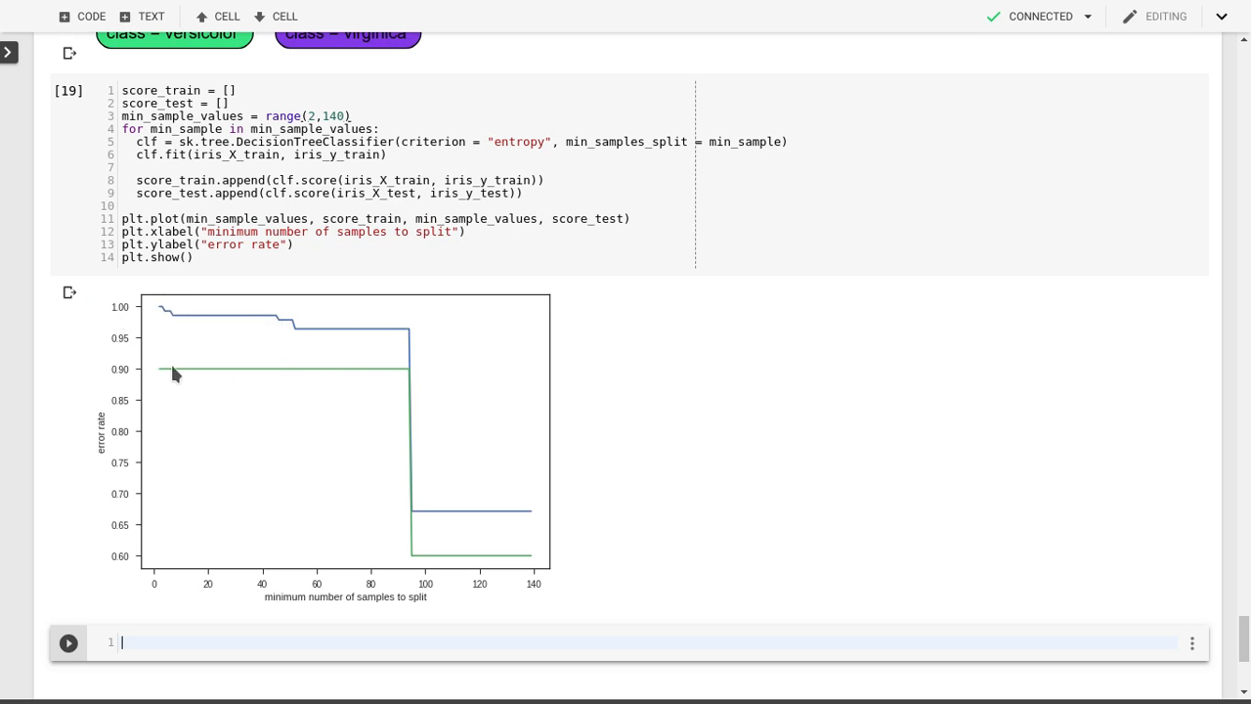
pyautogui.moveTo(319, 391)
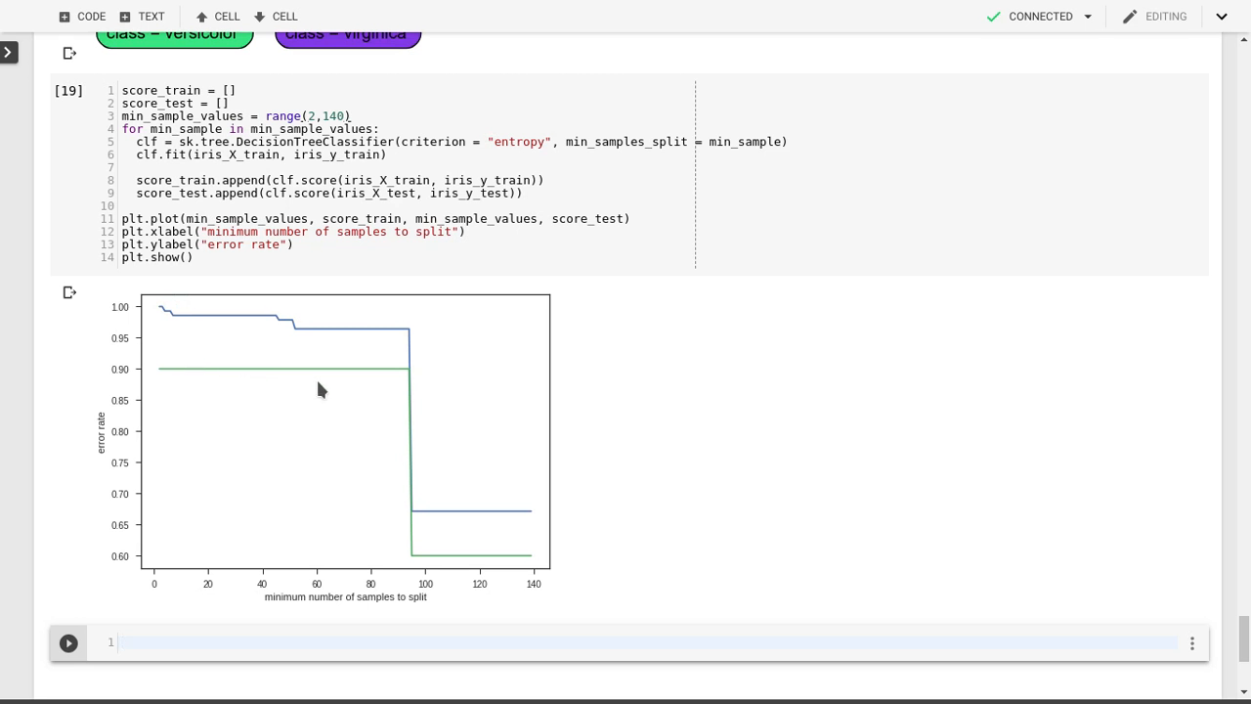
pyautogui.moveTo(317, 391)
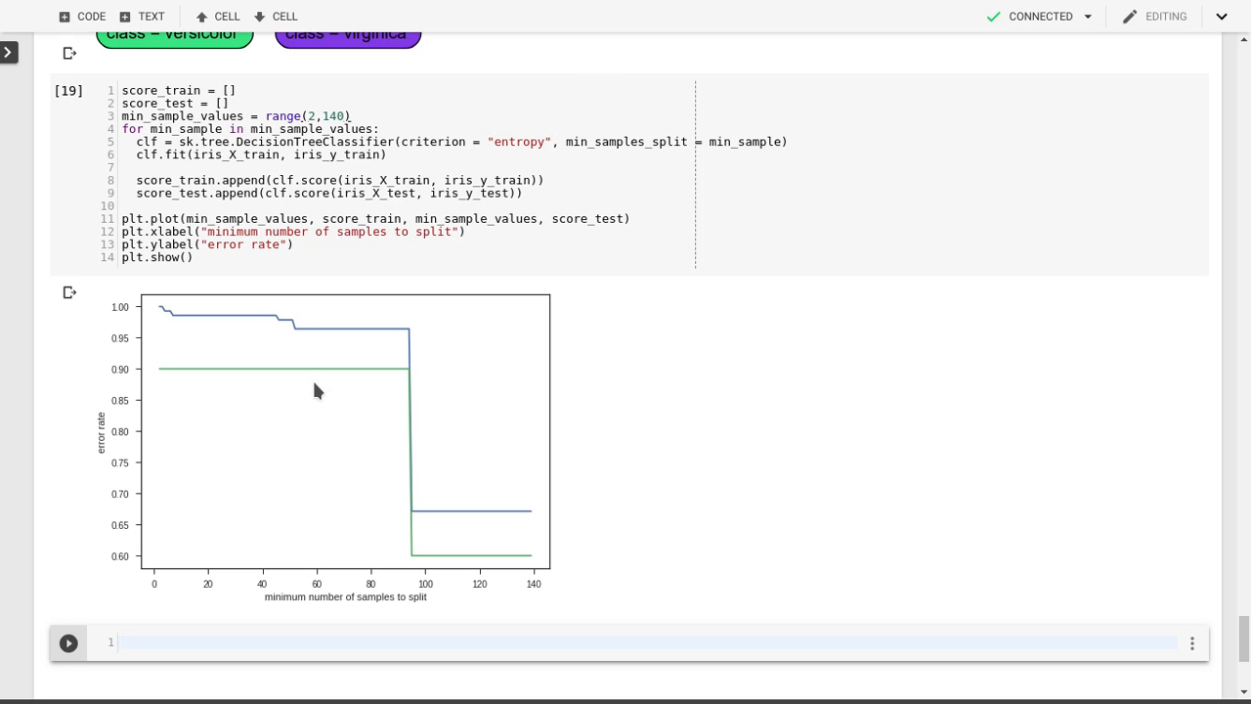
pyautogui.moveTo(406, 379)
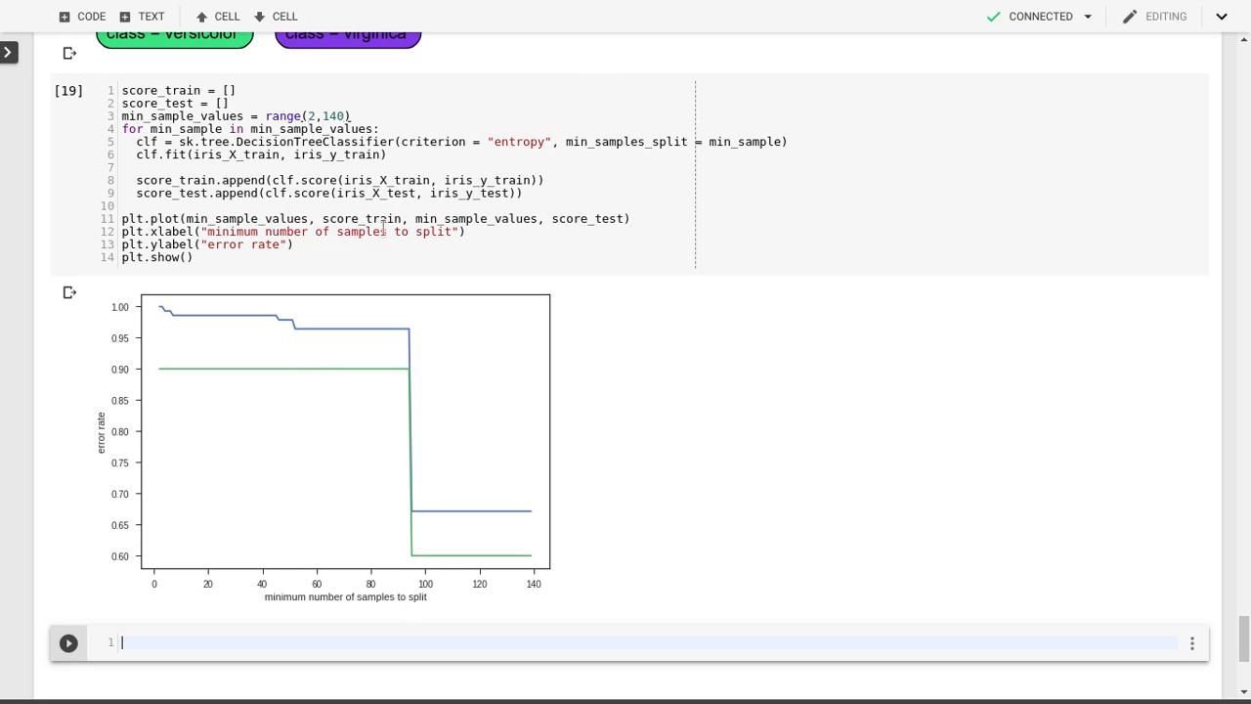
pyautogui.moveTo(396, 284)
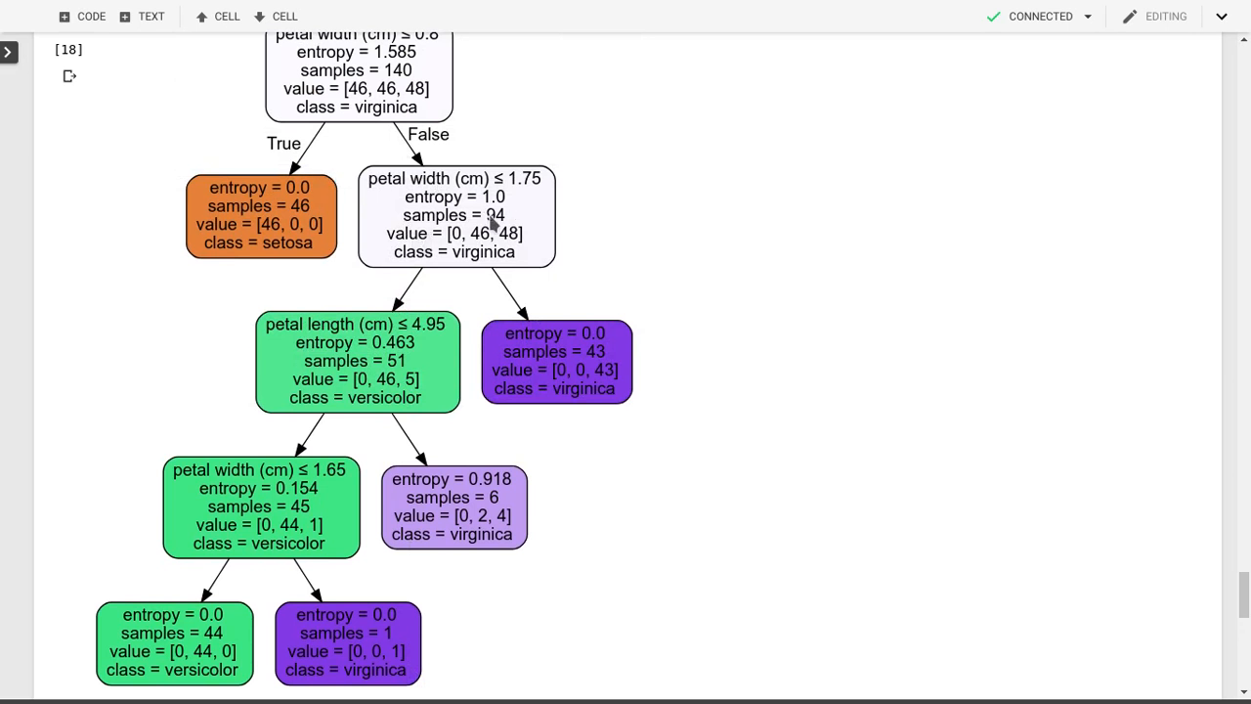
pyautogui.doubleClick(492, 215)
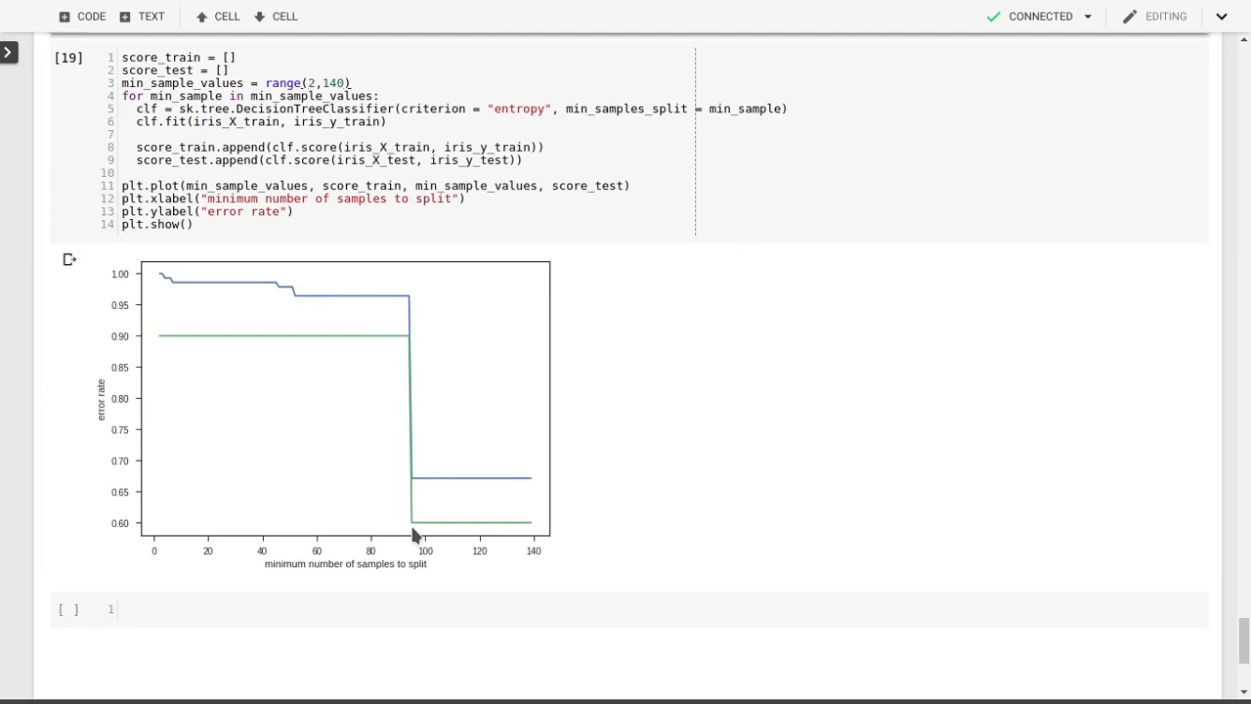
pyautogui.scroll(-3)
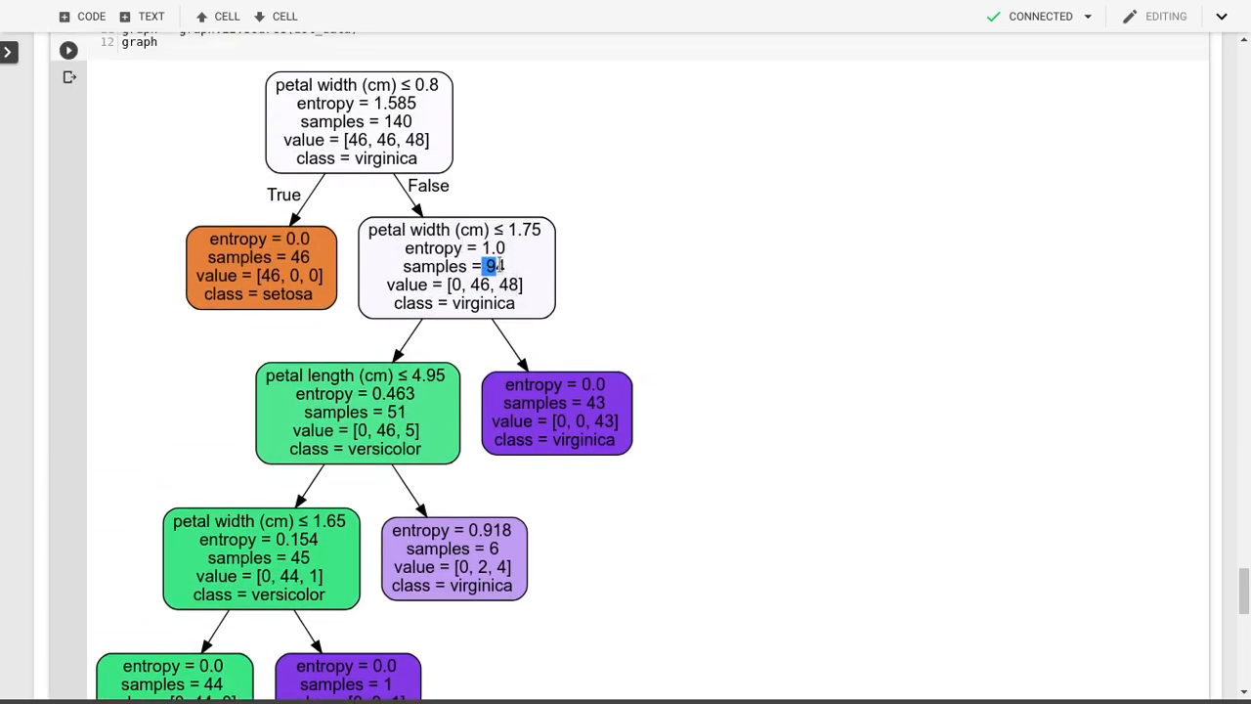
pyautogui.doubleClick(483, 303)
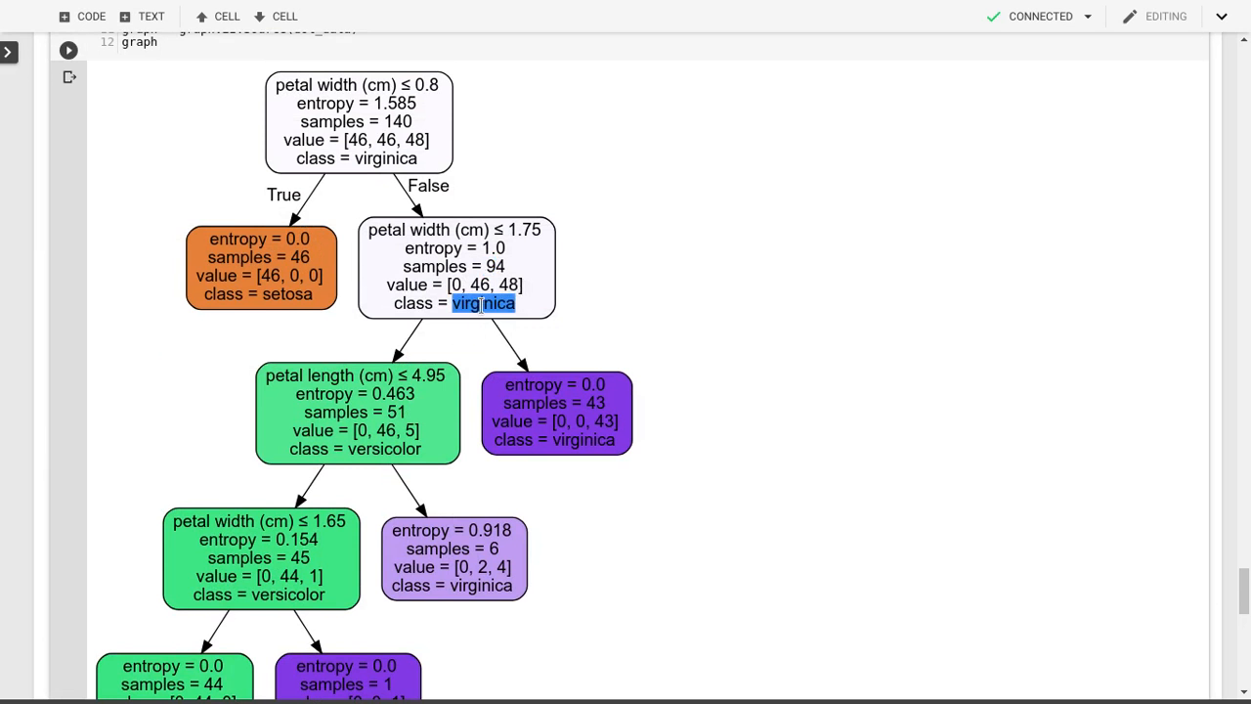
pyautogui.doubleClick(383, 448)
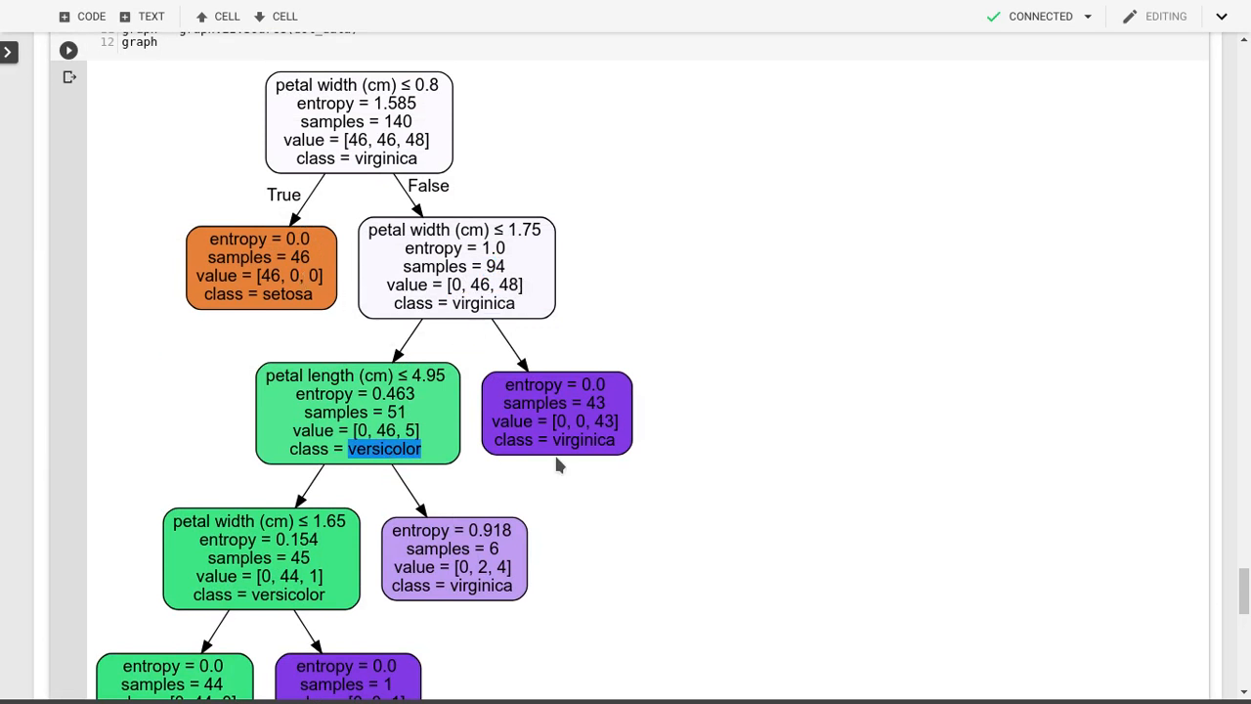
pyautogui.scroll(-3)
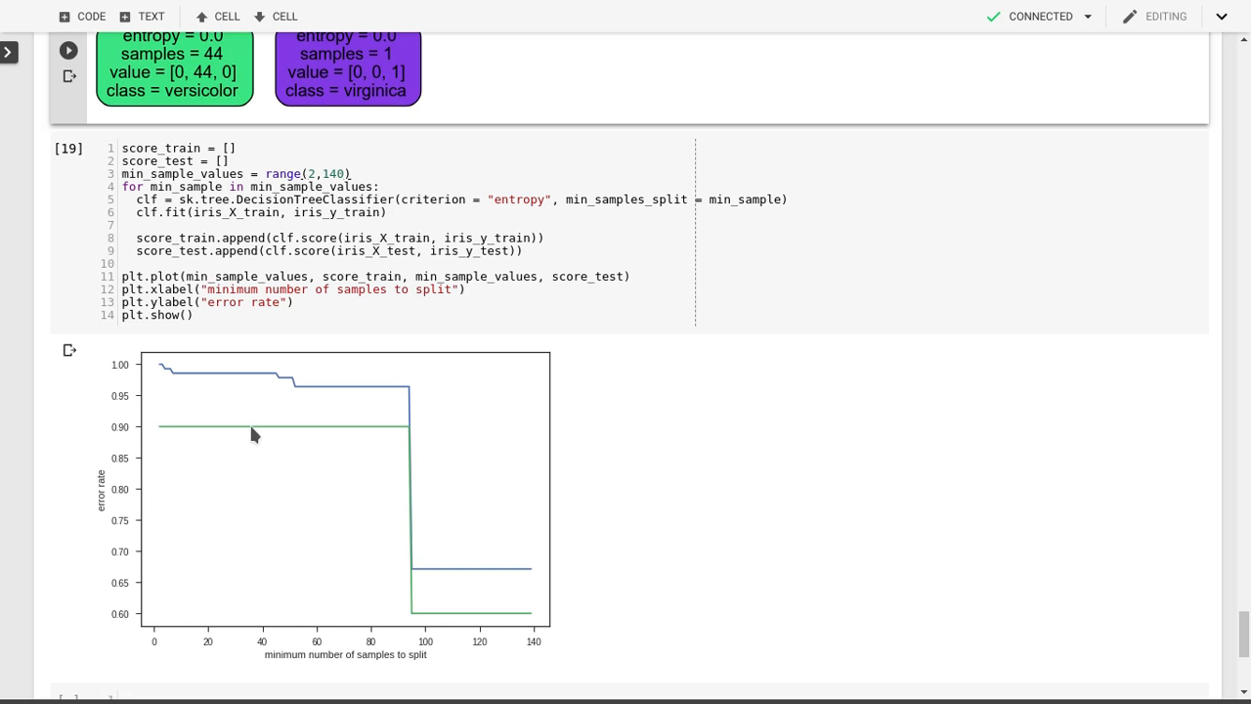
pyautogui.moveTo(406, 426)
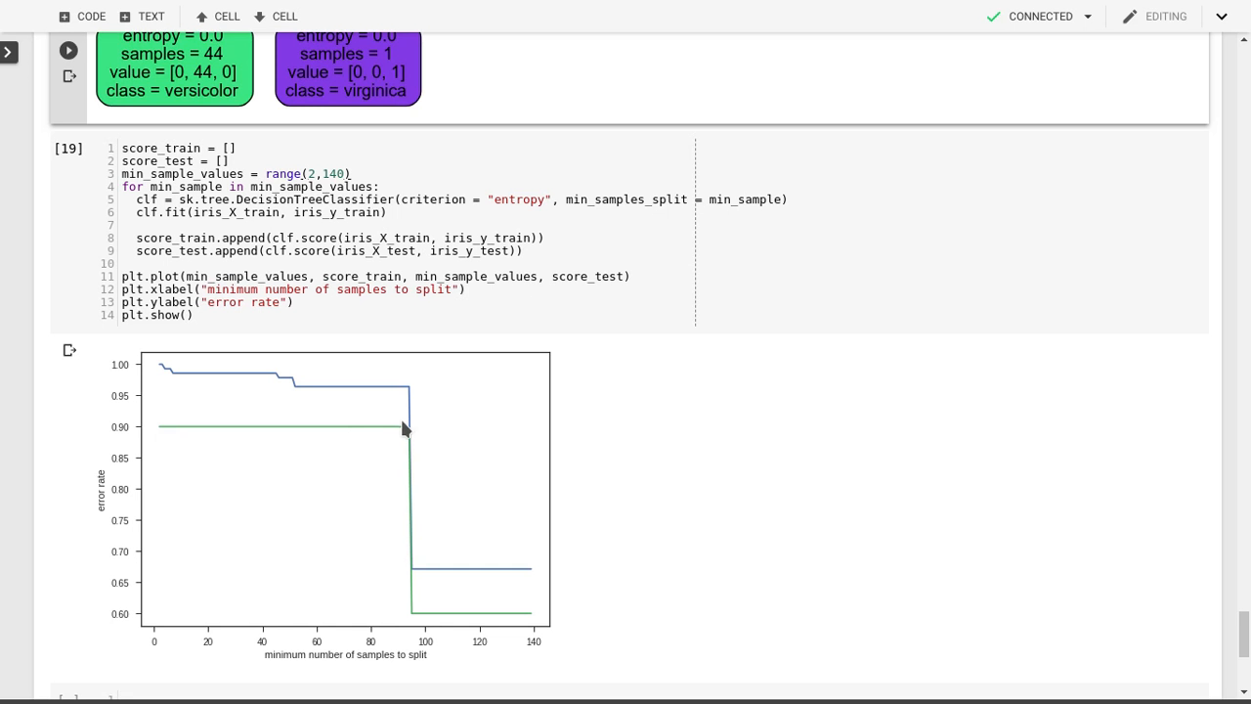
pyautogui.moveTo(140, 360)
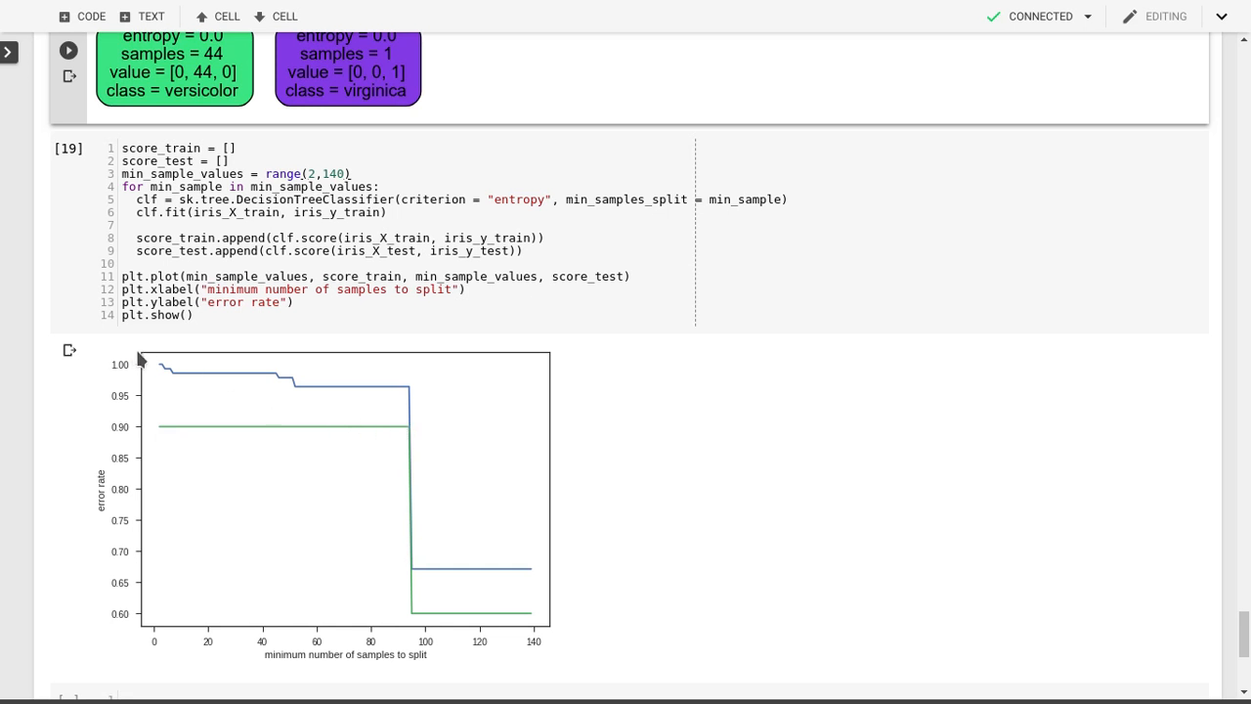
pyautogui.moveTo(379, 399)
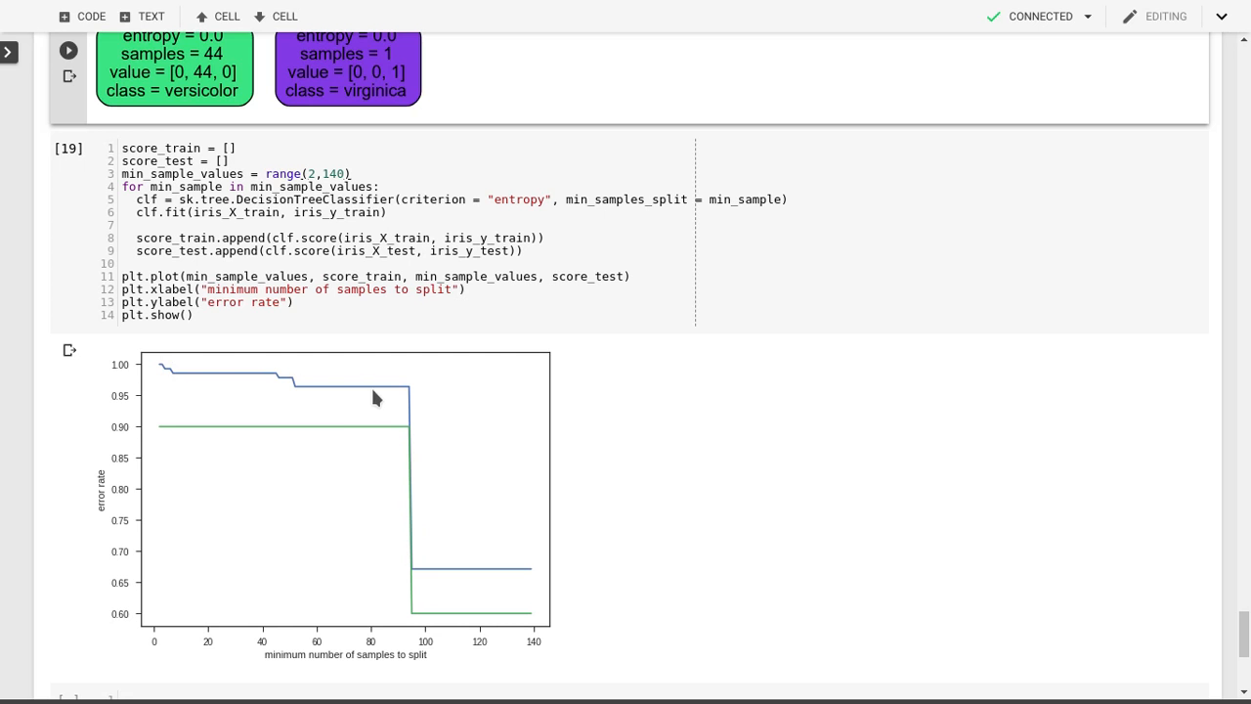
pyautogui.moveTo(733, 524)
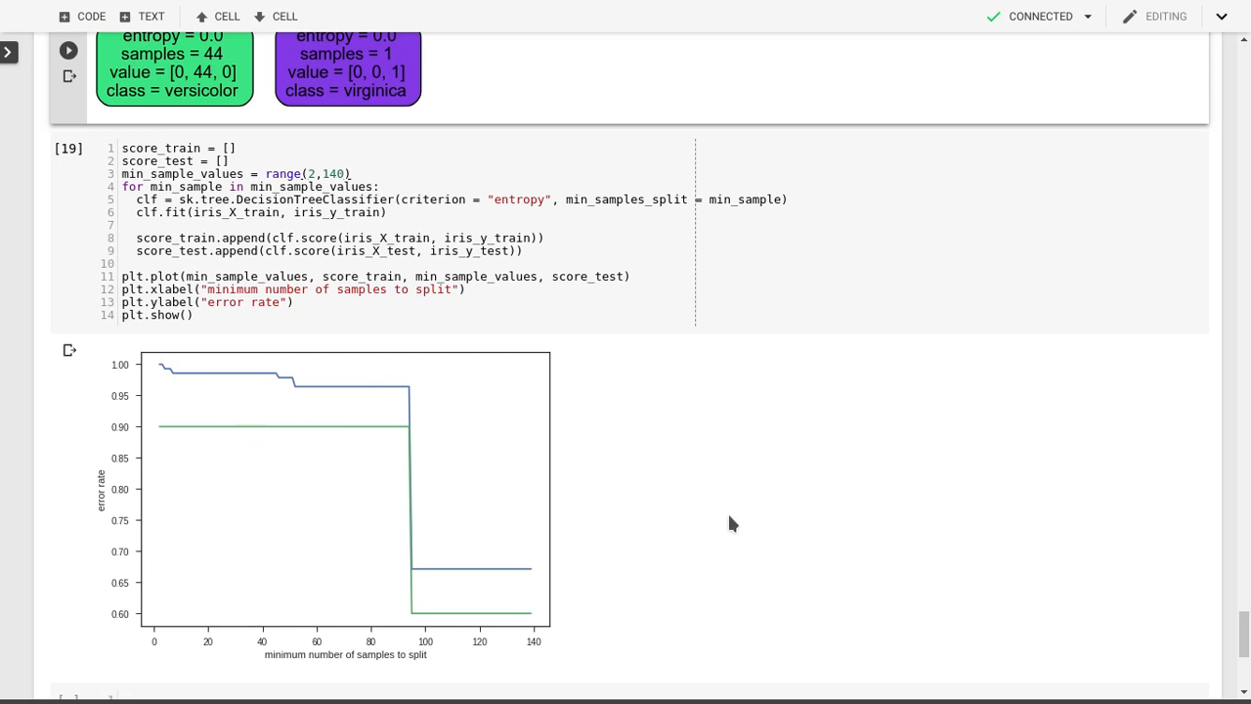
pyautogui.scroll(-3)
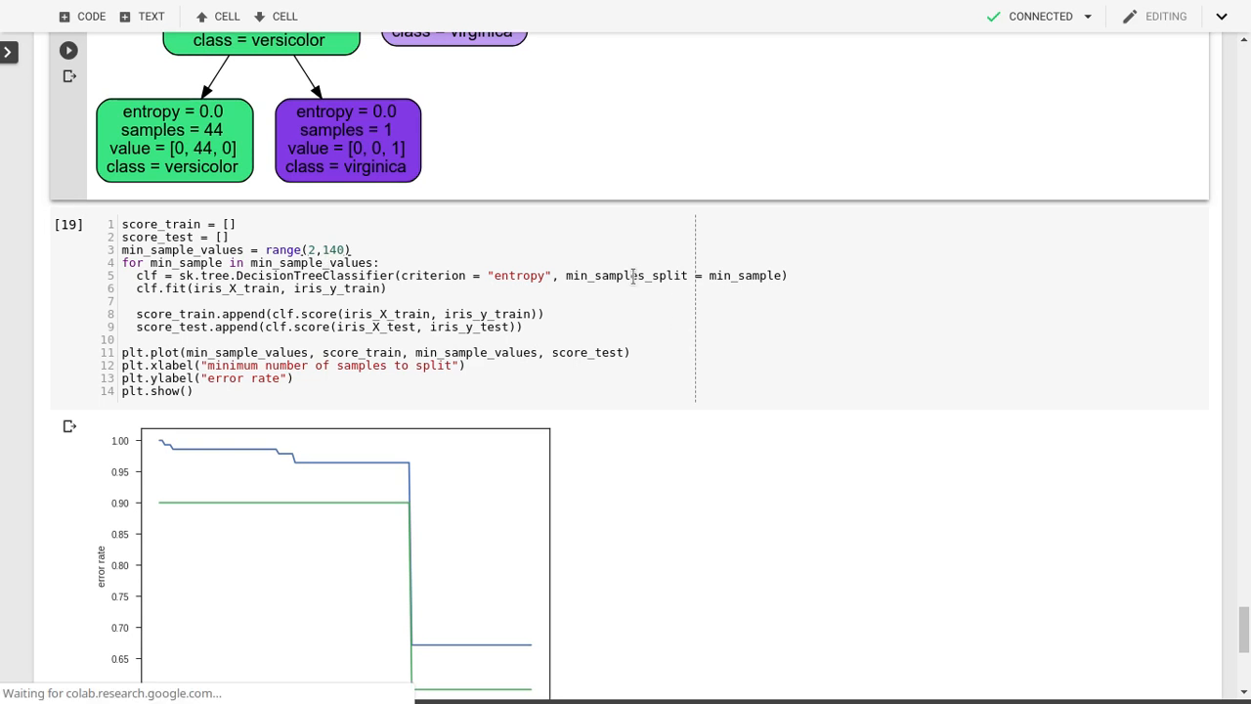
pyautogui.click(604, 301)
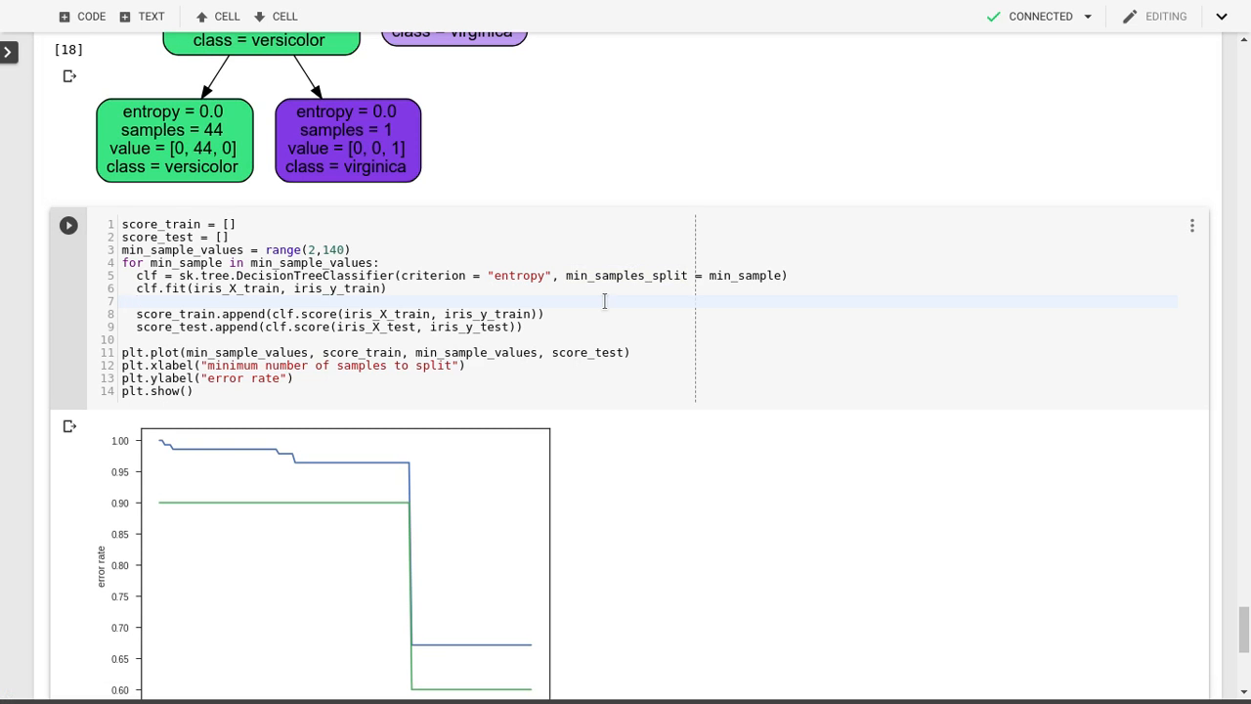
pyautogui.click(136, 301)
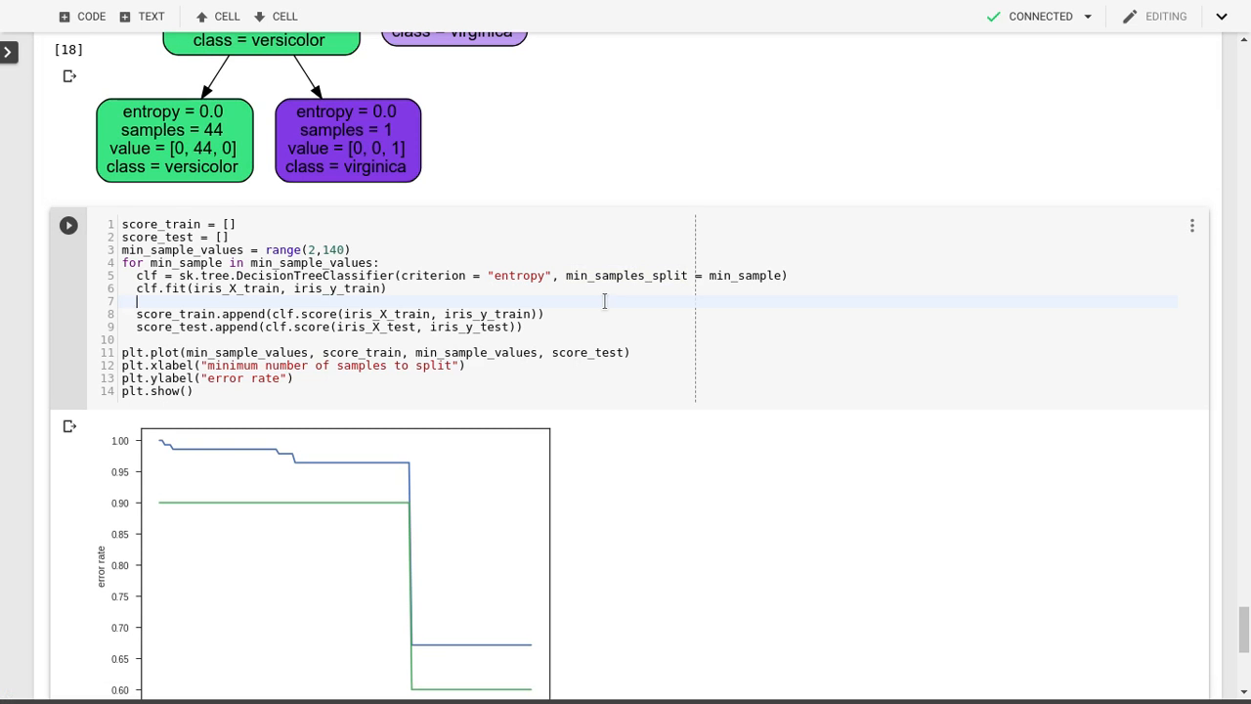